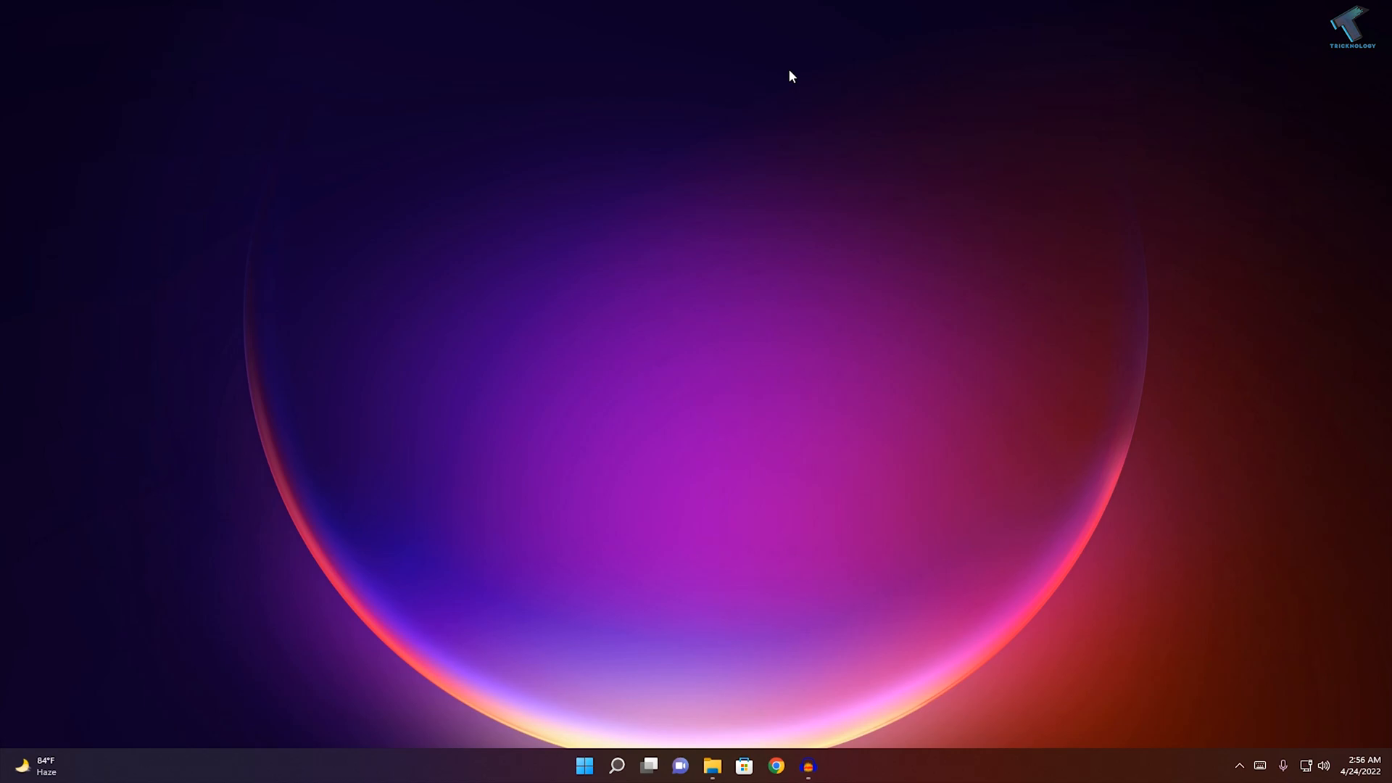
mouse_move(585, 765)
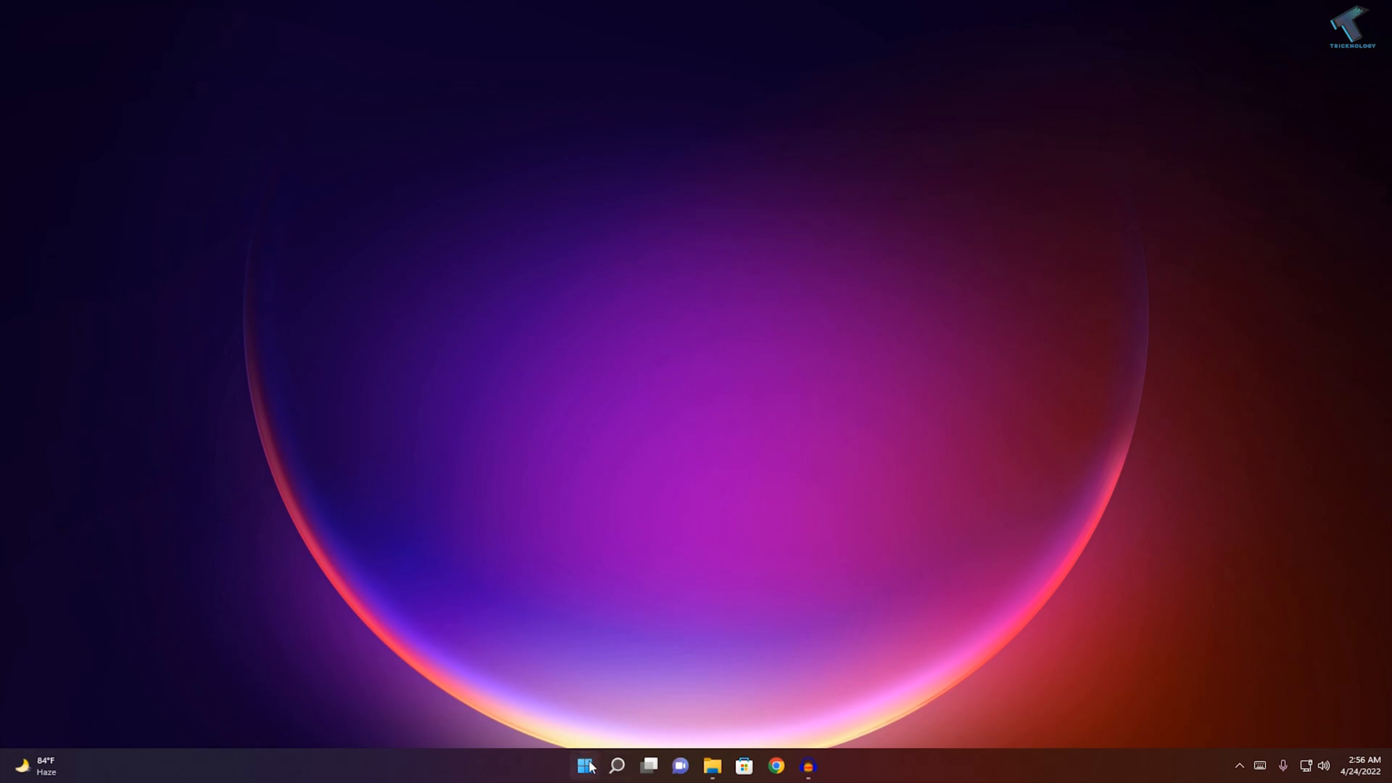
- Reach System > Troubleshoot > Other troubleshooters in Settings and run Internet Connections
right_click(585, 765)
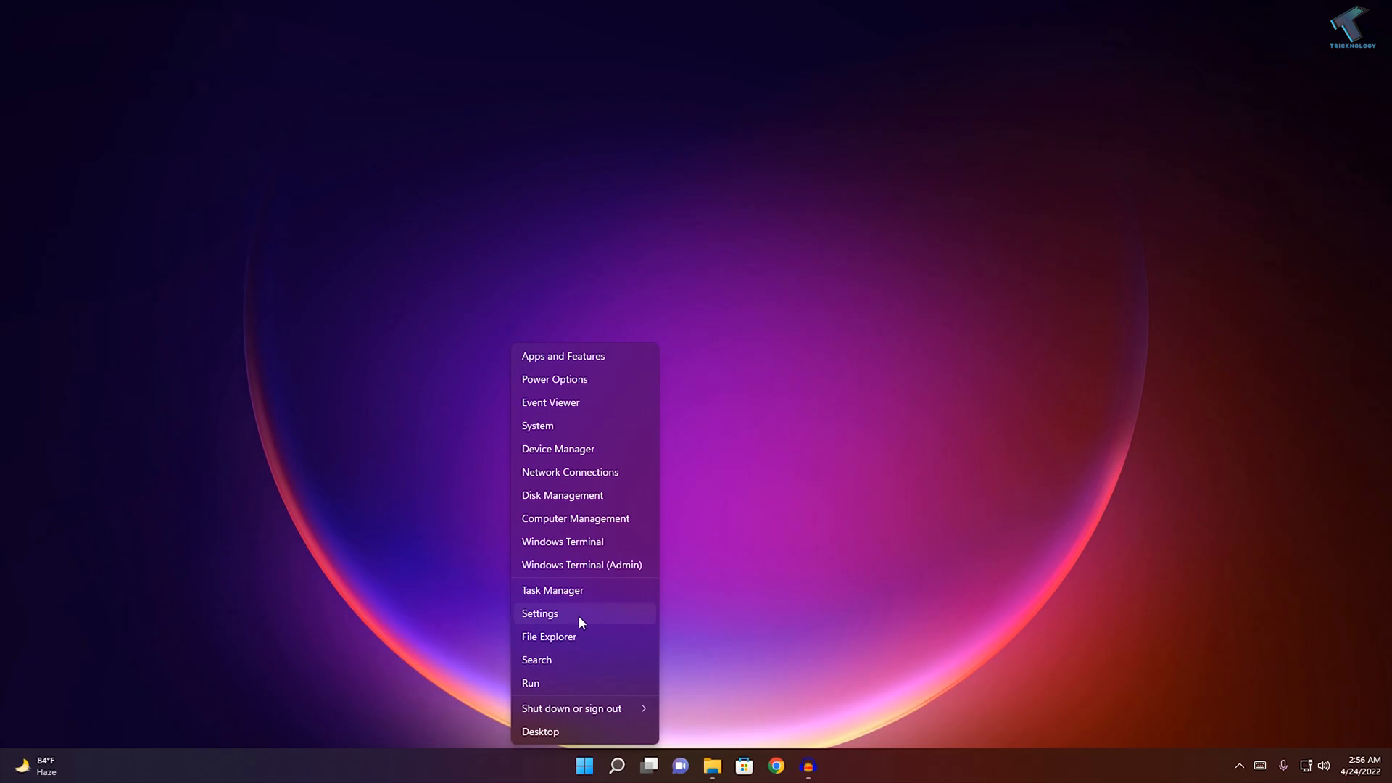
click(540, 613)
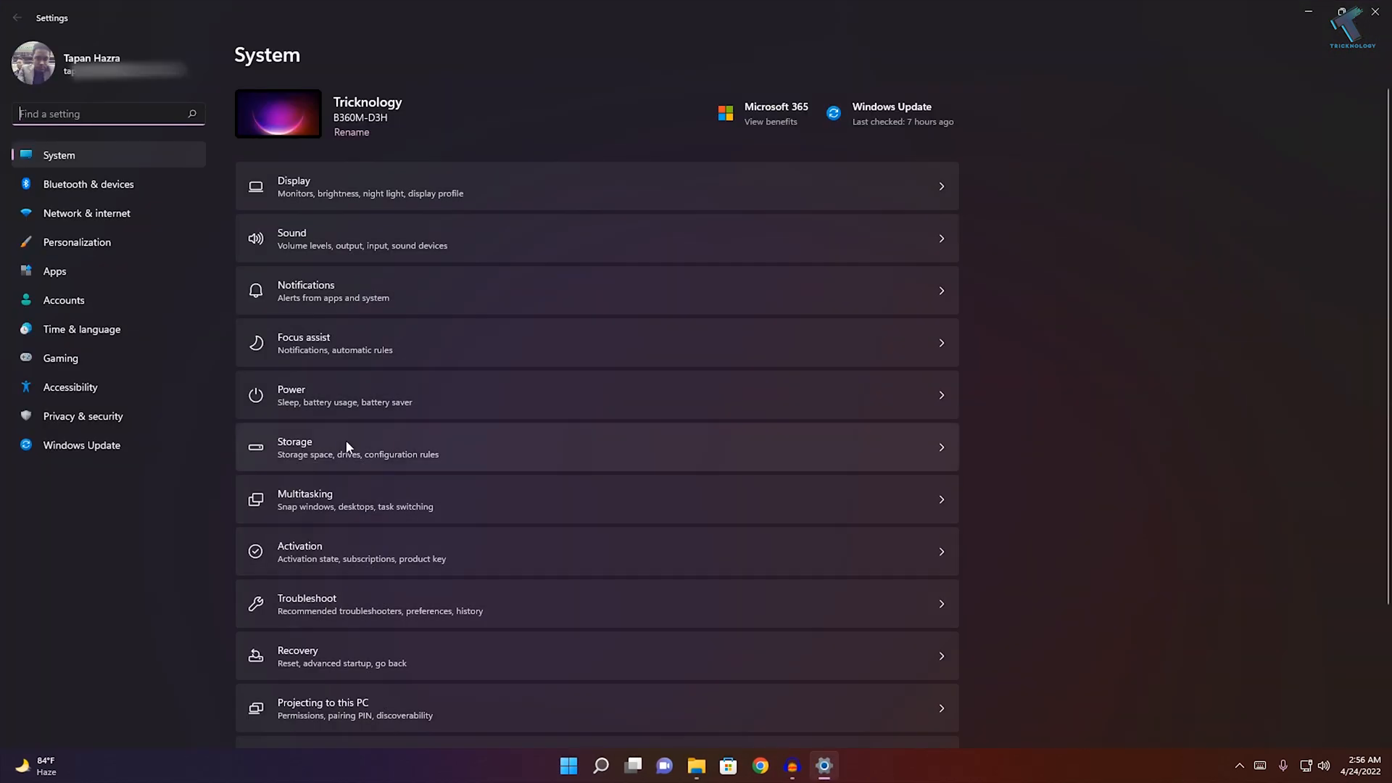
mouse_move(379, 235)
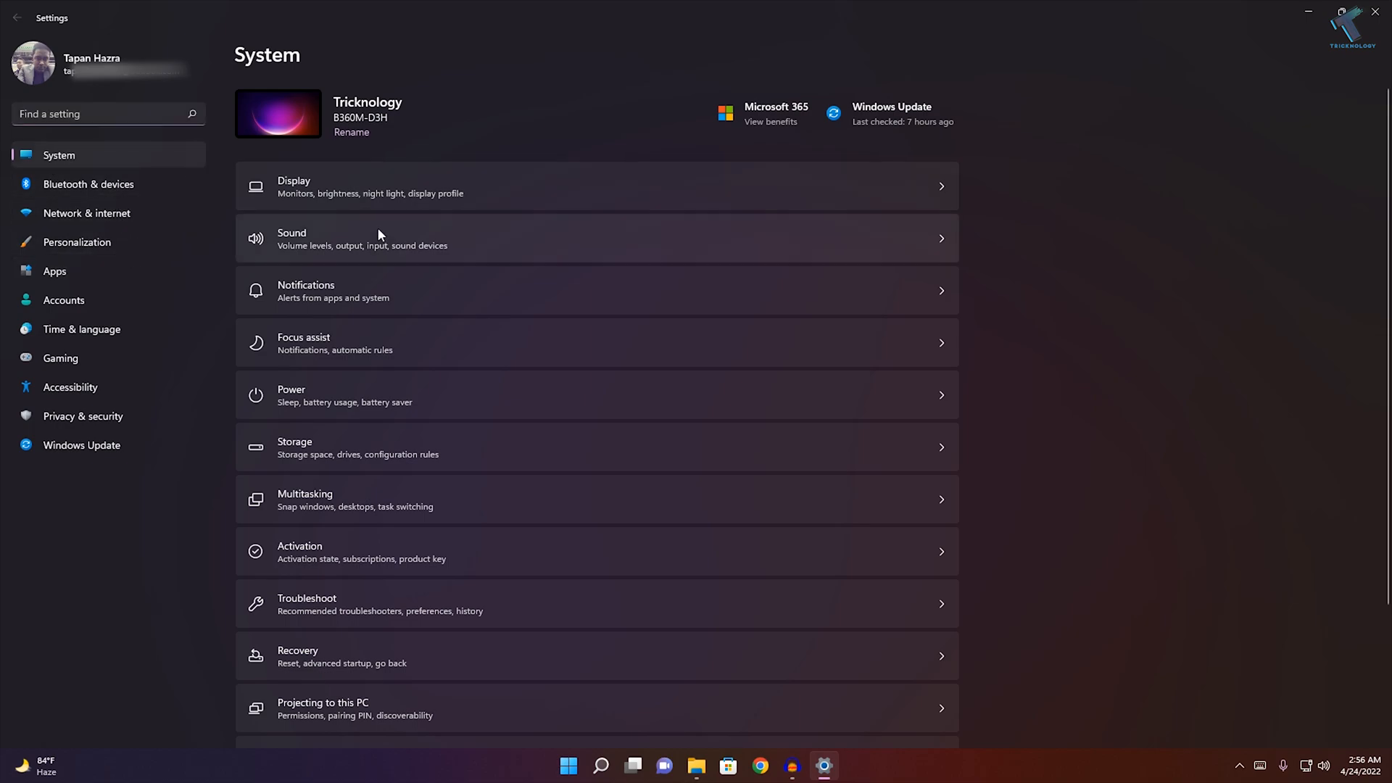
scroll(down, 3)
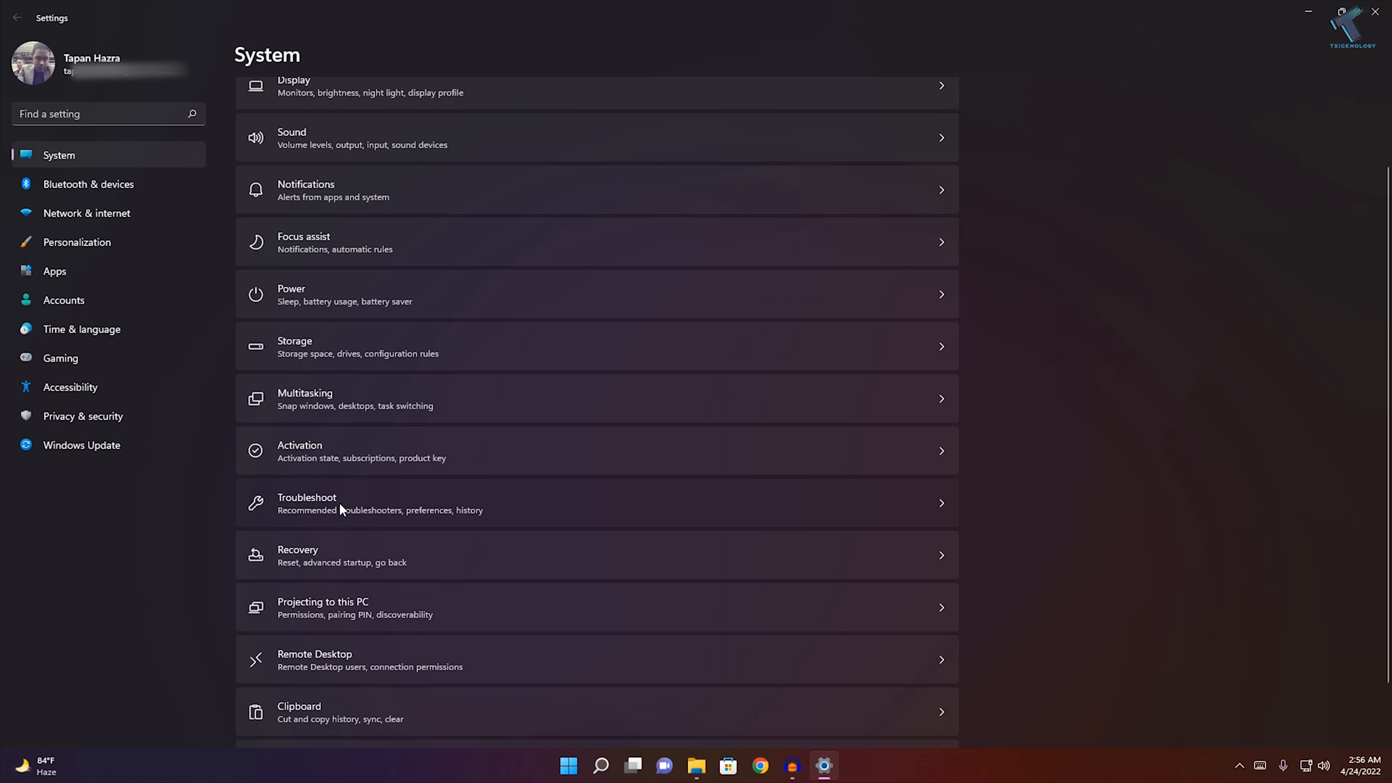
click(306, 503)
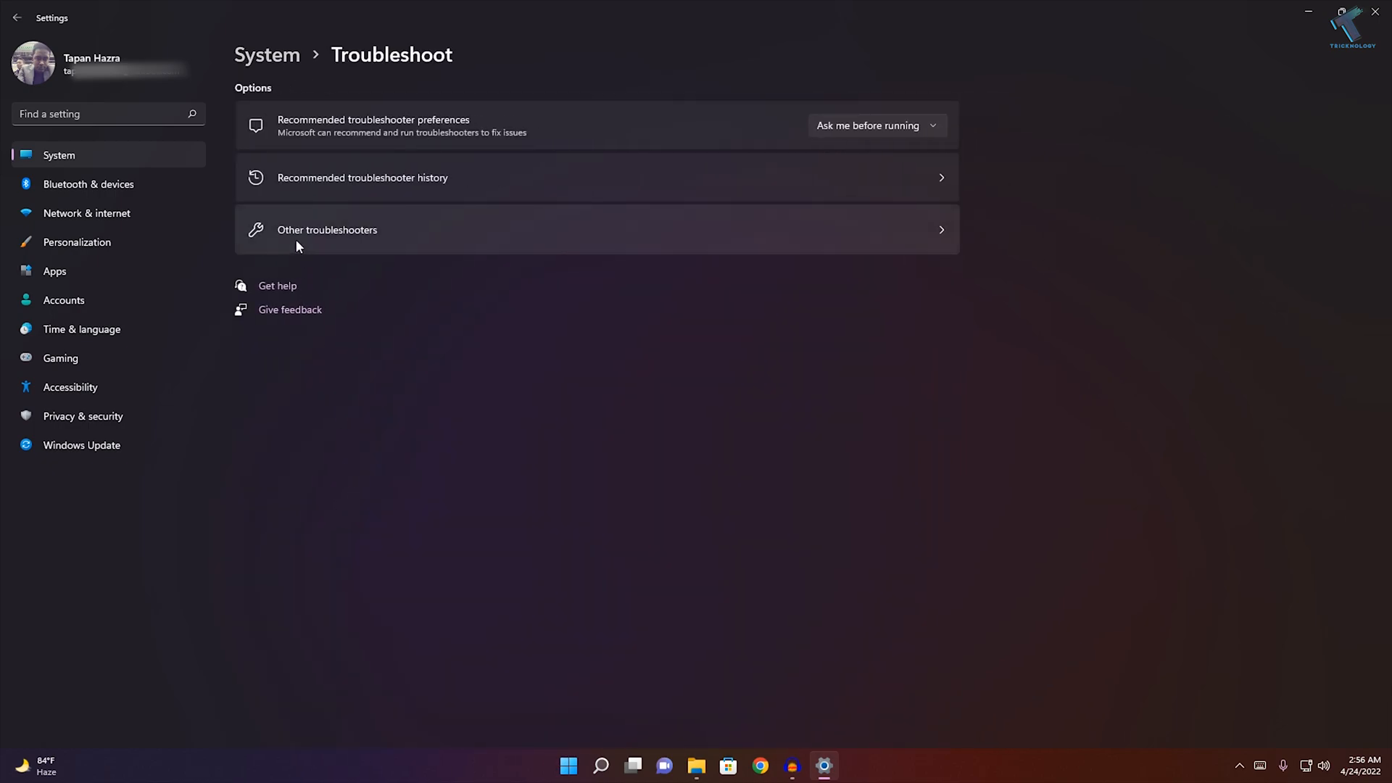
click(326, 229)
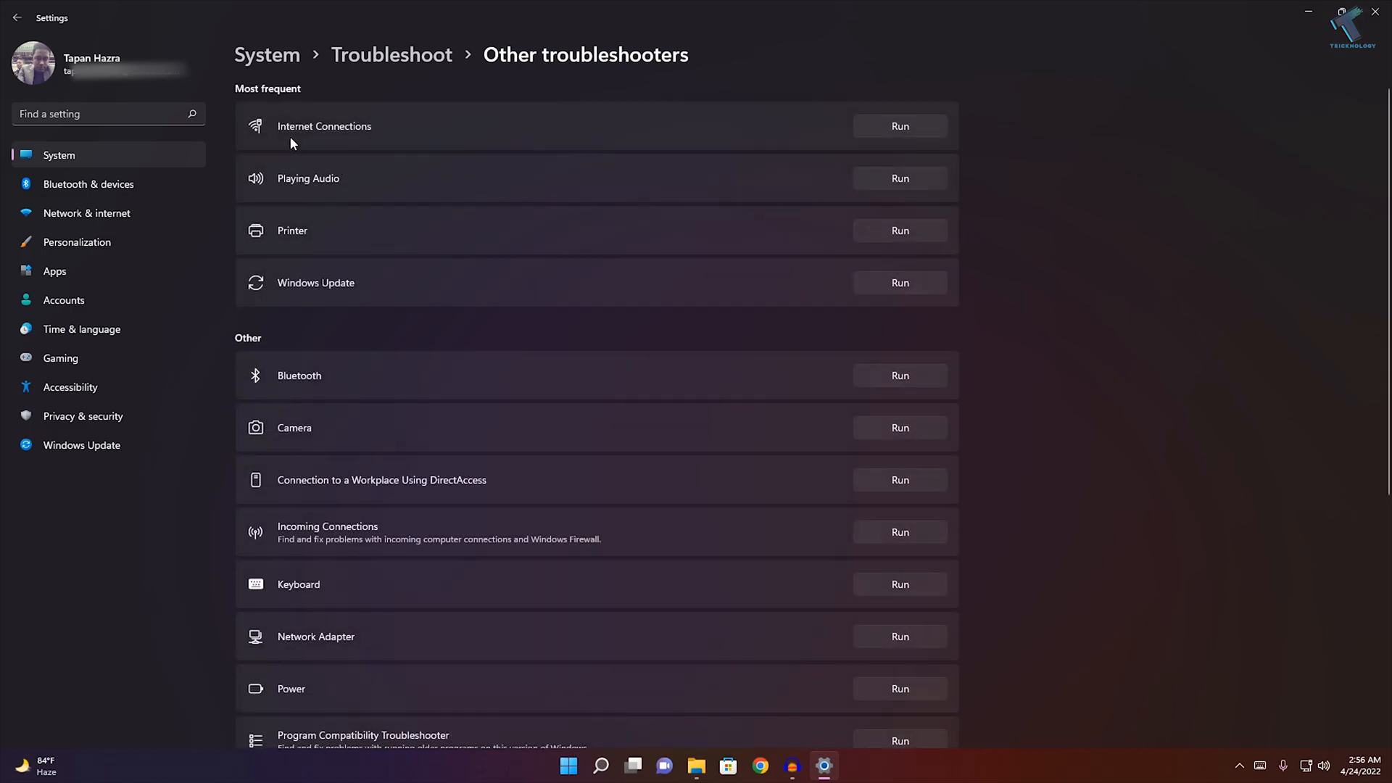
mouse_move(775, 121)
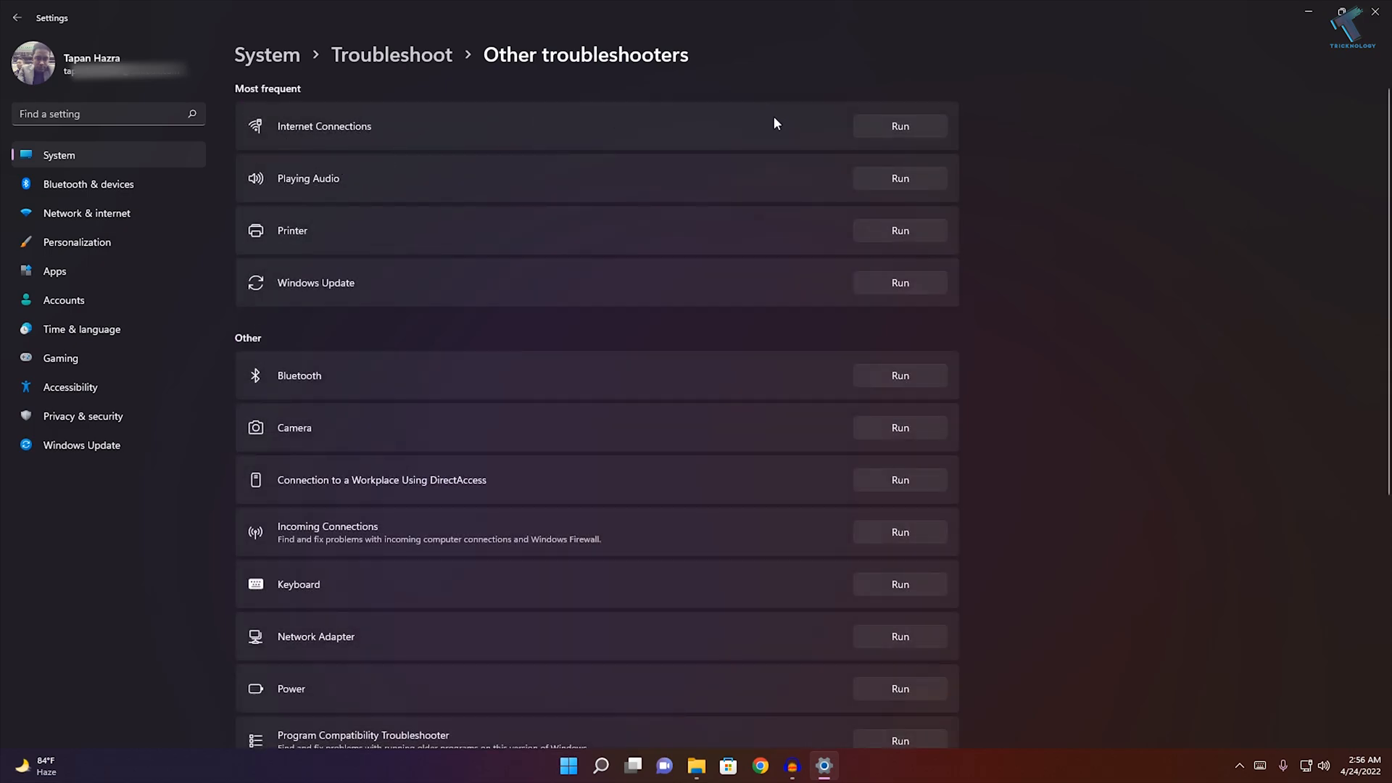
mouse_move(905, 128)
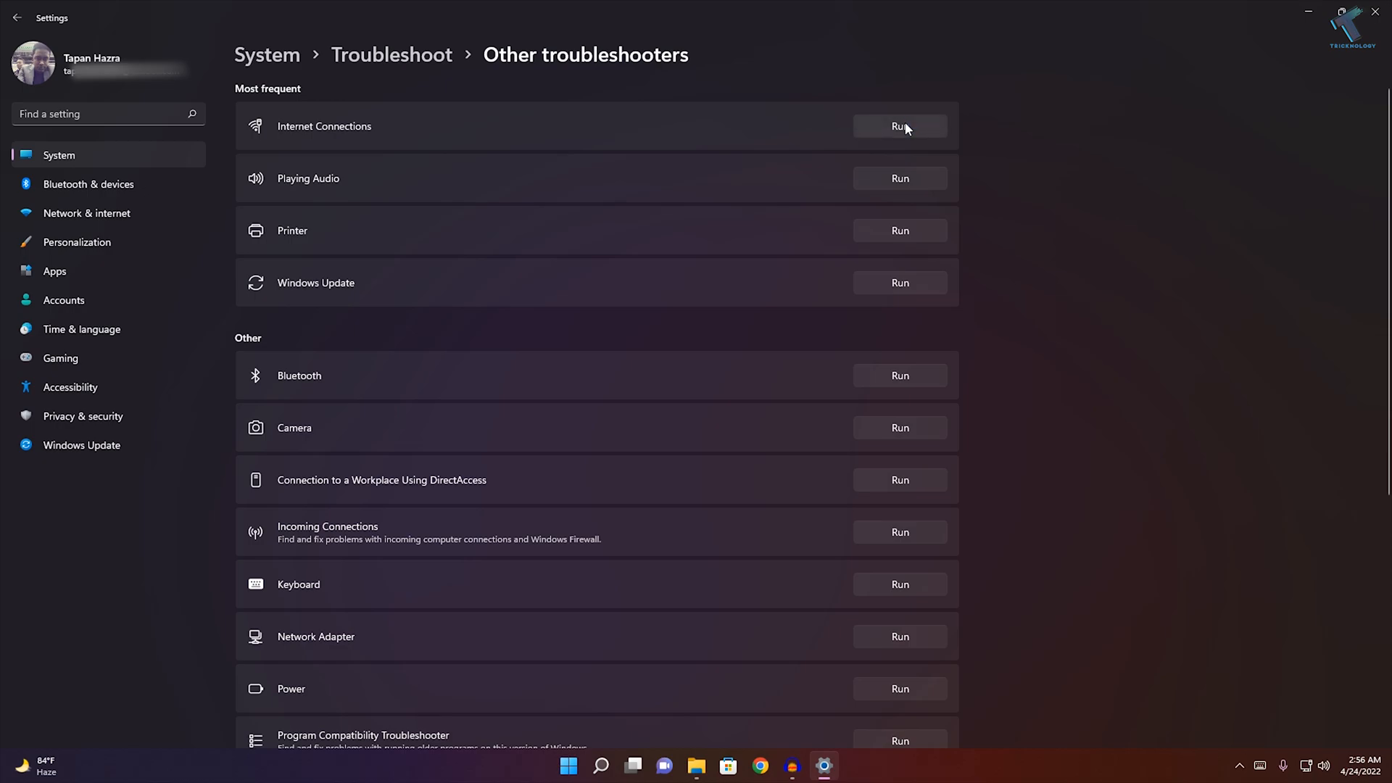
click(899, 125)
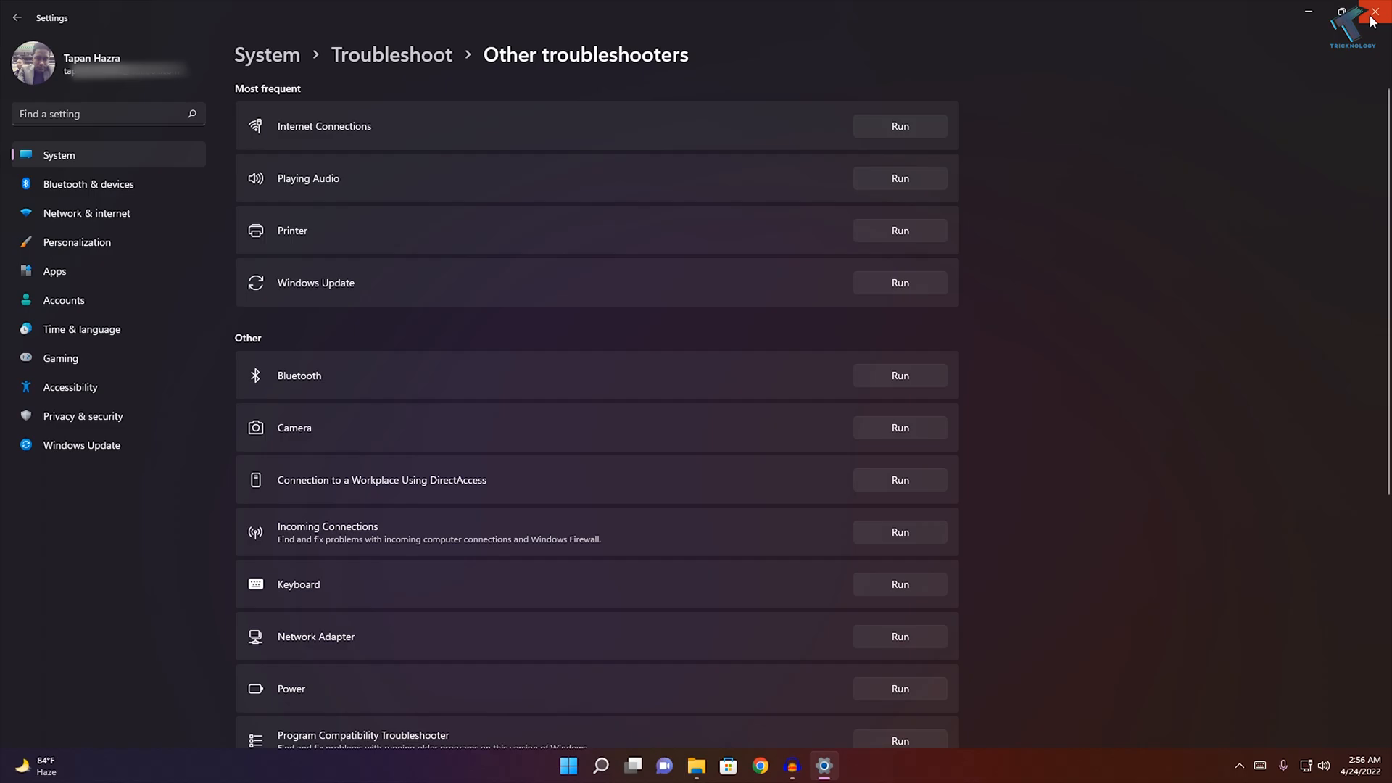
- Close Settings and launch Network Connections via ncpa.cpl from Start search
click(1378, 10)
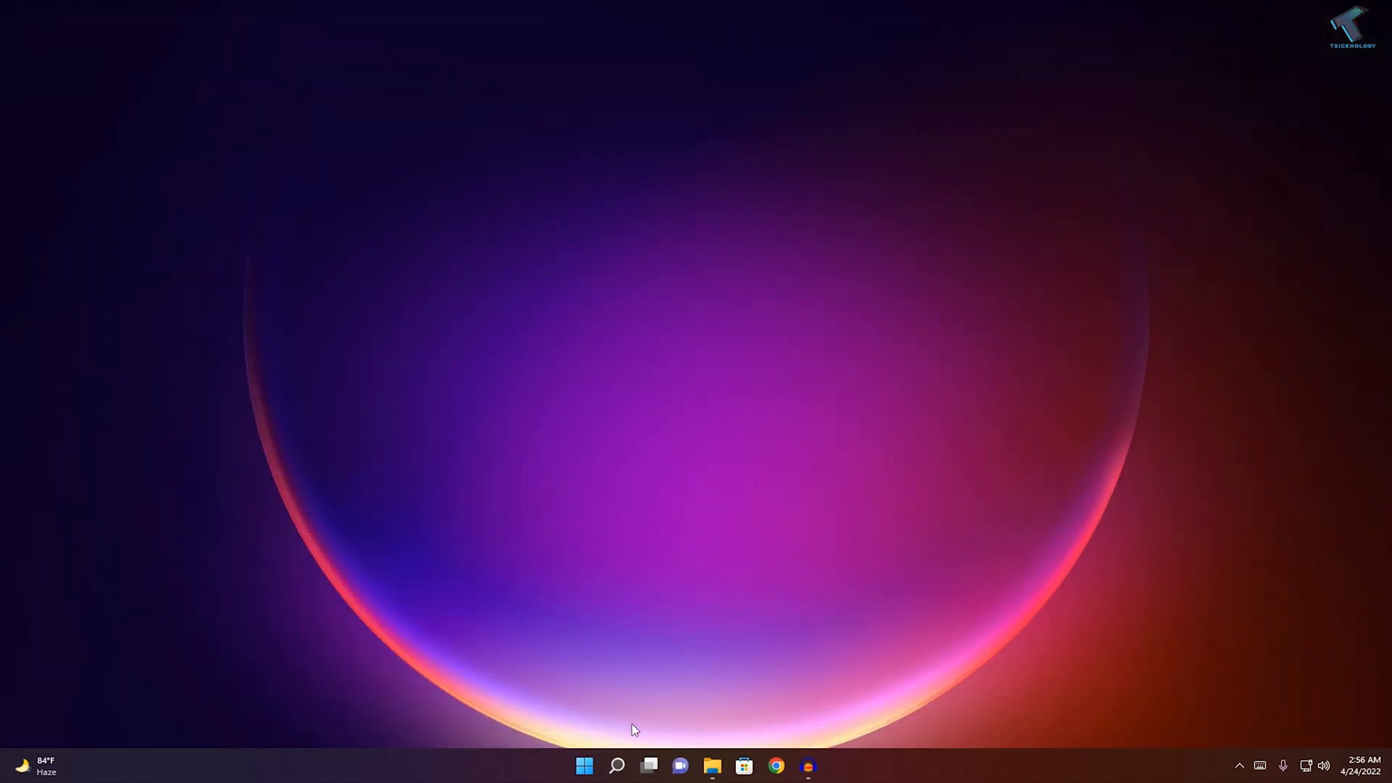
click(585, 765)
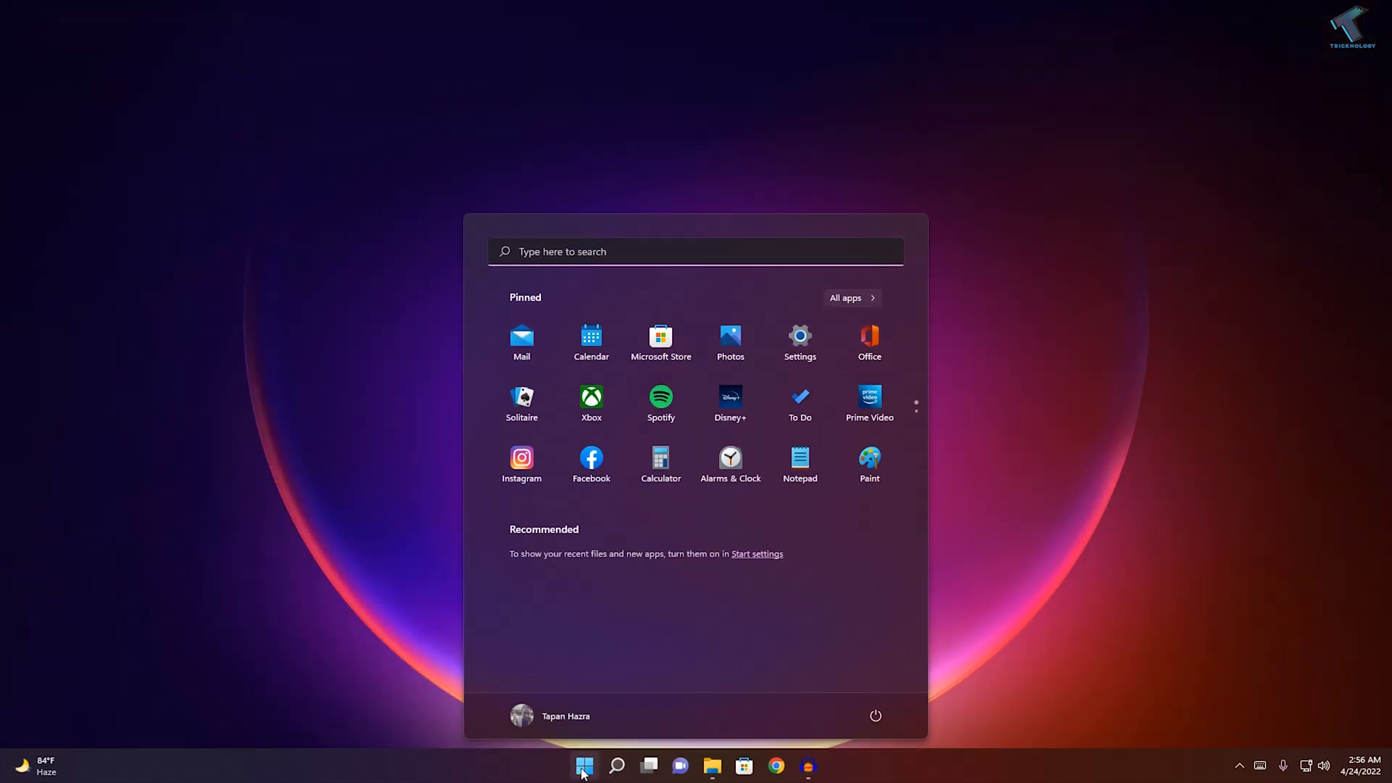
text(ncpa.c)
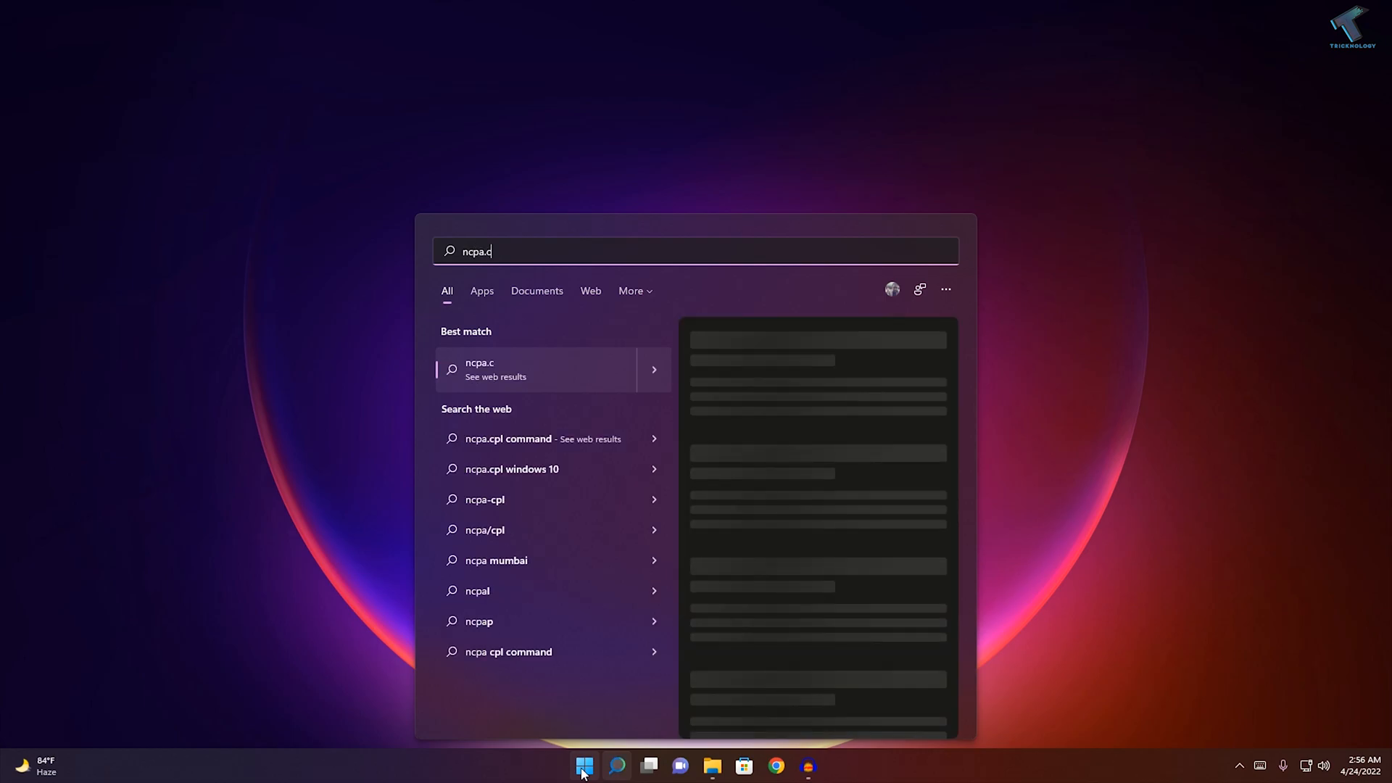
text(pl)
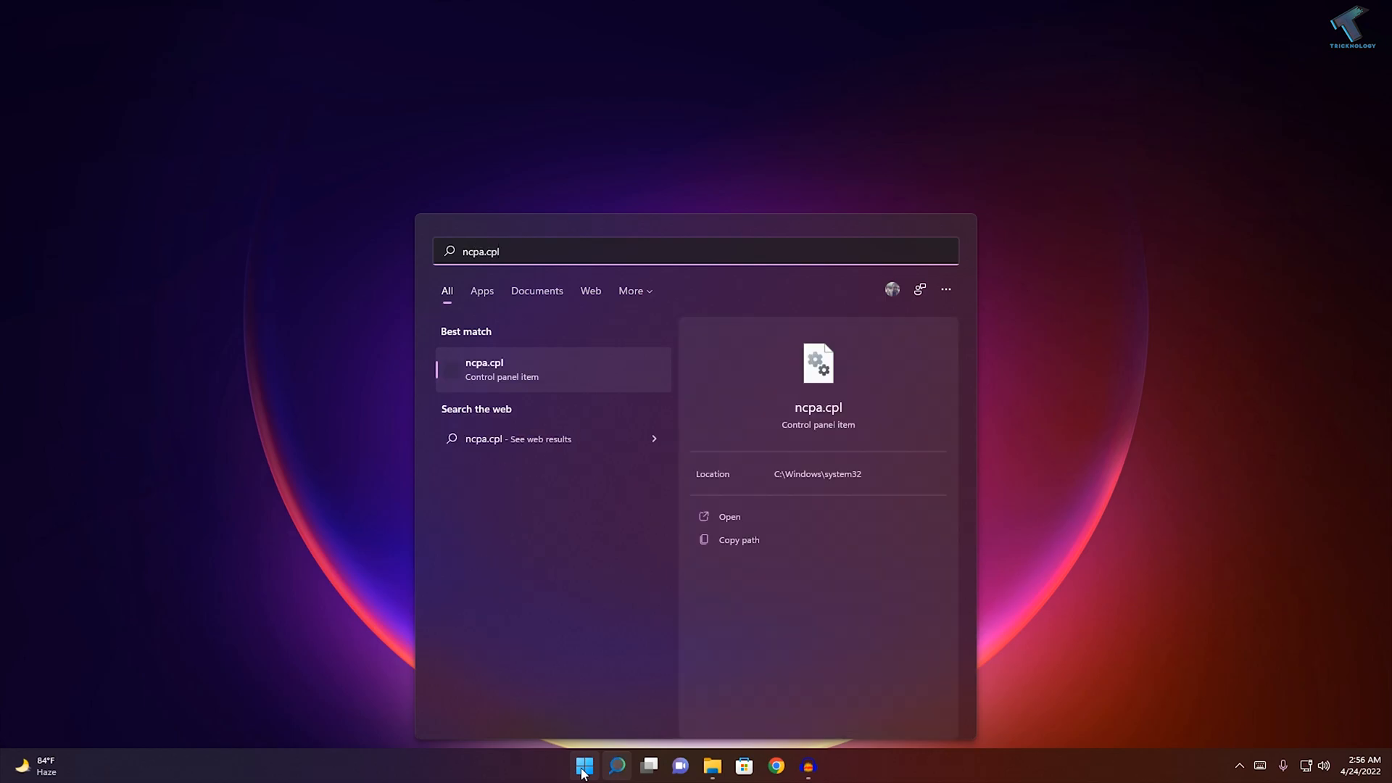
mouse_move(602, 710)
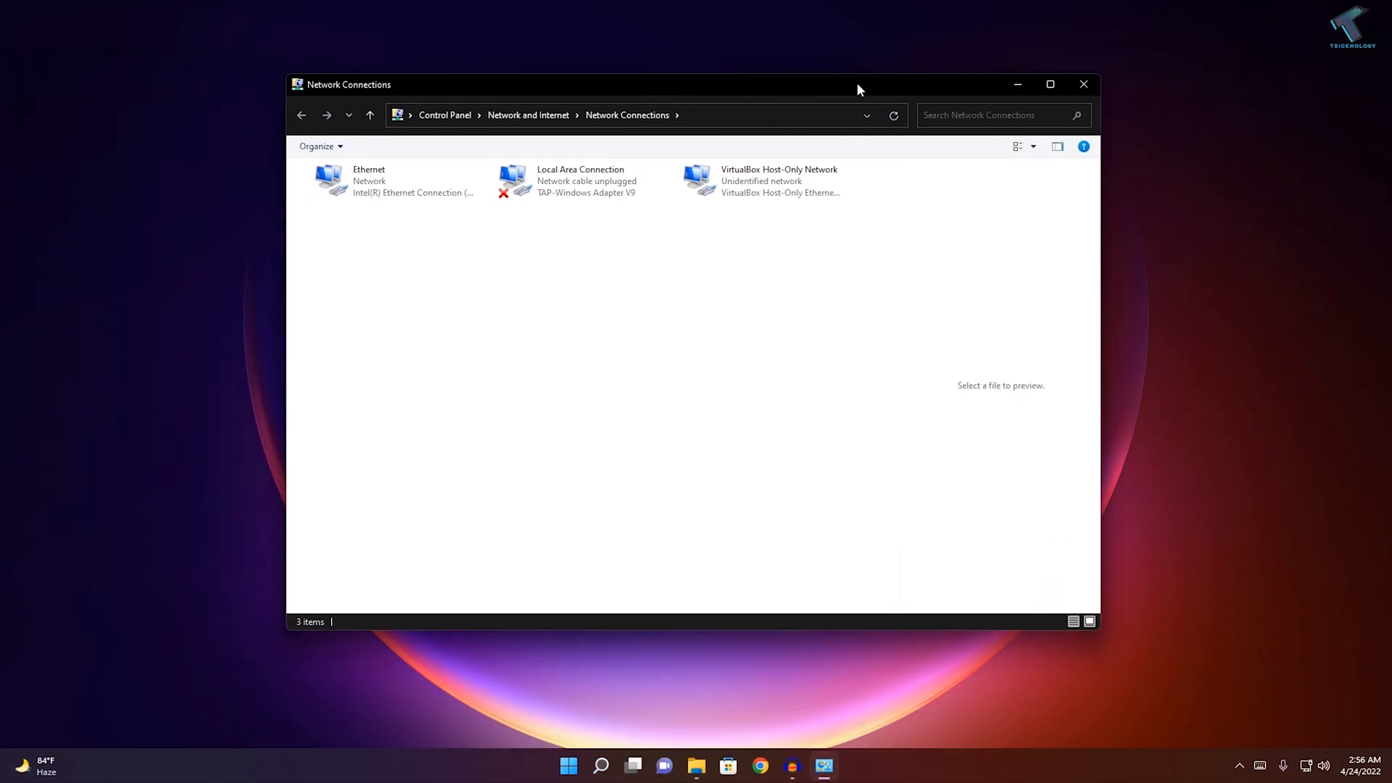
- Review Ethernet's IPv4 properties (automatic IP and DNS) and cancel out without changes
click(368, 180)
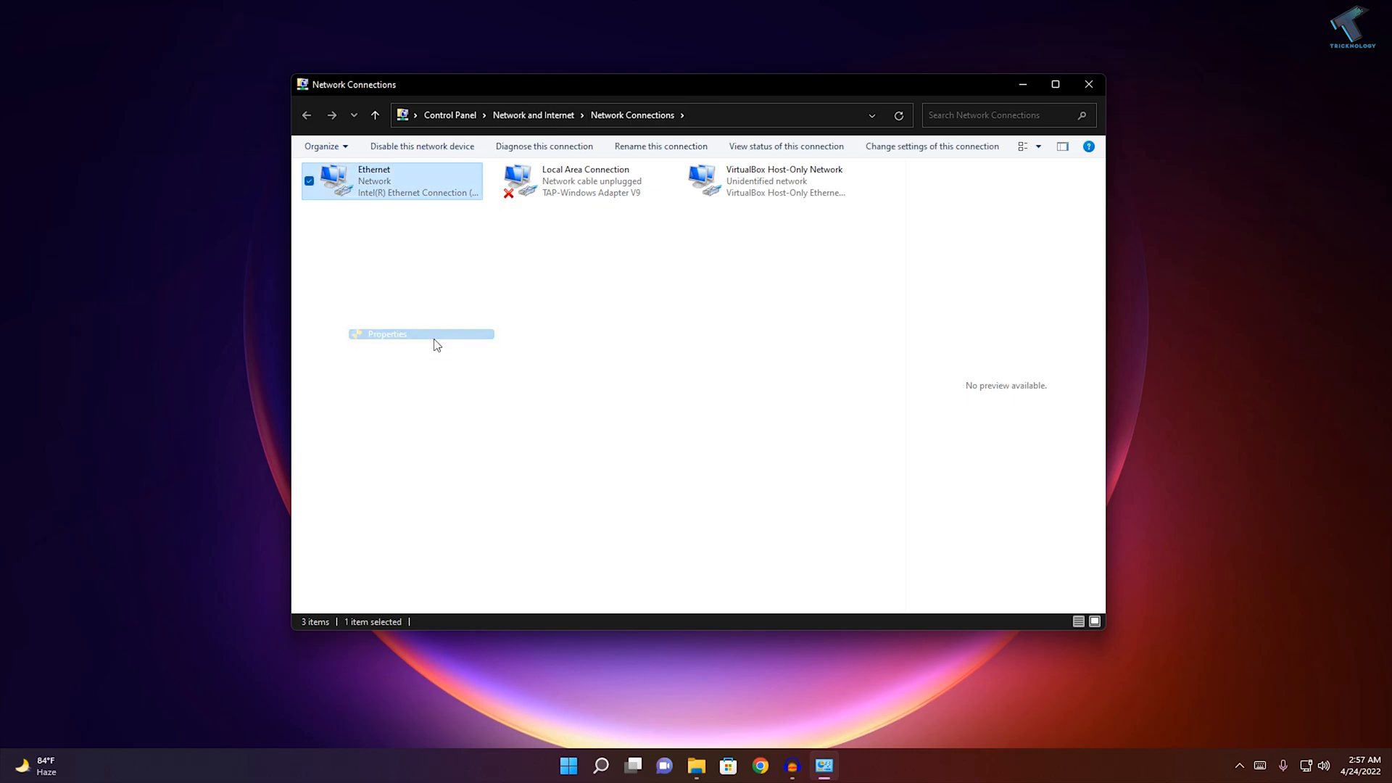
click(387, 334)
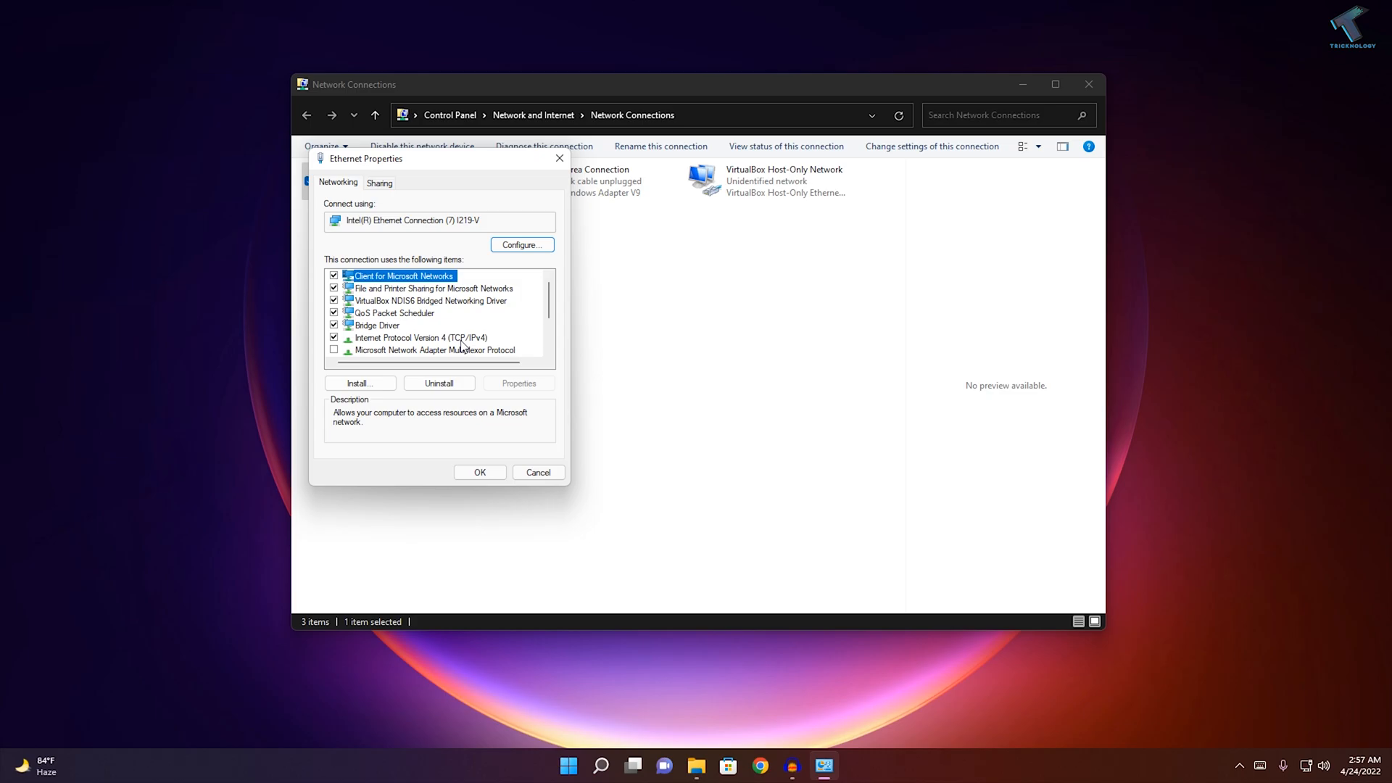
double_click(419, 338)
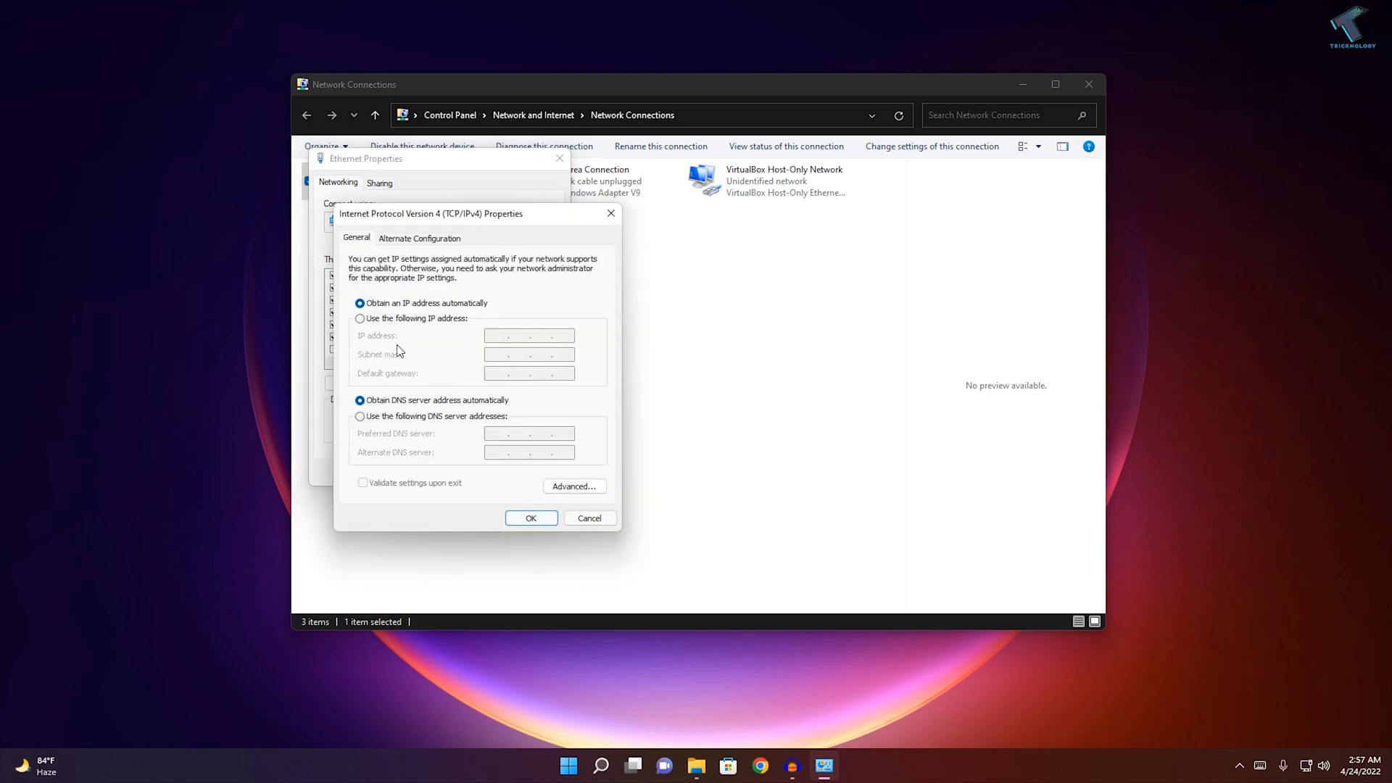
mouse_move(507, 415)
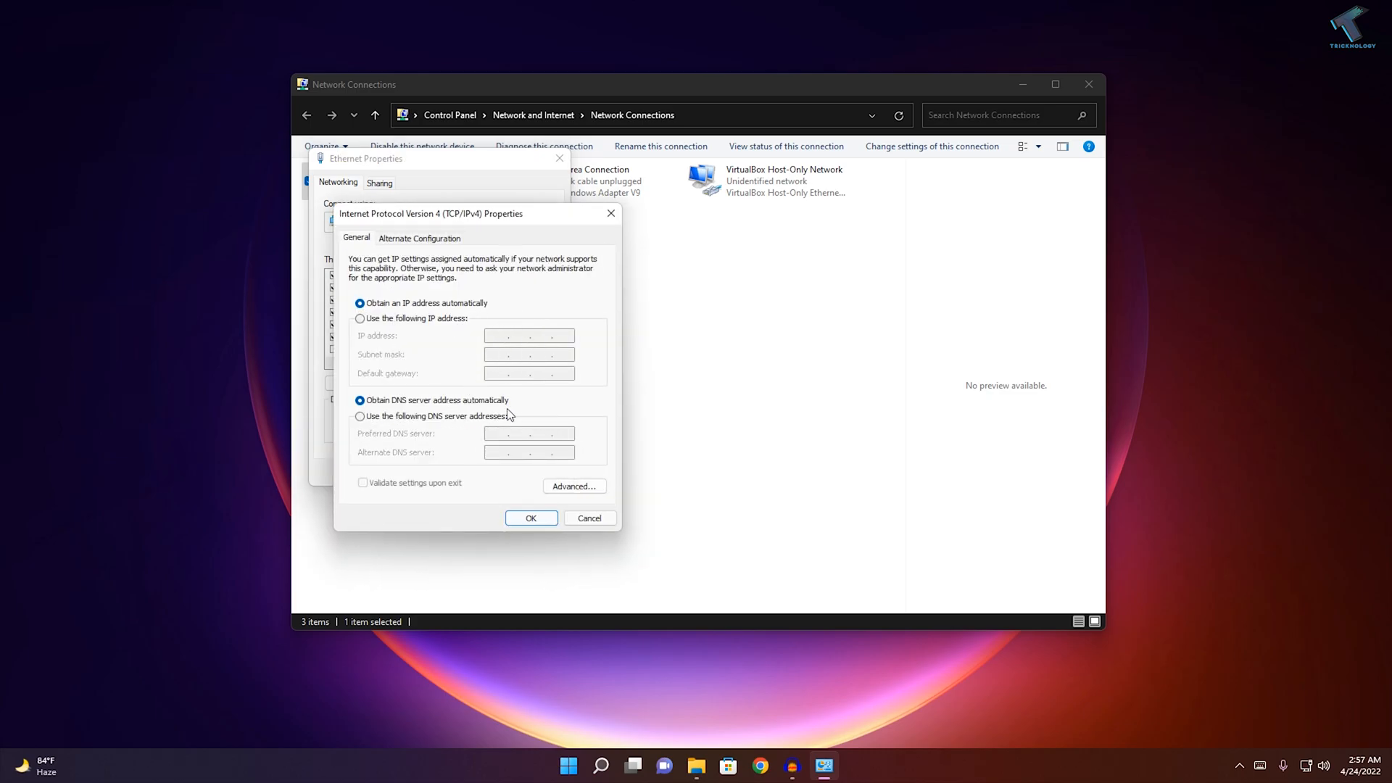
mouse_move(451, 322)
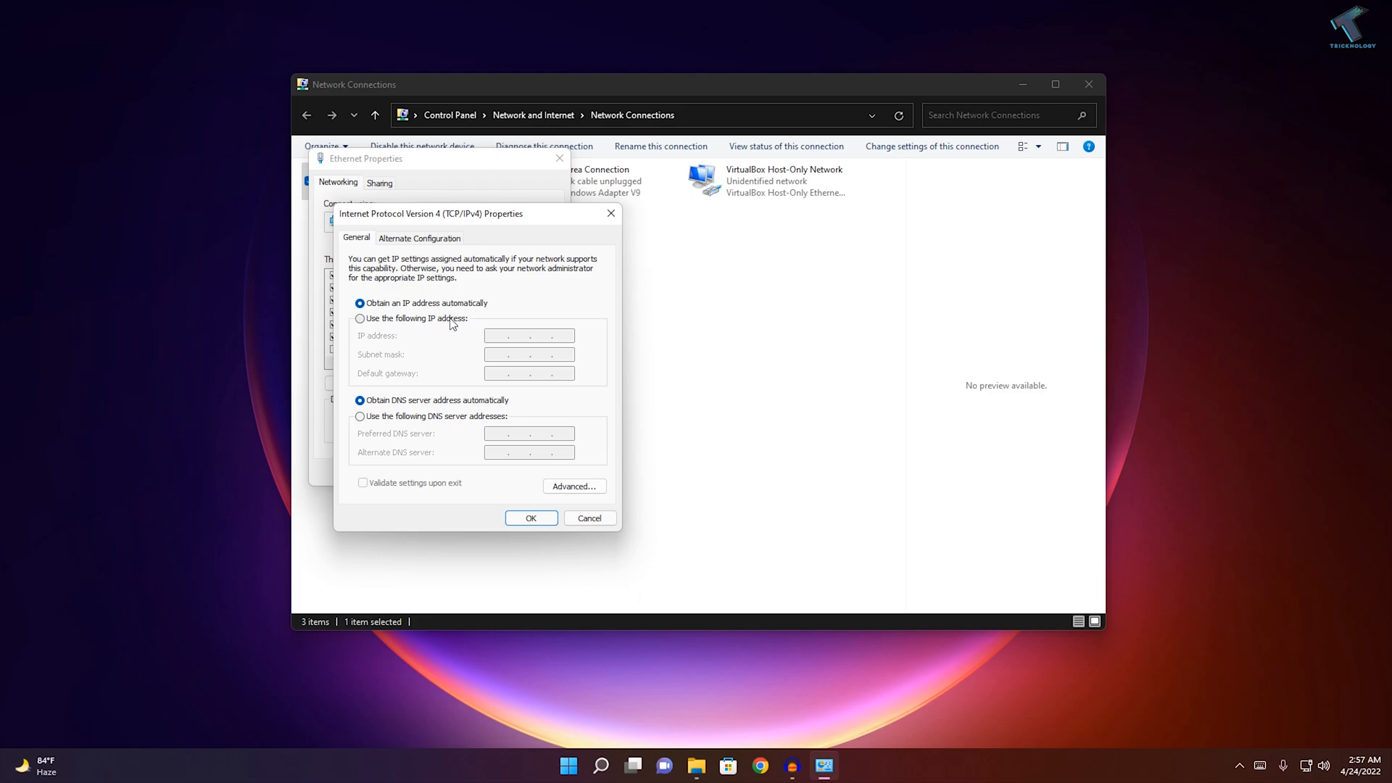
mouse_move(509, 347)
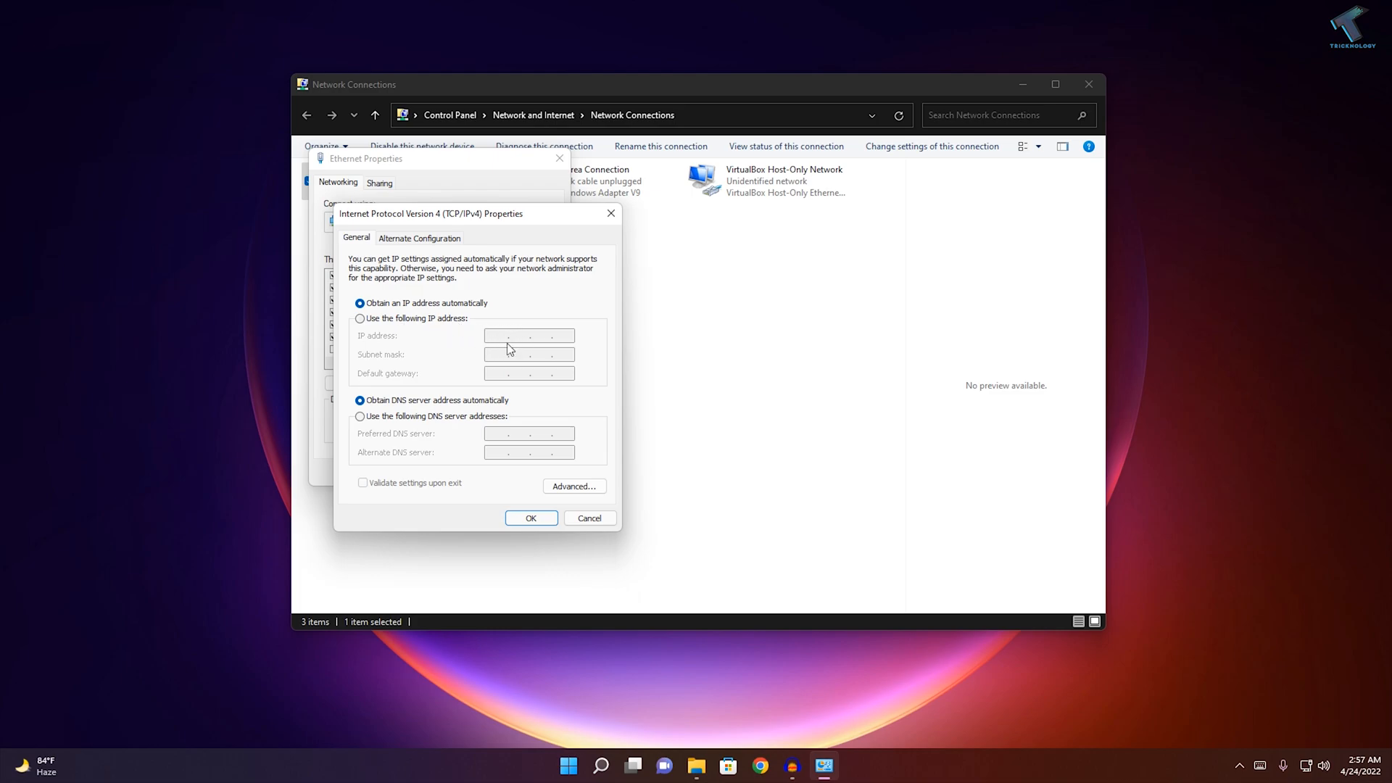
mouse_move(573, 377)
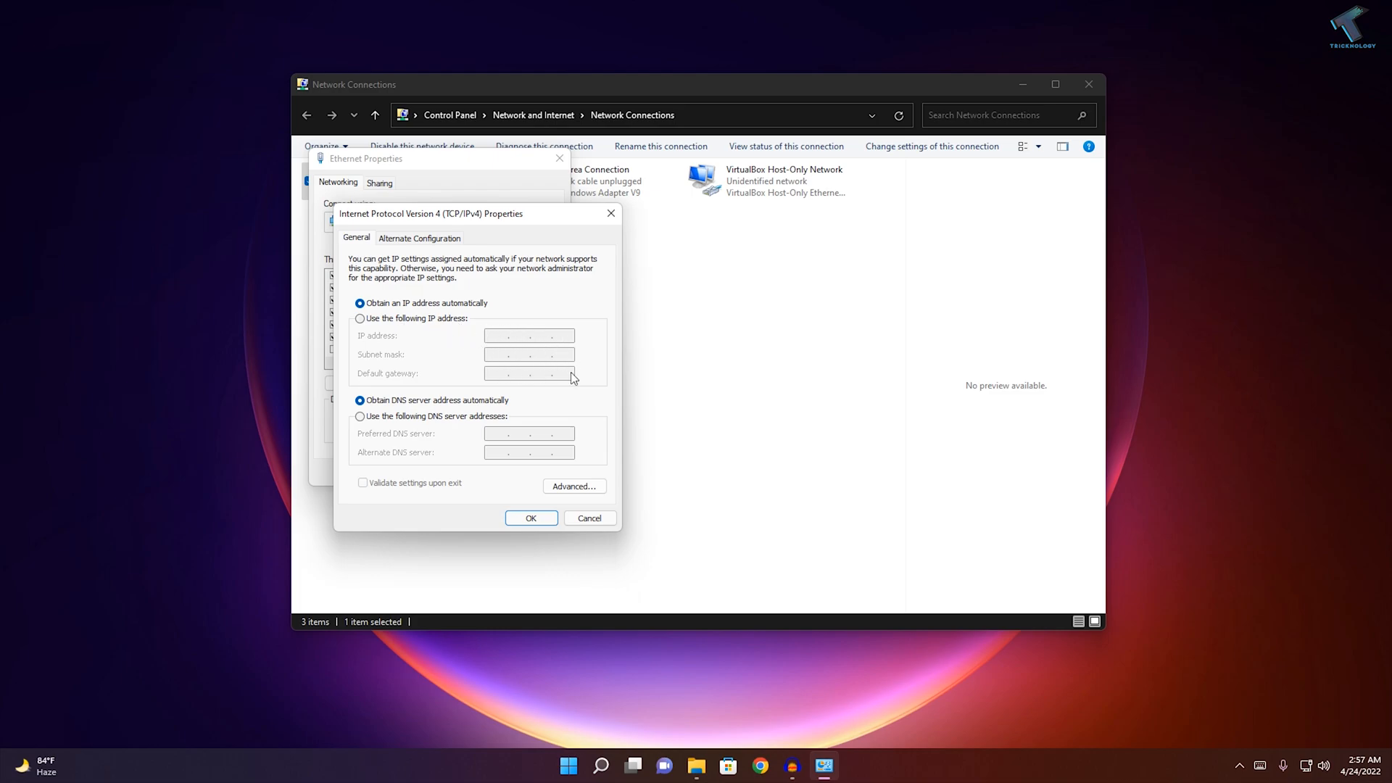
click(589, 518)
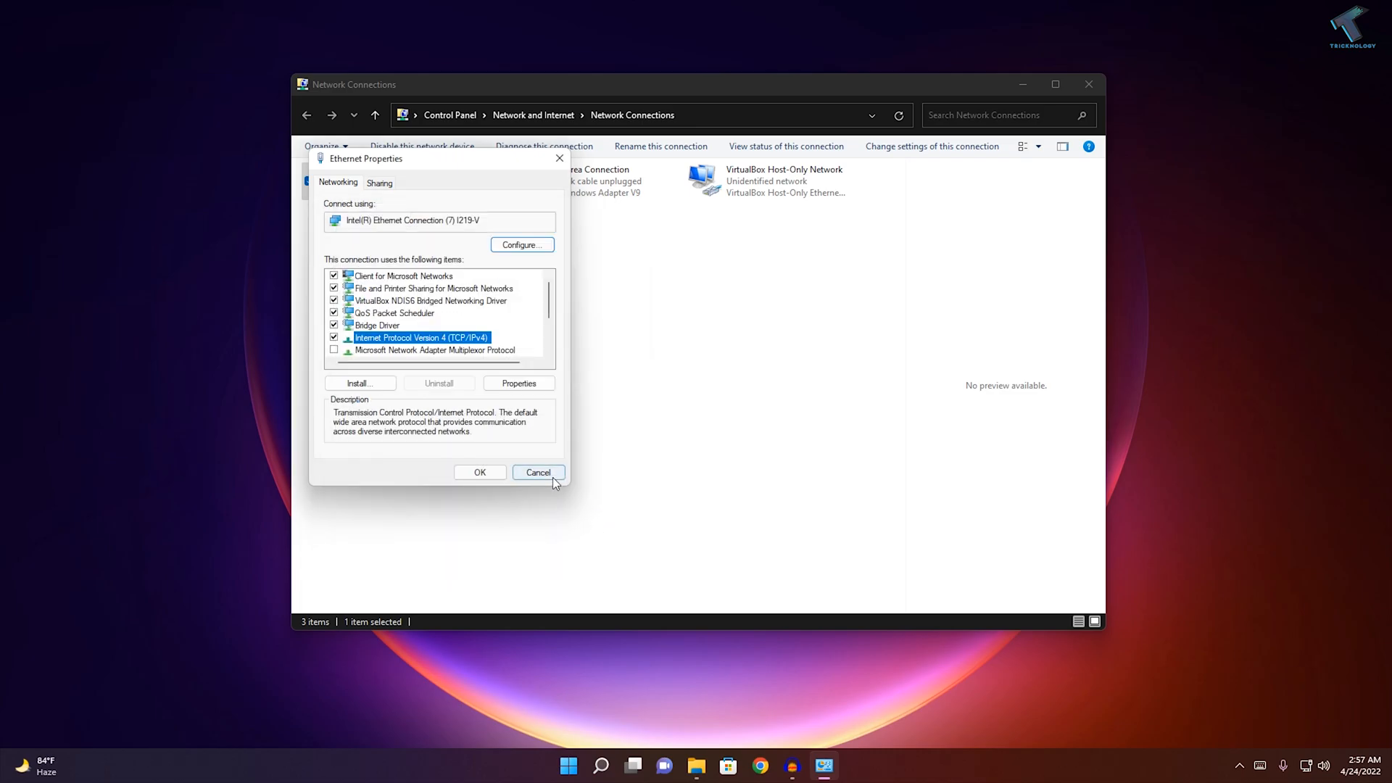
click(538, 472)
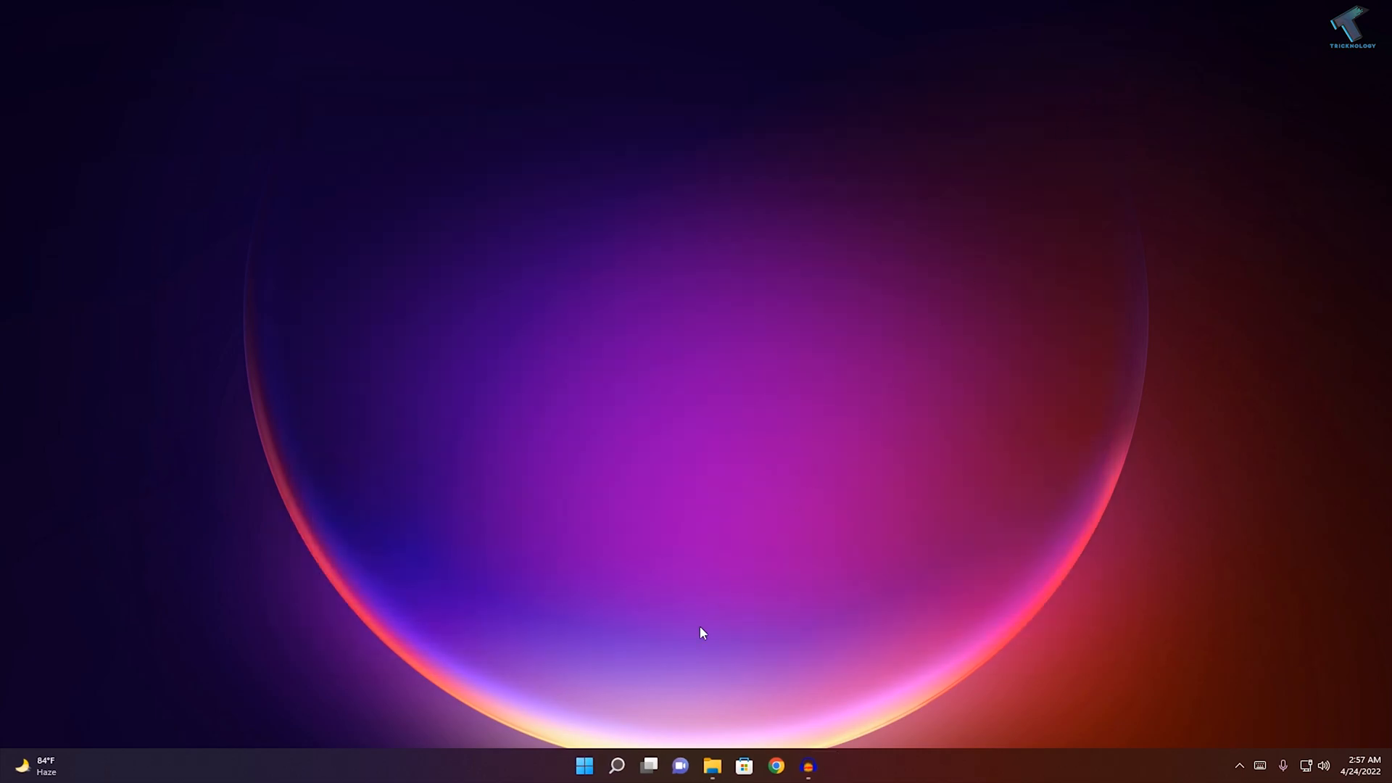
- Launch Command Prompt as administrator from Start search for cmd, approving the UAC prompt
click(585, 766)
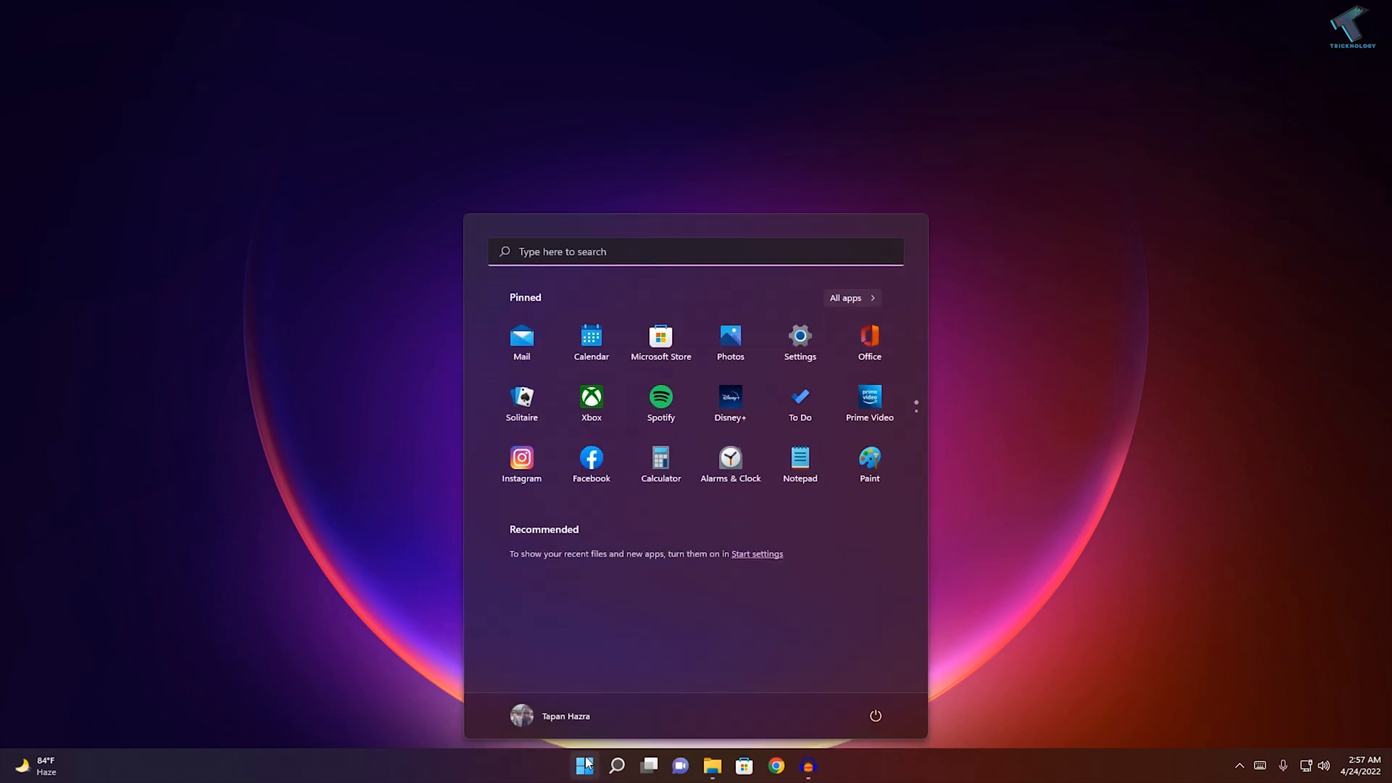
text(cmd)
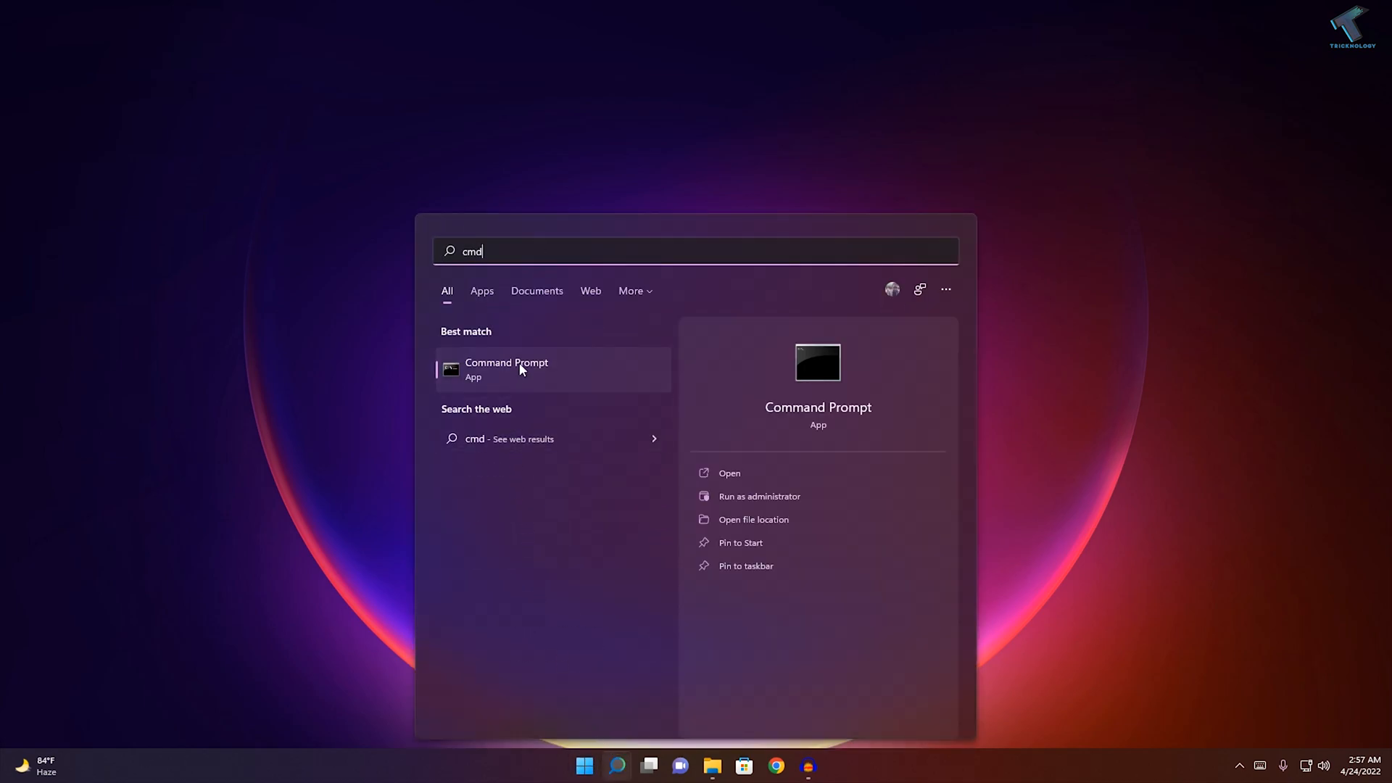
right_click(519, 368)
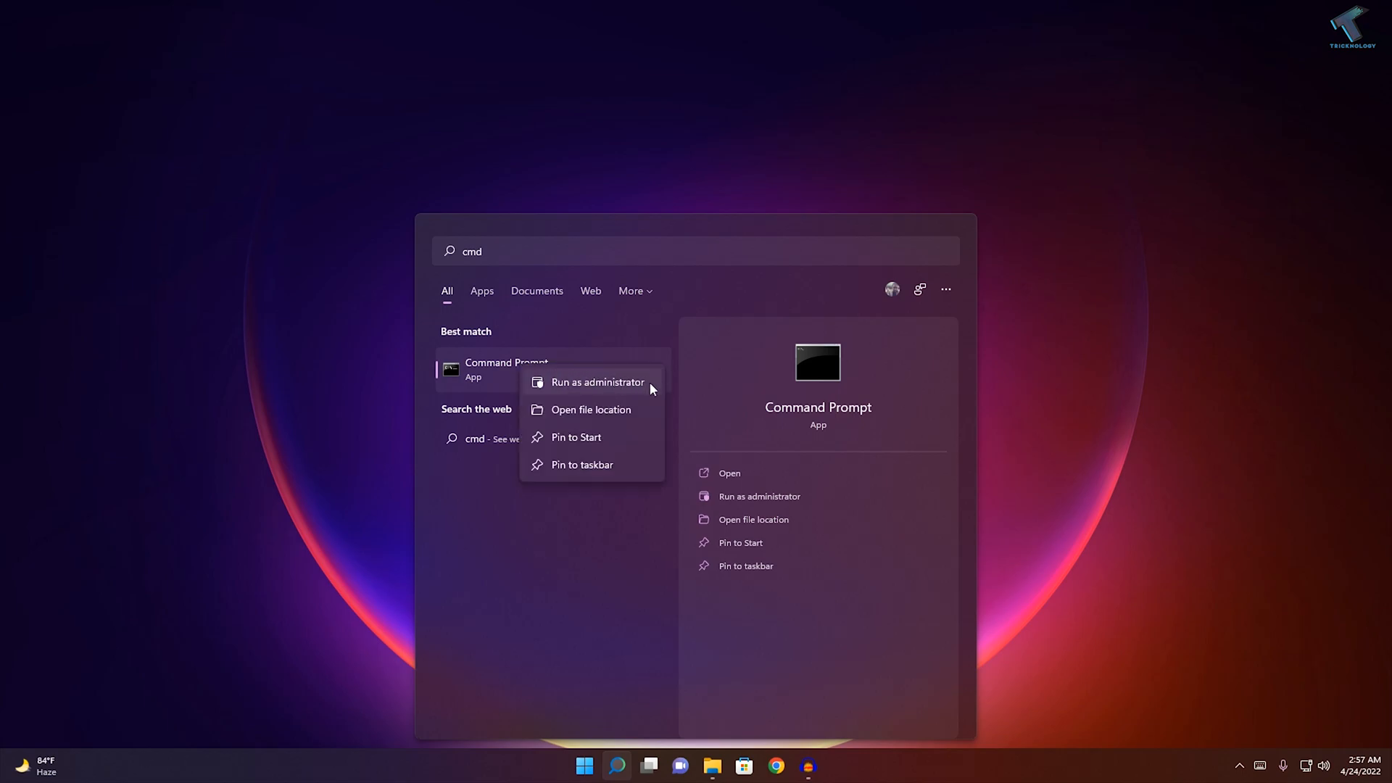
click(596, 381)
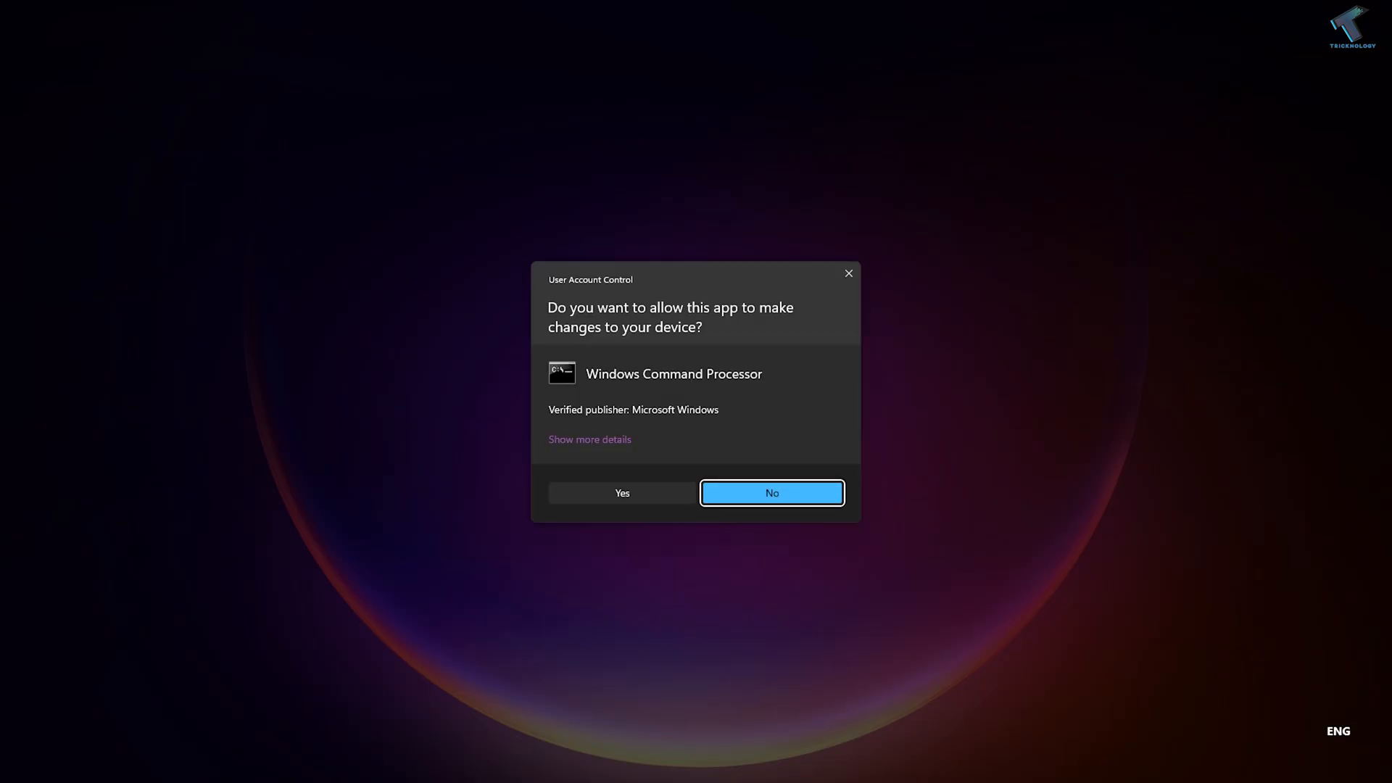
click(623, 493)
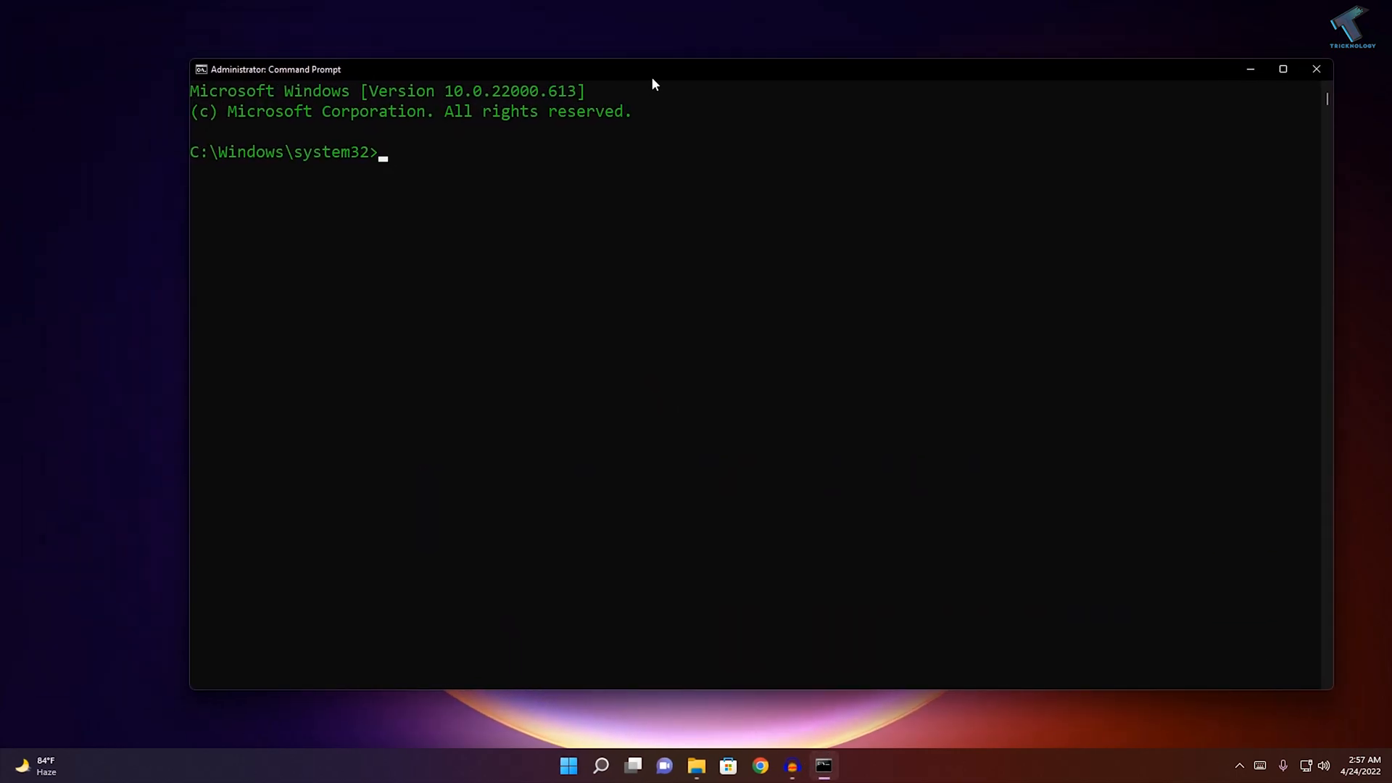
- Run netsh winsock reset and netsh int ip reset to reset the network stack
text(net)
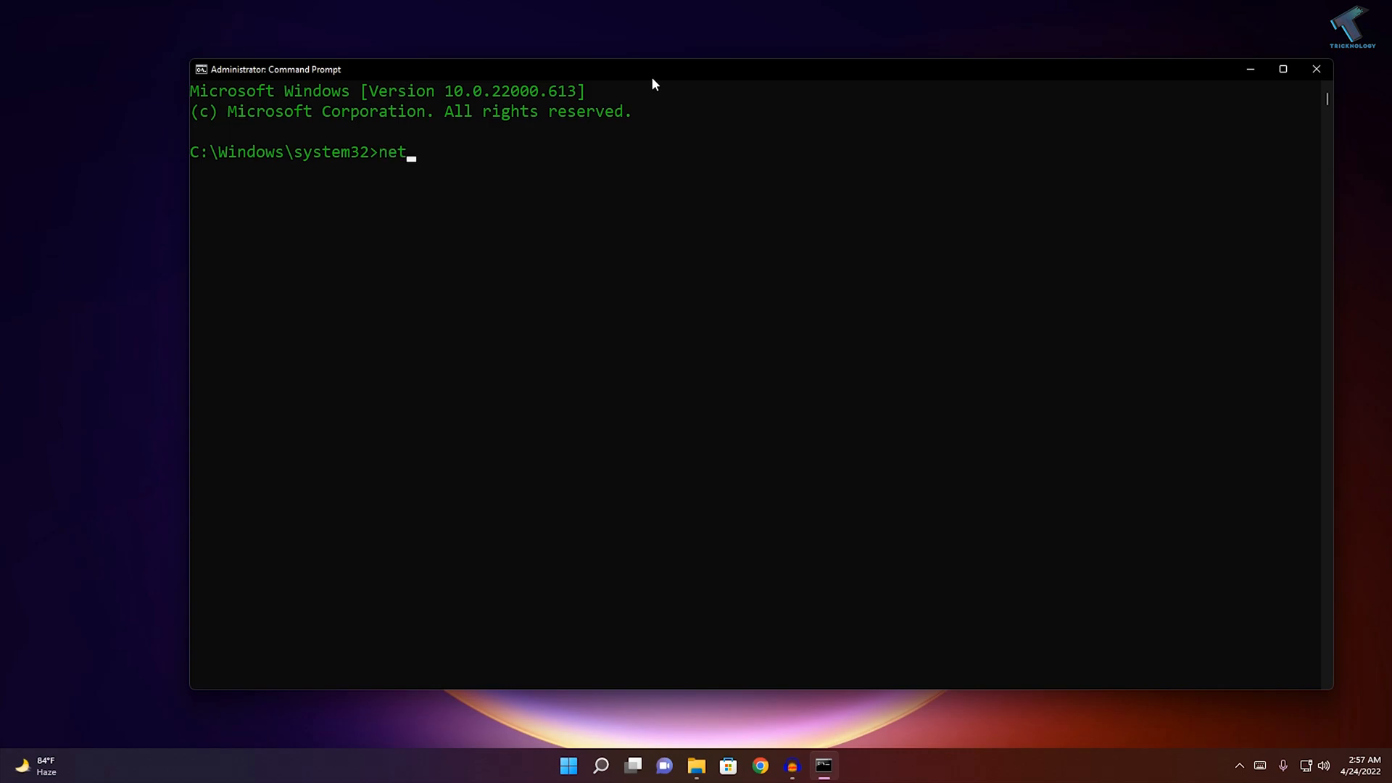
text(sh wi)
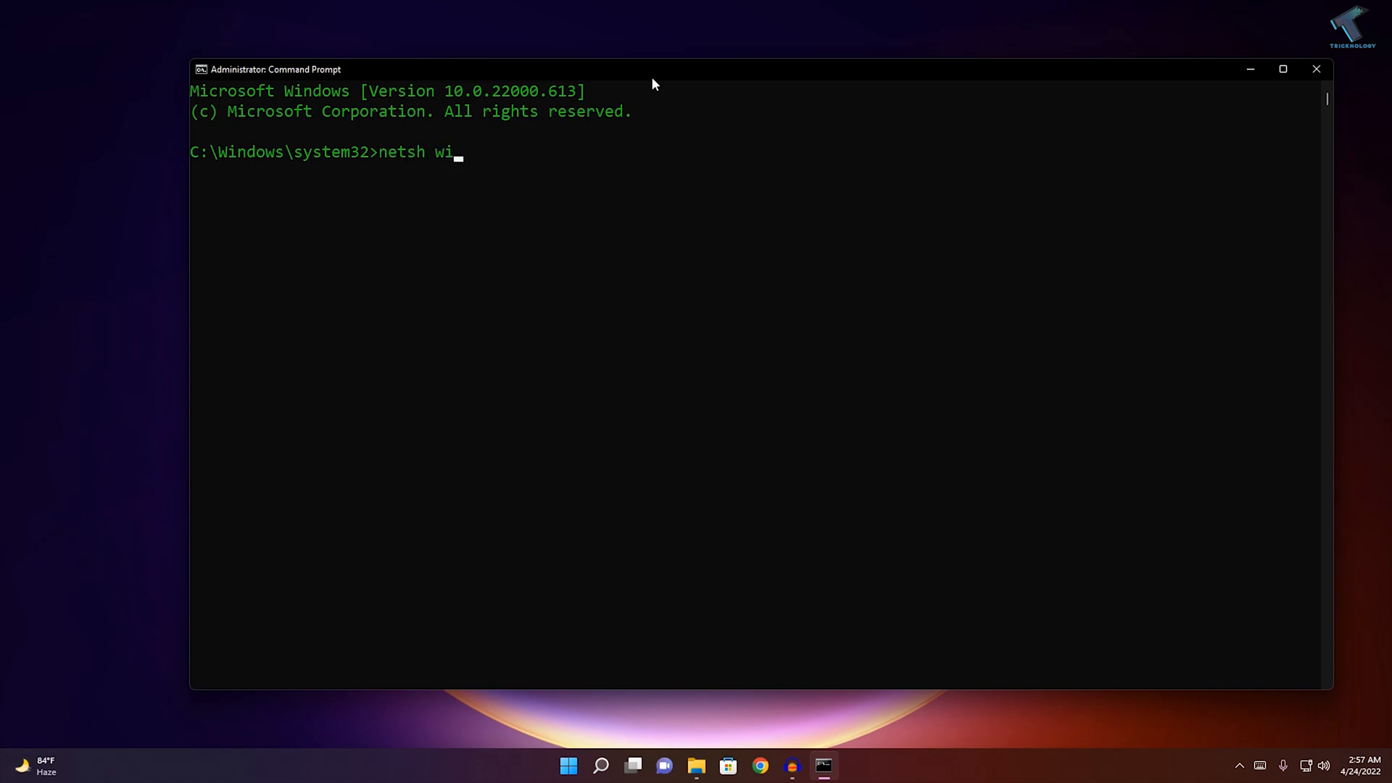
text(nsock)
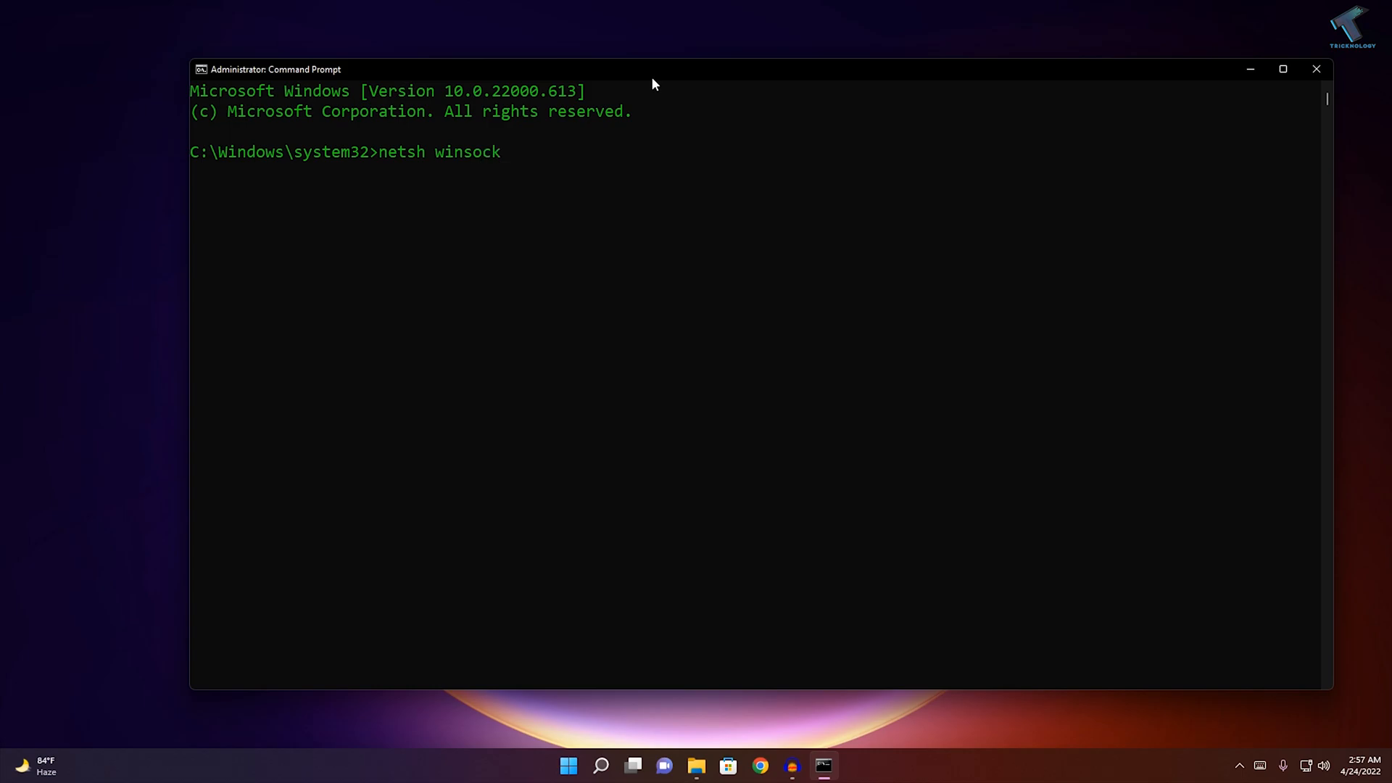
text(reset)
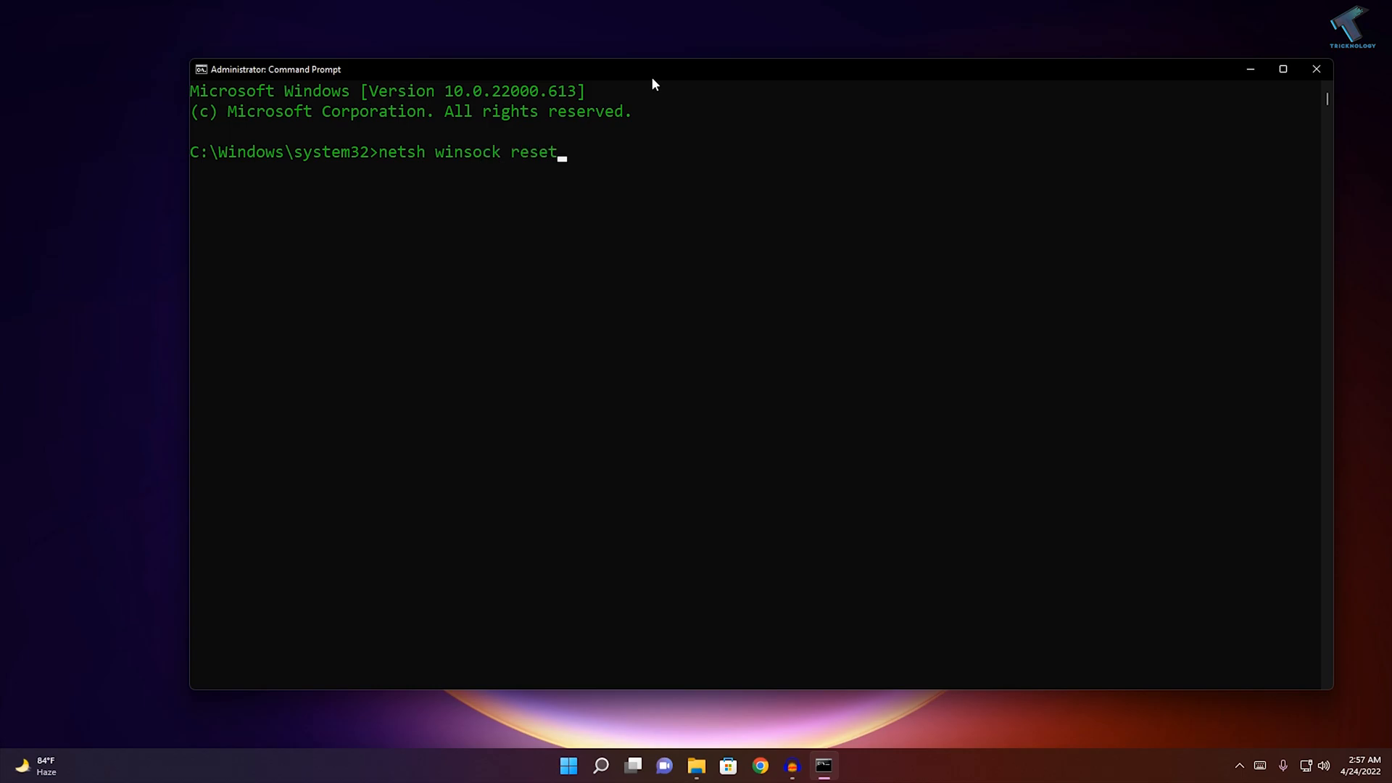
key(Return)
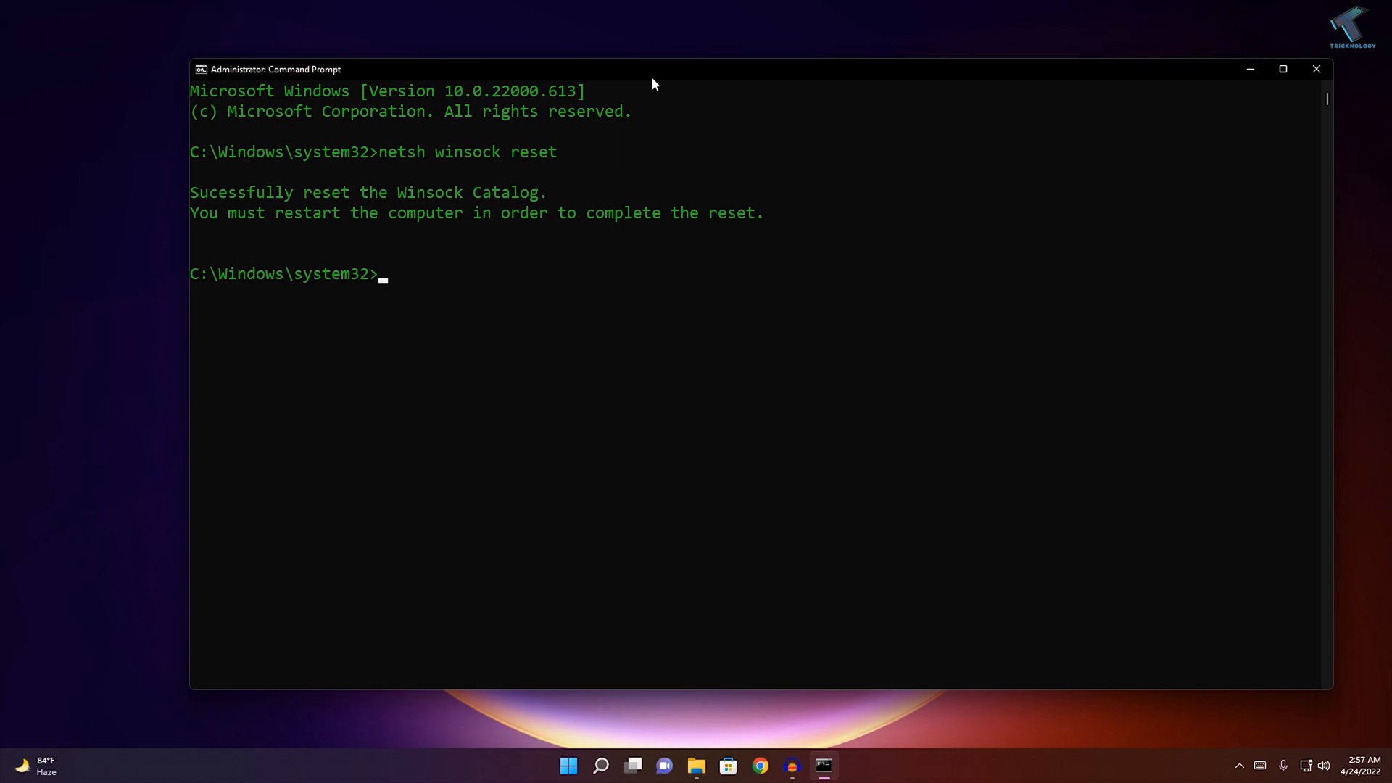
text(nets)
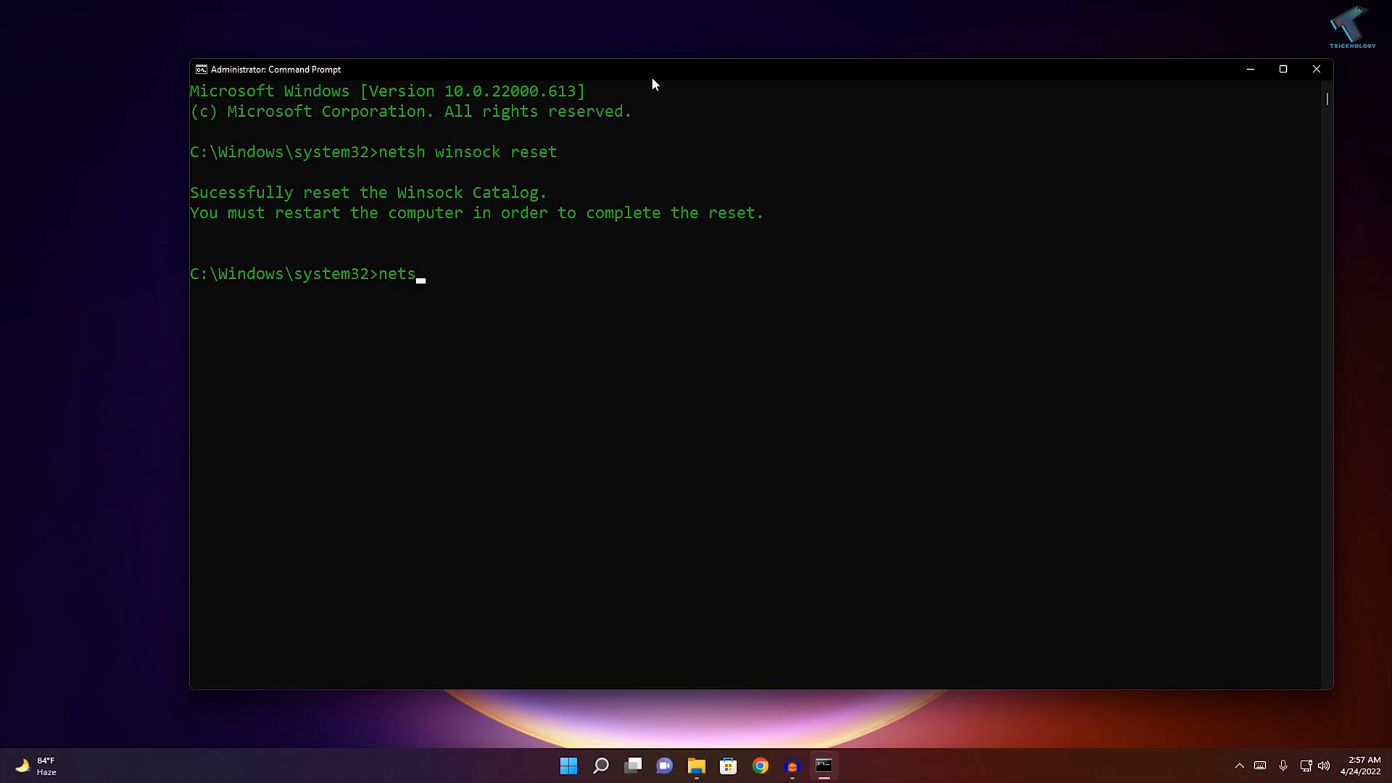
text(h int i)
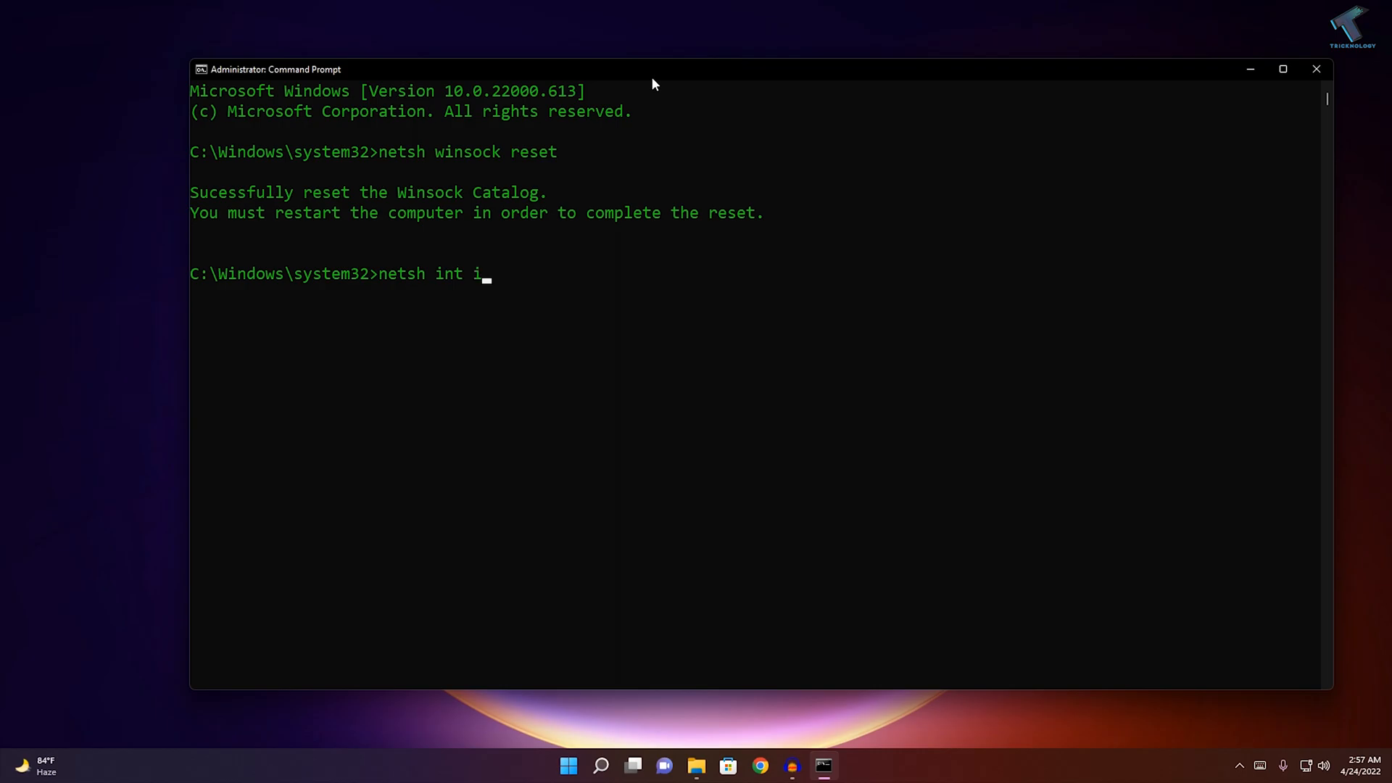
key(Return)
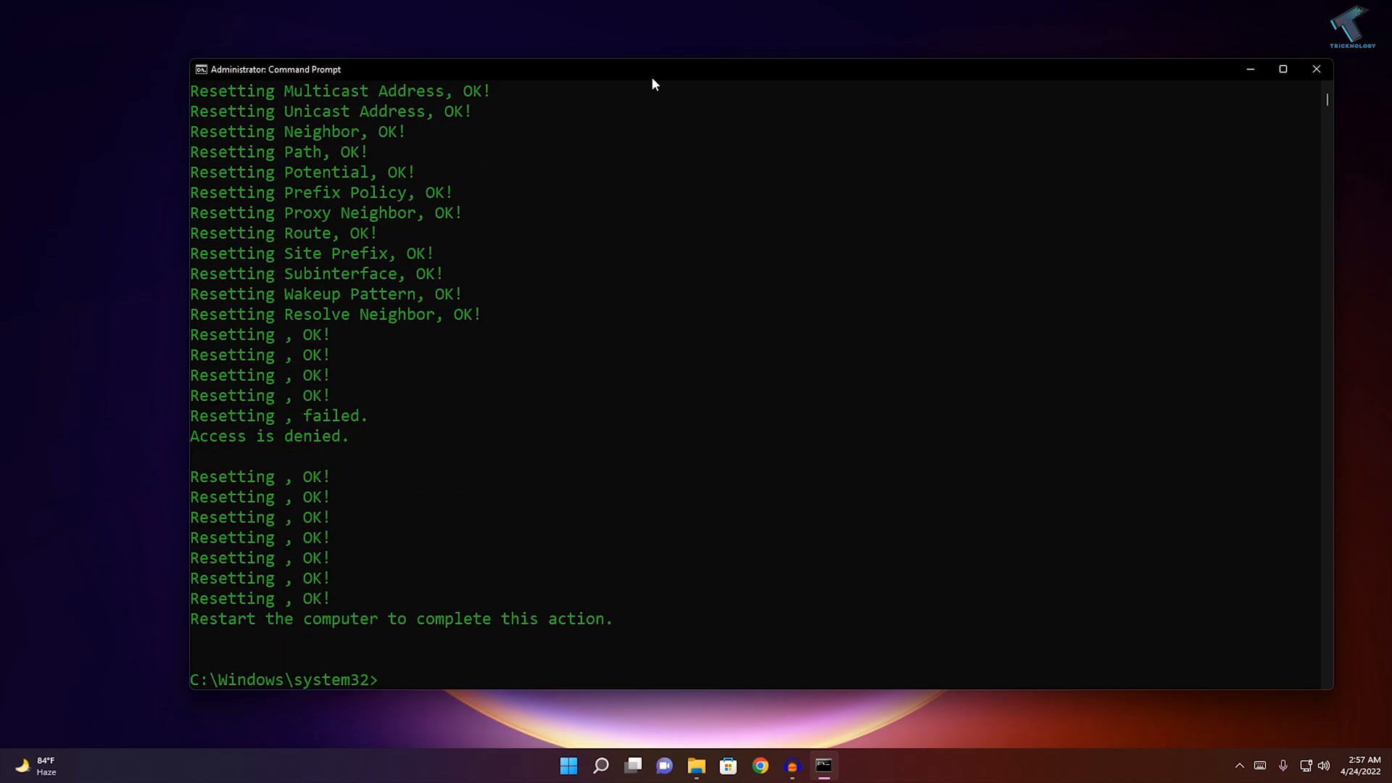
- Run ipconfig /release, ipconfig /renew and ipconfig /flushdns to refresh the IP and DNS cache
text(ipconfig)
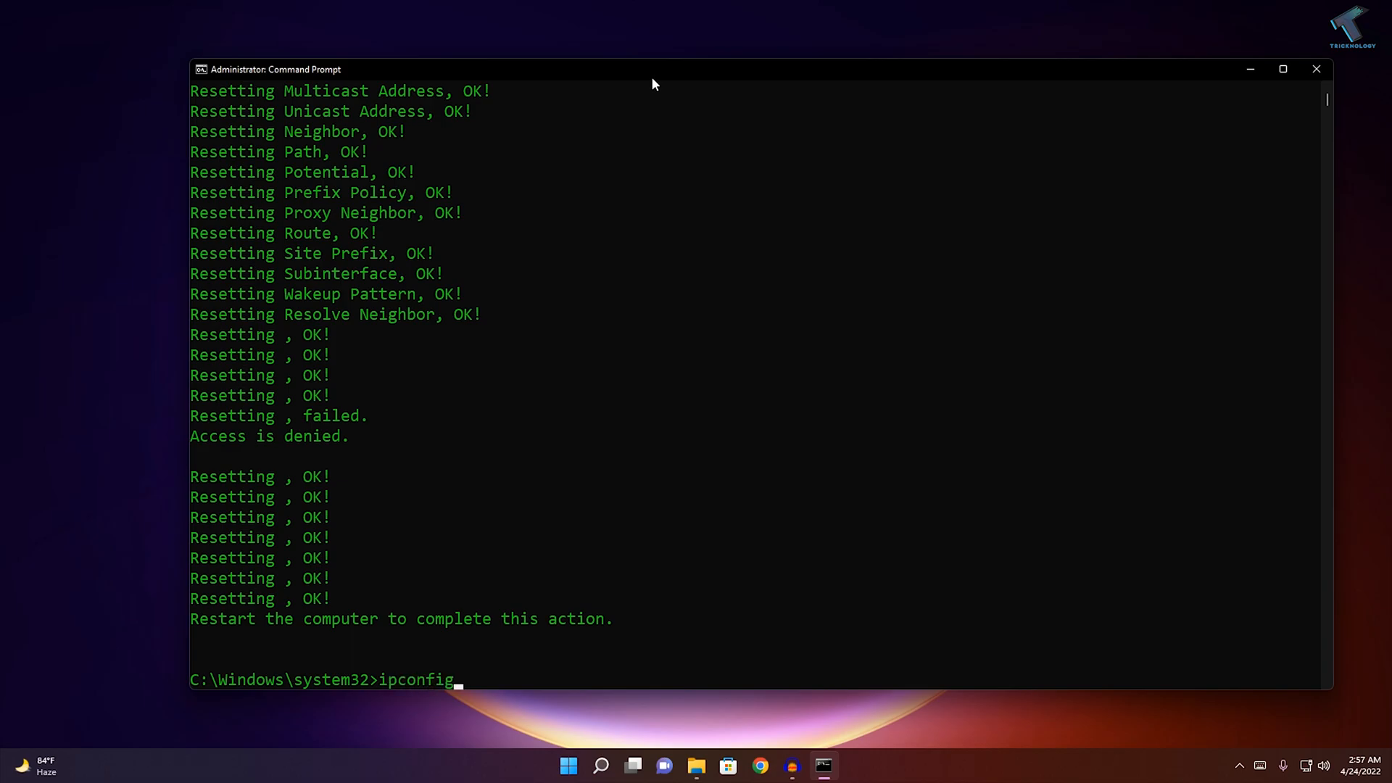
text(/release)
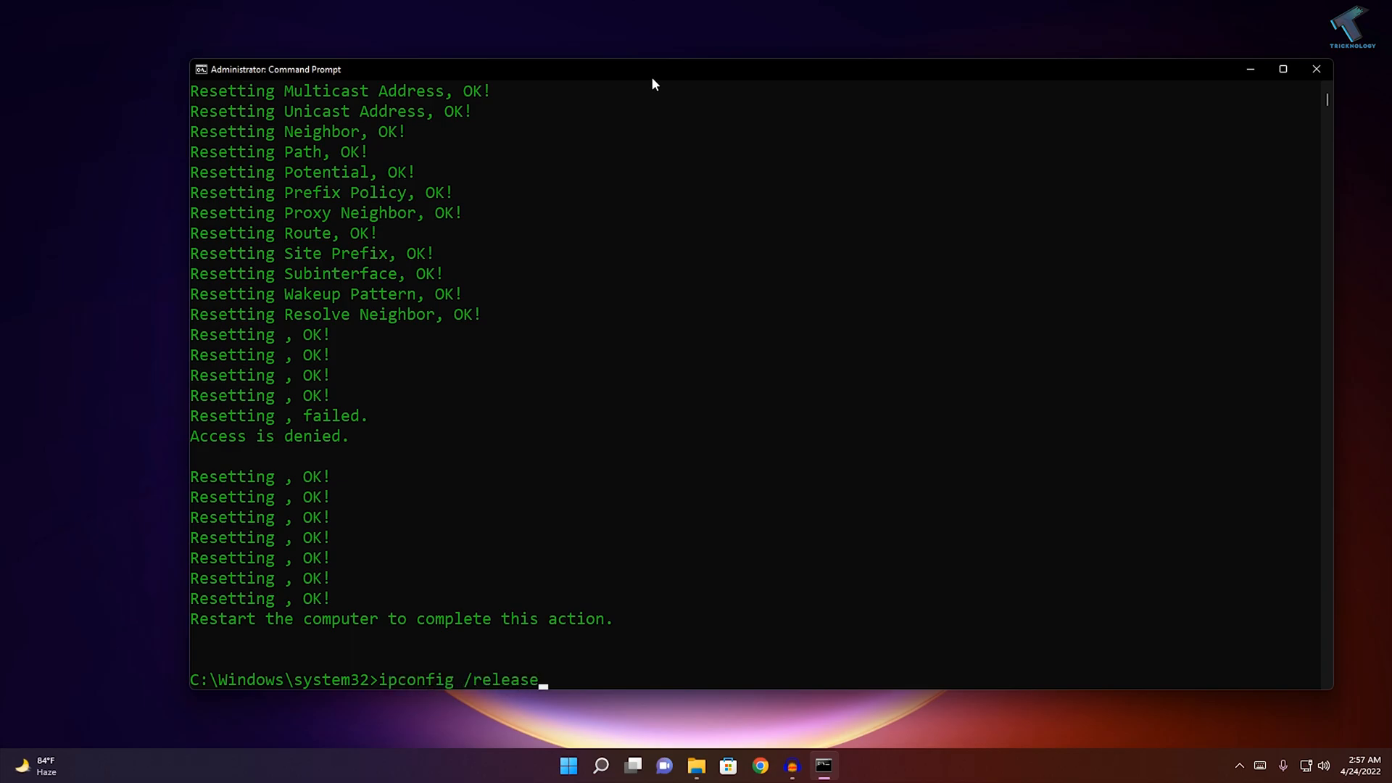
key(Return)
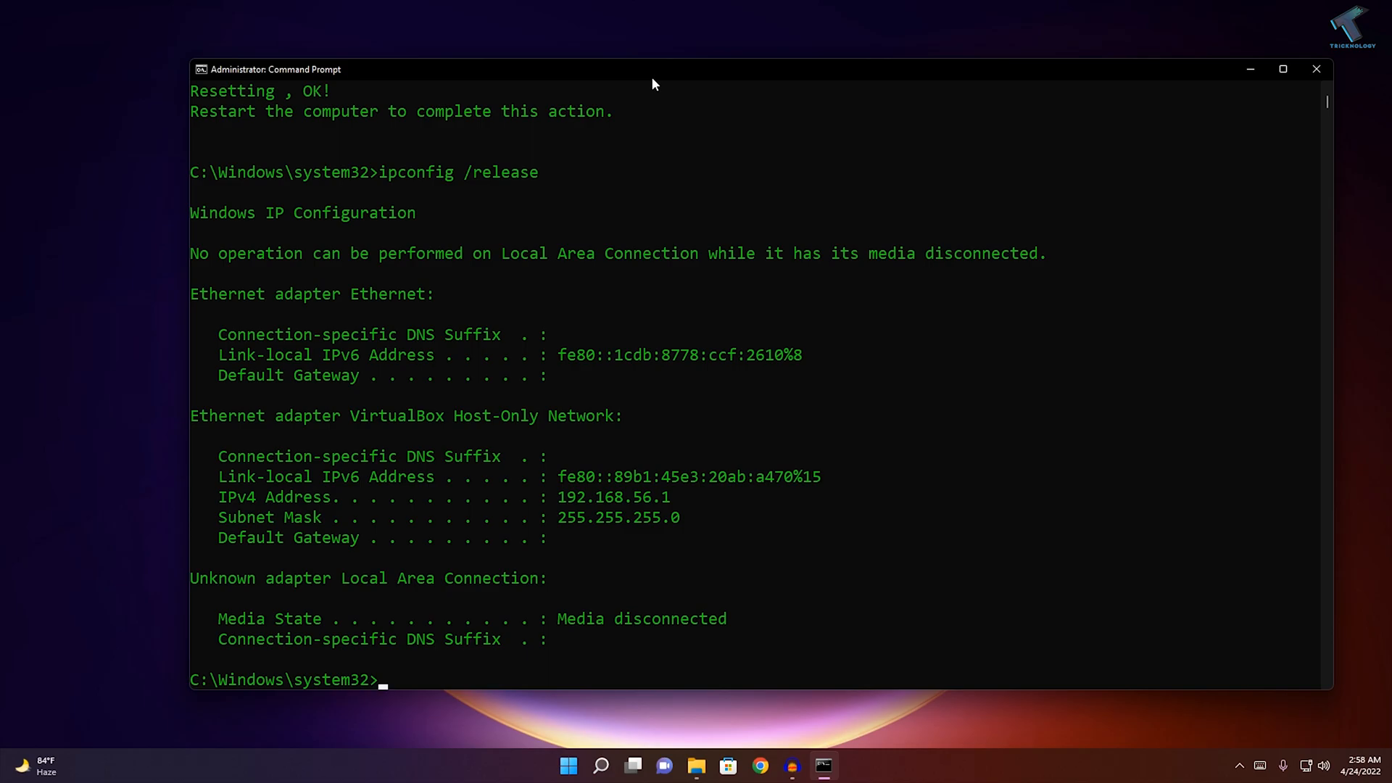
text(ipci)
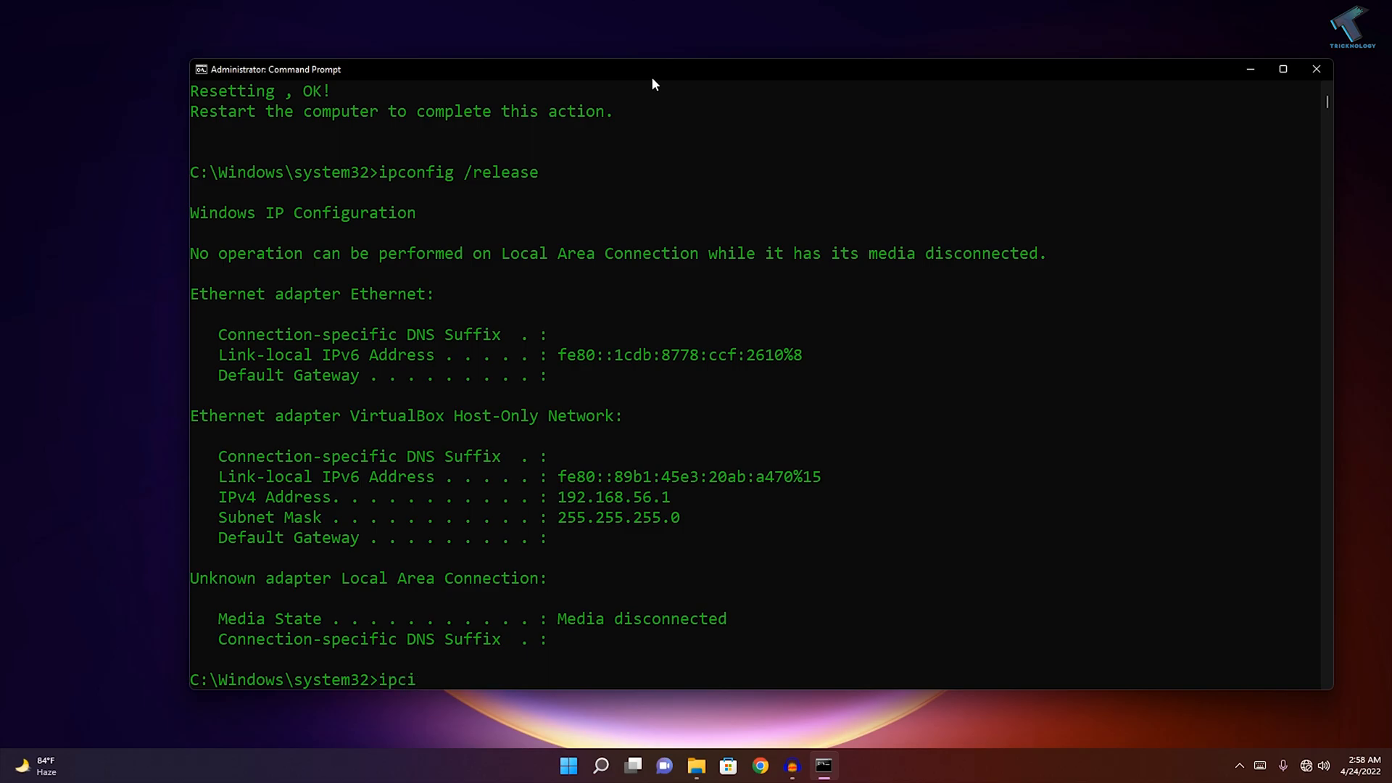
text(onif)
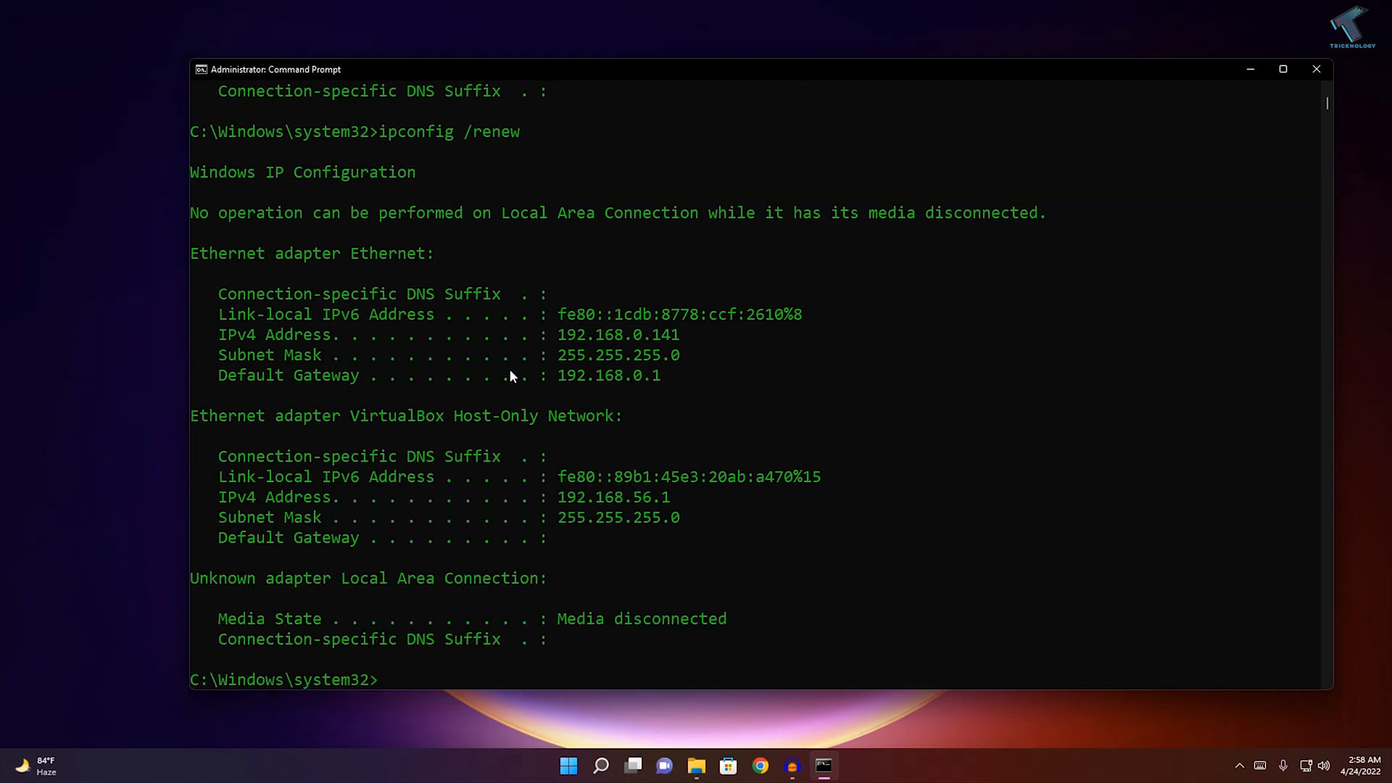
scroll(down, 3)
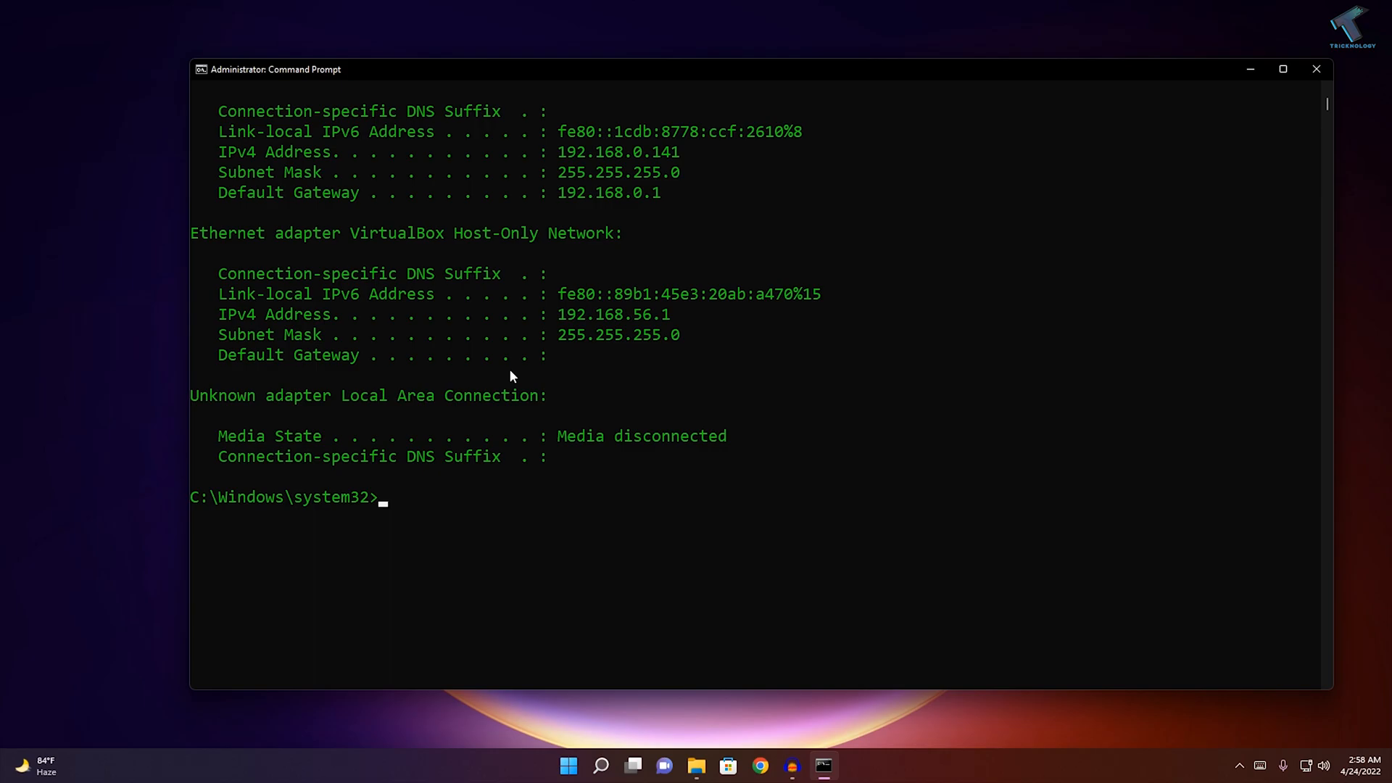
text(ipconfig)
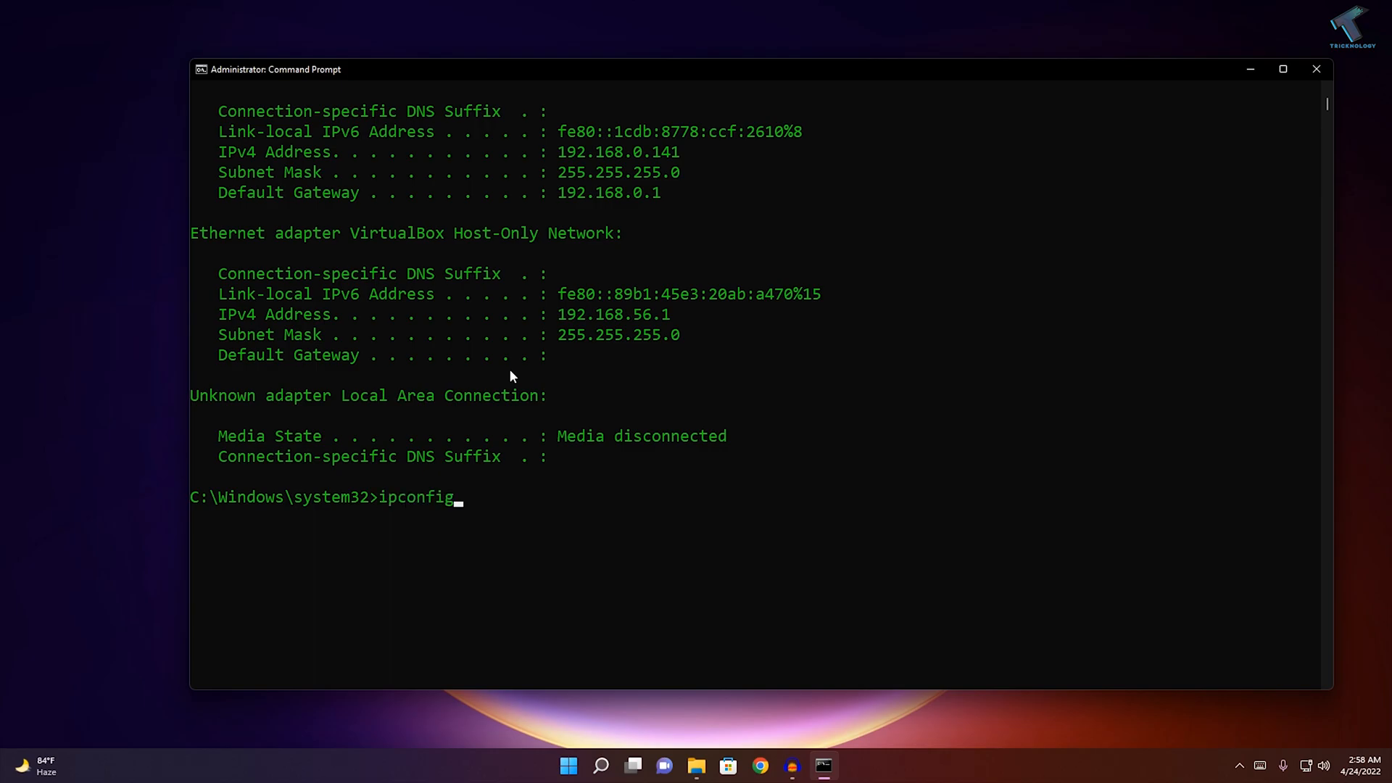
text(/f)
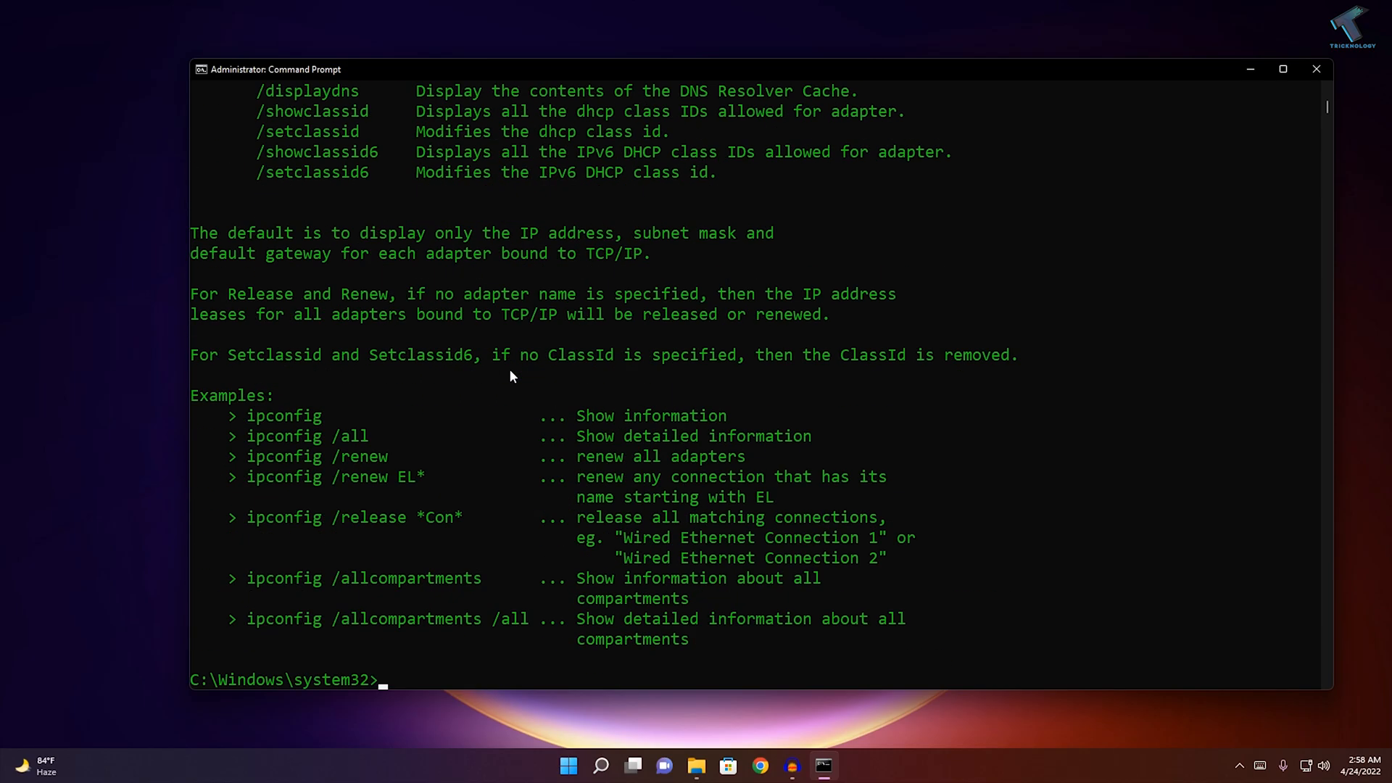
text(ipconfig /flushdns)
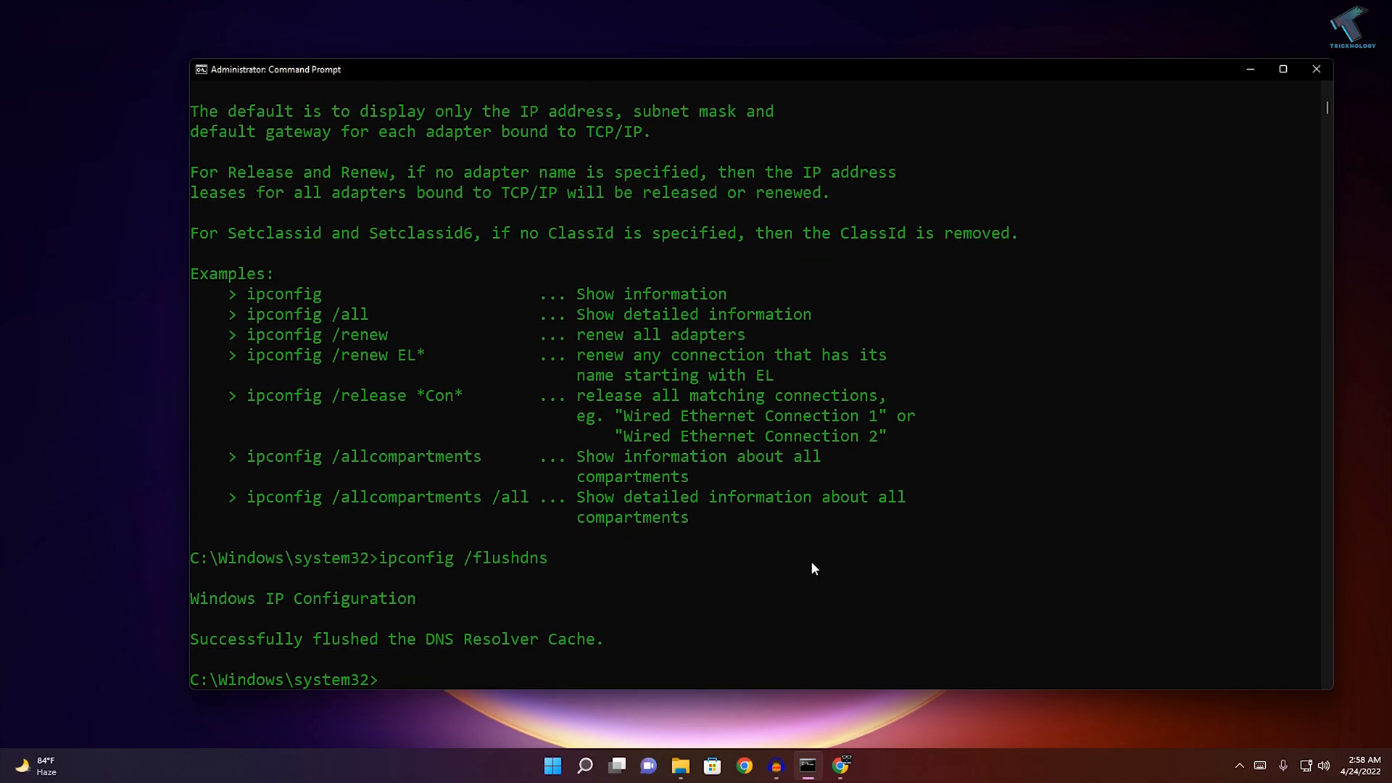
- Restart the PC from Start > Power, then bring up the Quick Link menu after reboot
click(551, 765)
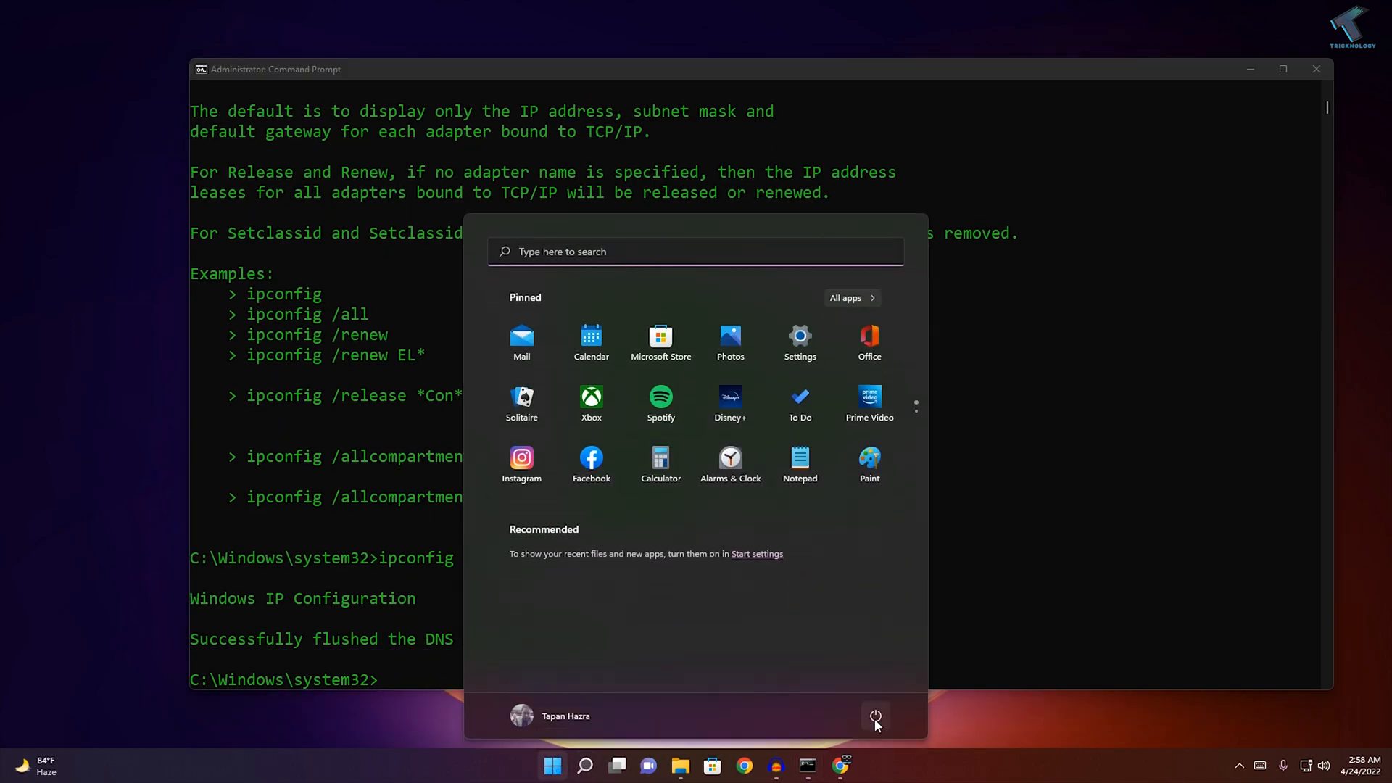
click(874, 717)
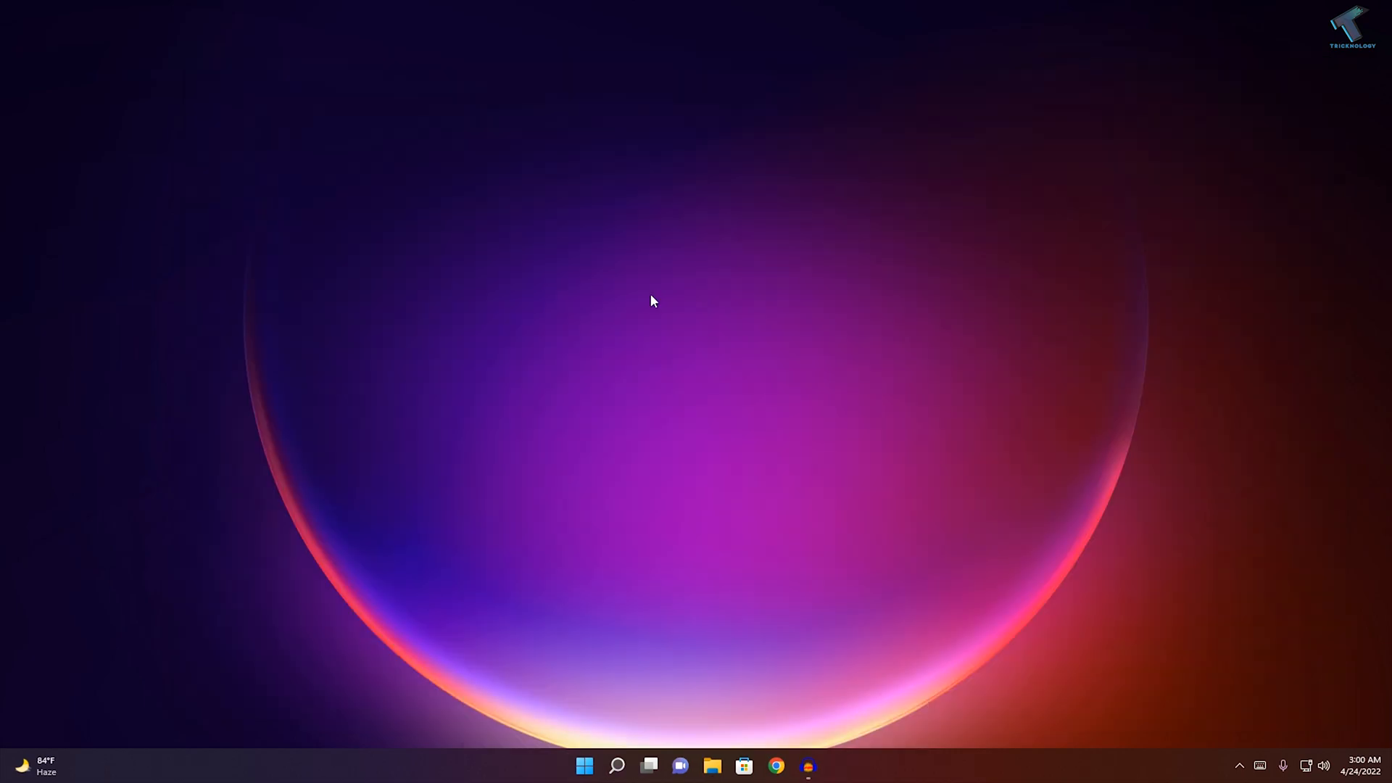
mouse_move(579, 761)
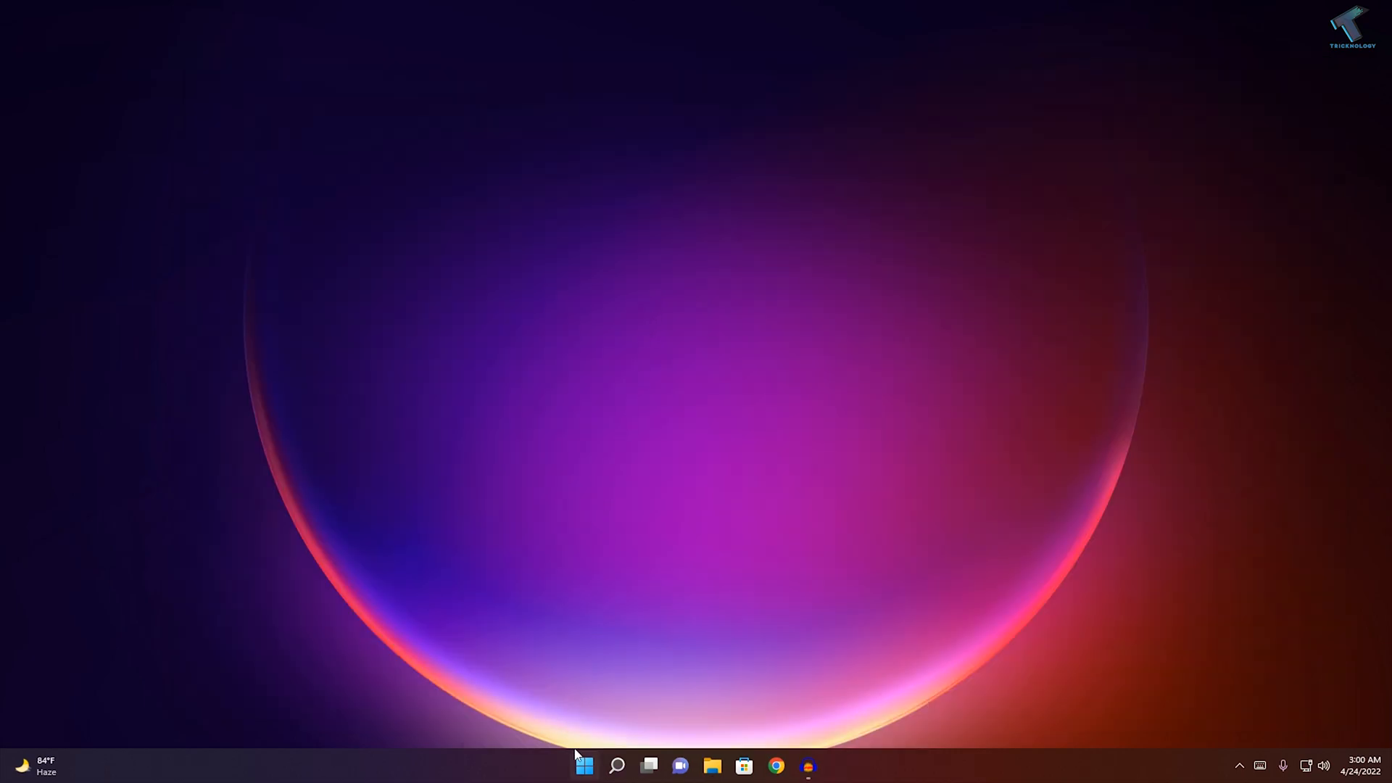
right_click(584, 766)
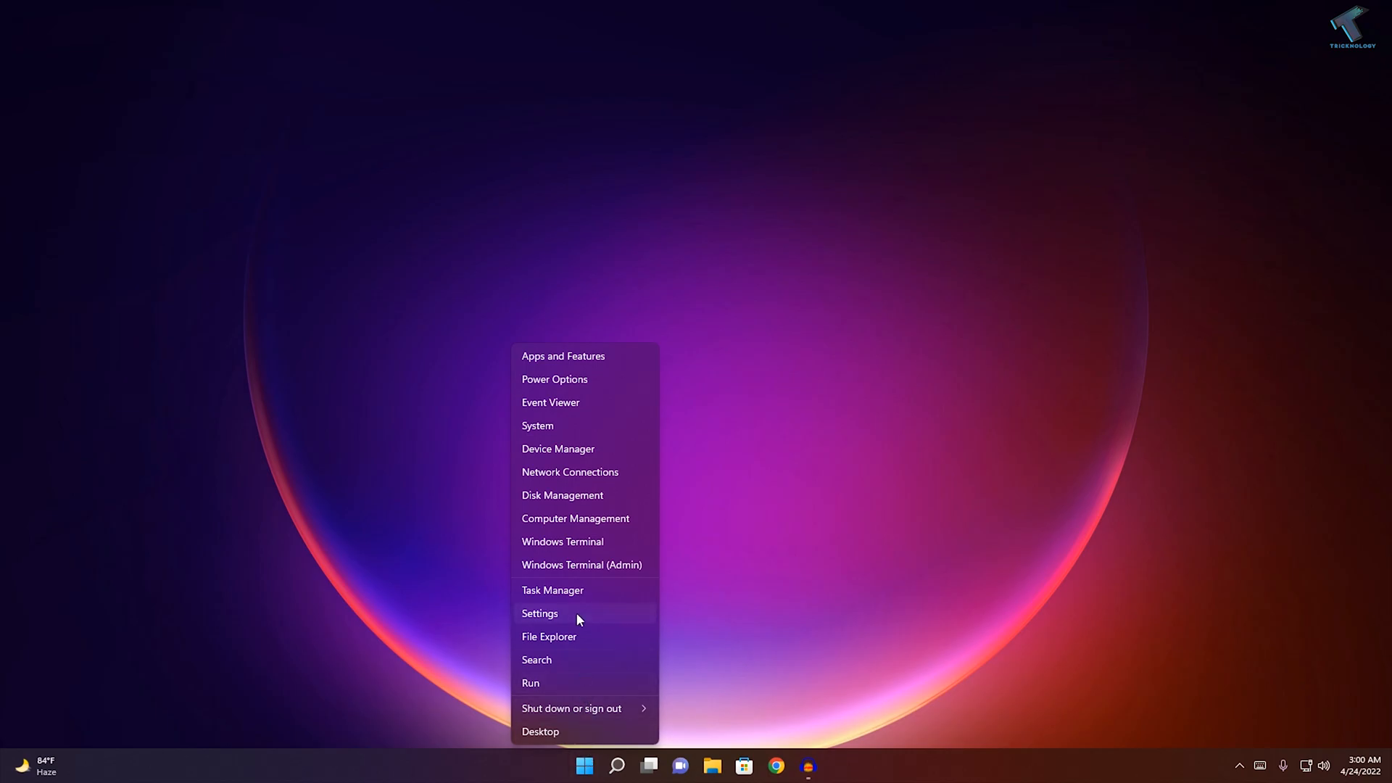
- Trigger Network reset from Advanced network settings, confirm it and dismiss the sign-out notice
click(539, 613)
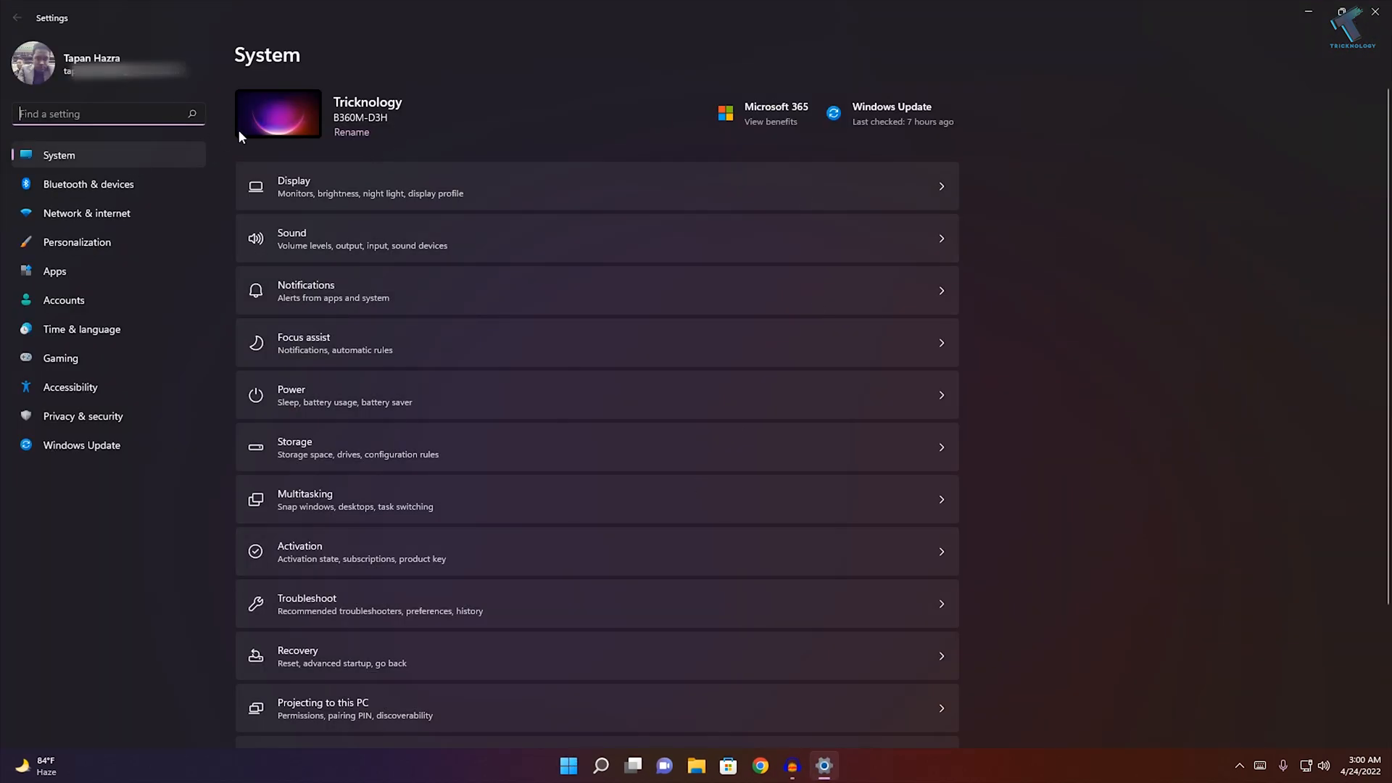
mouse_move(86, 213)
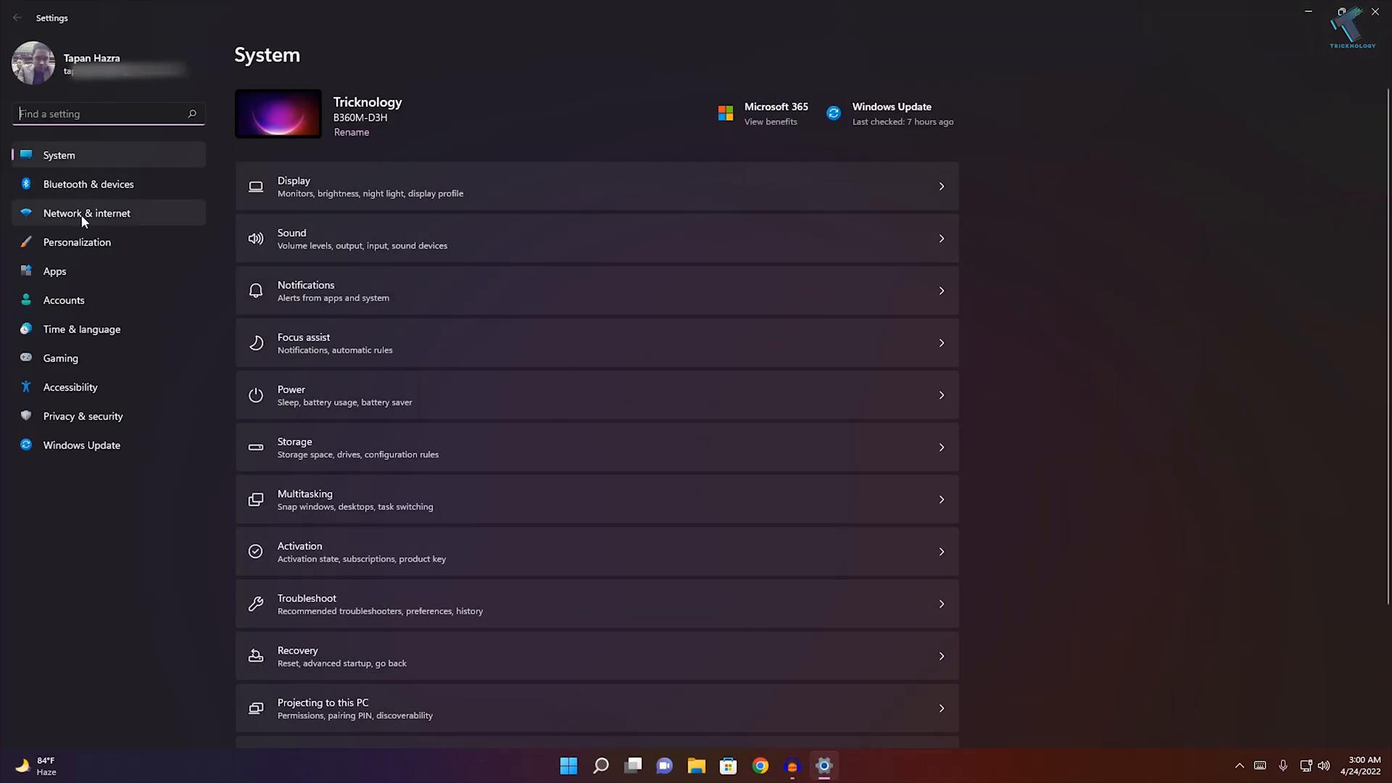
click(87, 211)
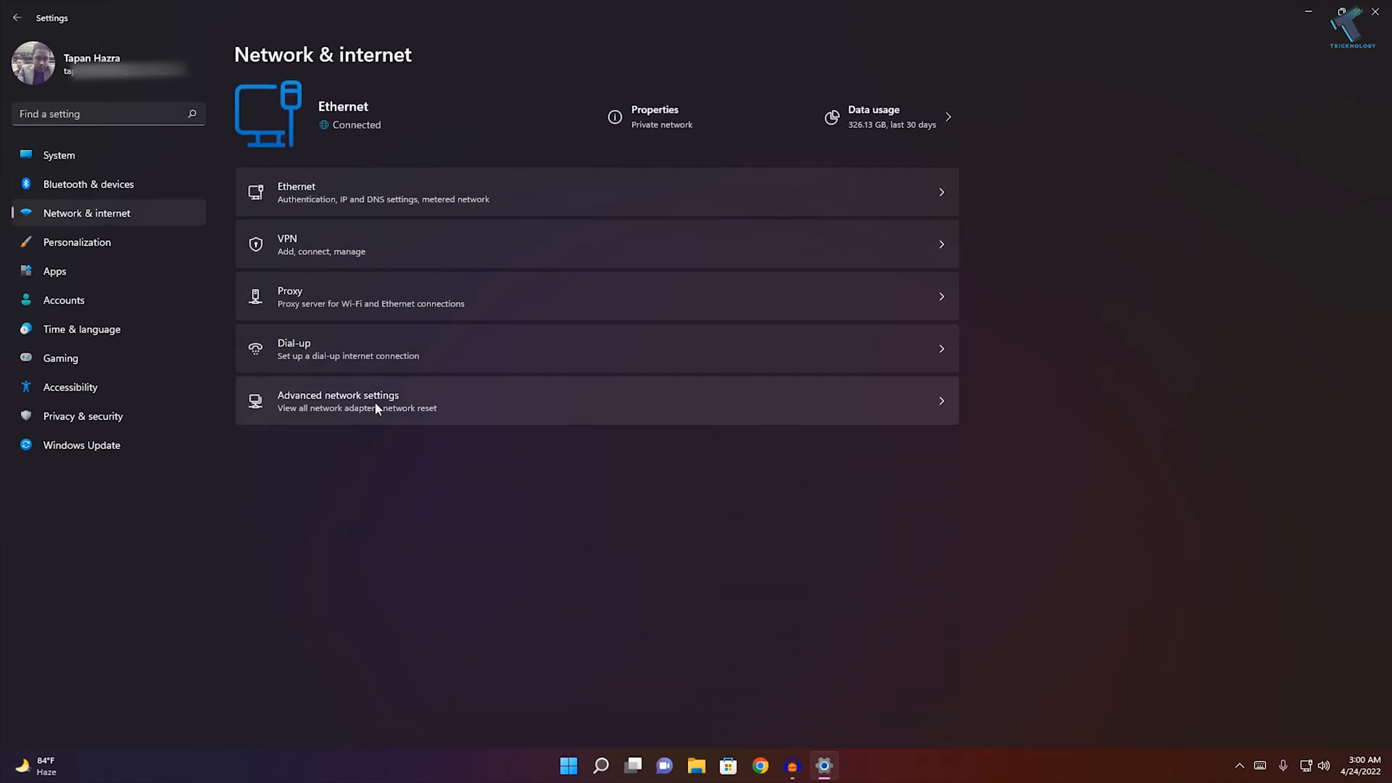
mouse_move(389, 409)
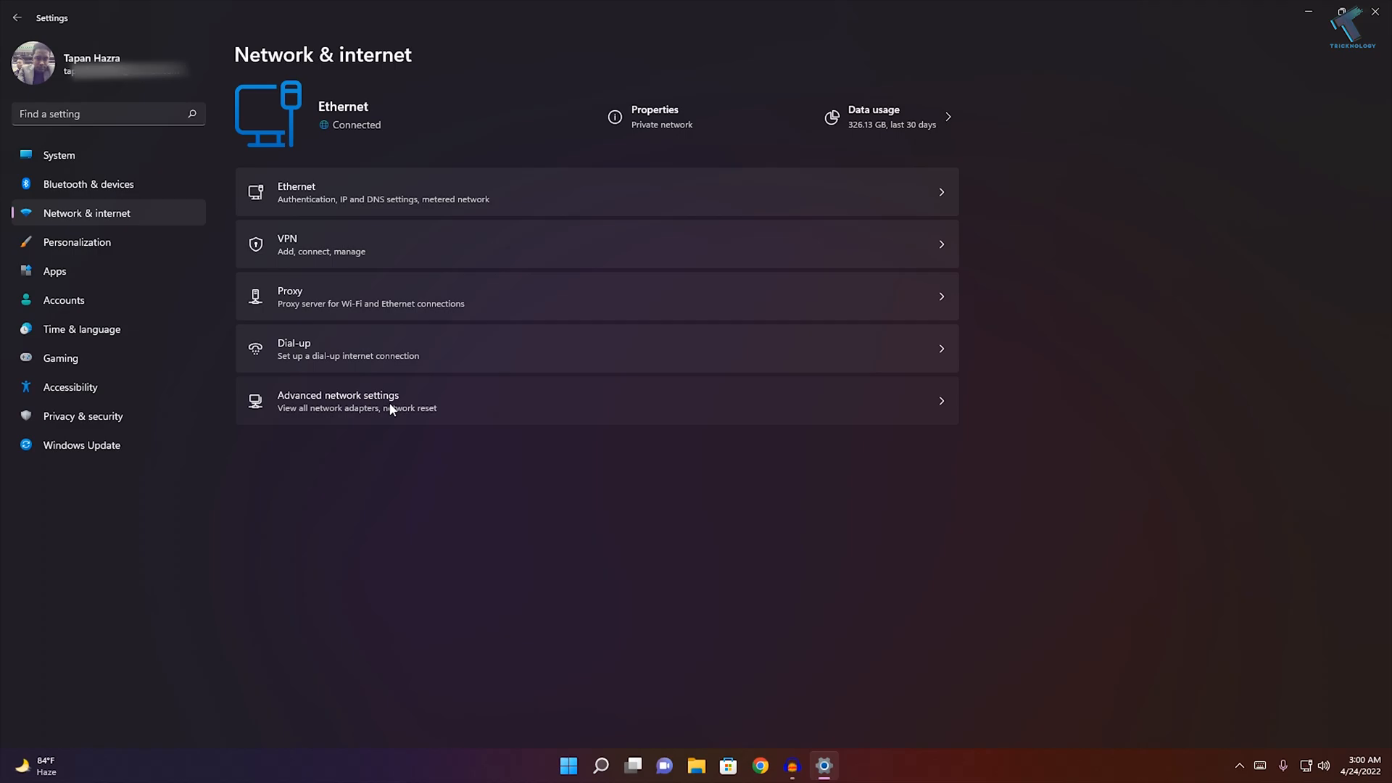
click(338, 401)
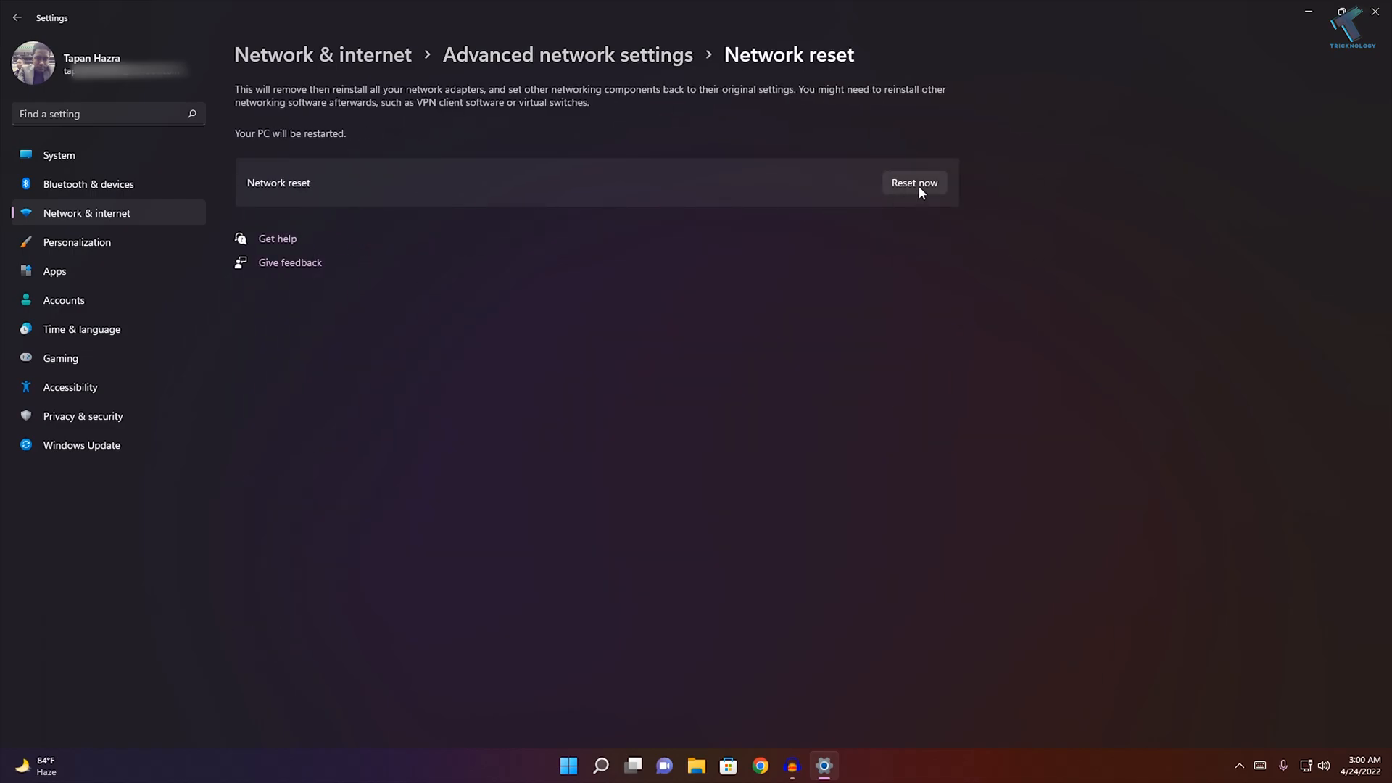
mouse_move(647, 418)
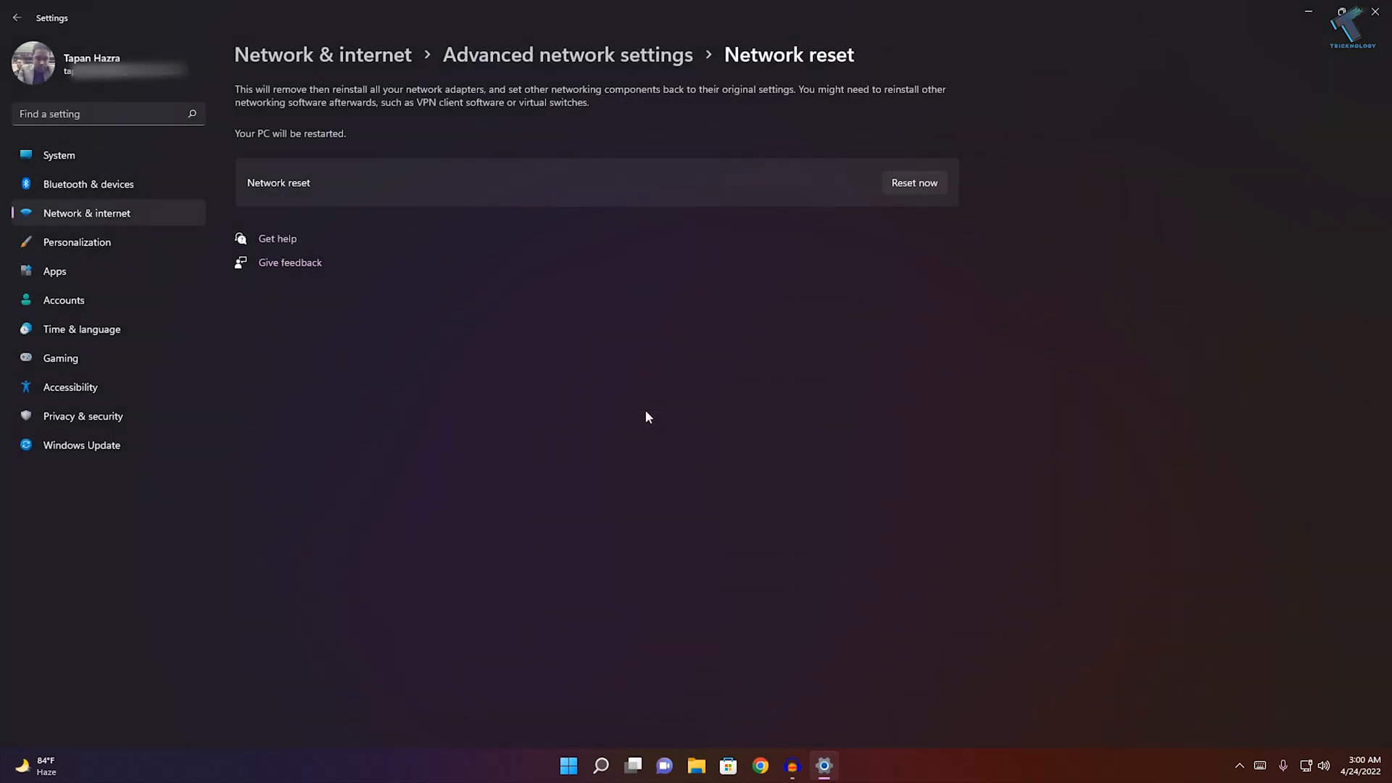
click(913, 183)
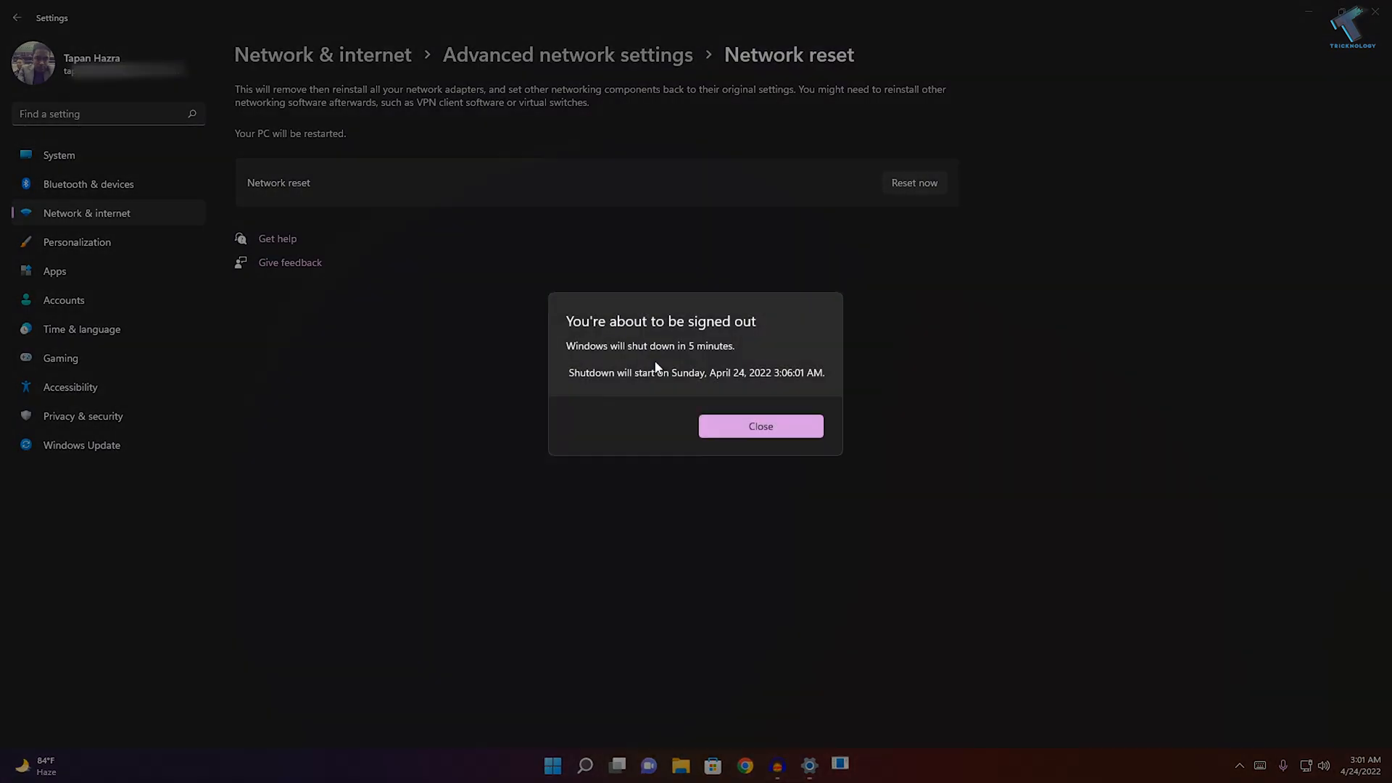
click(758, 427)
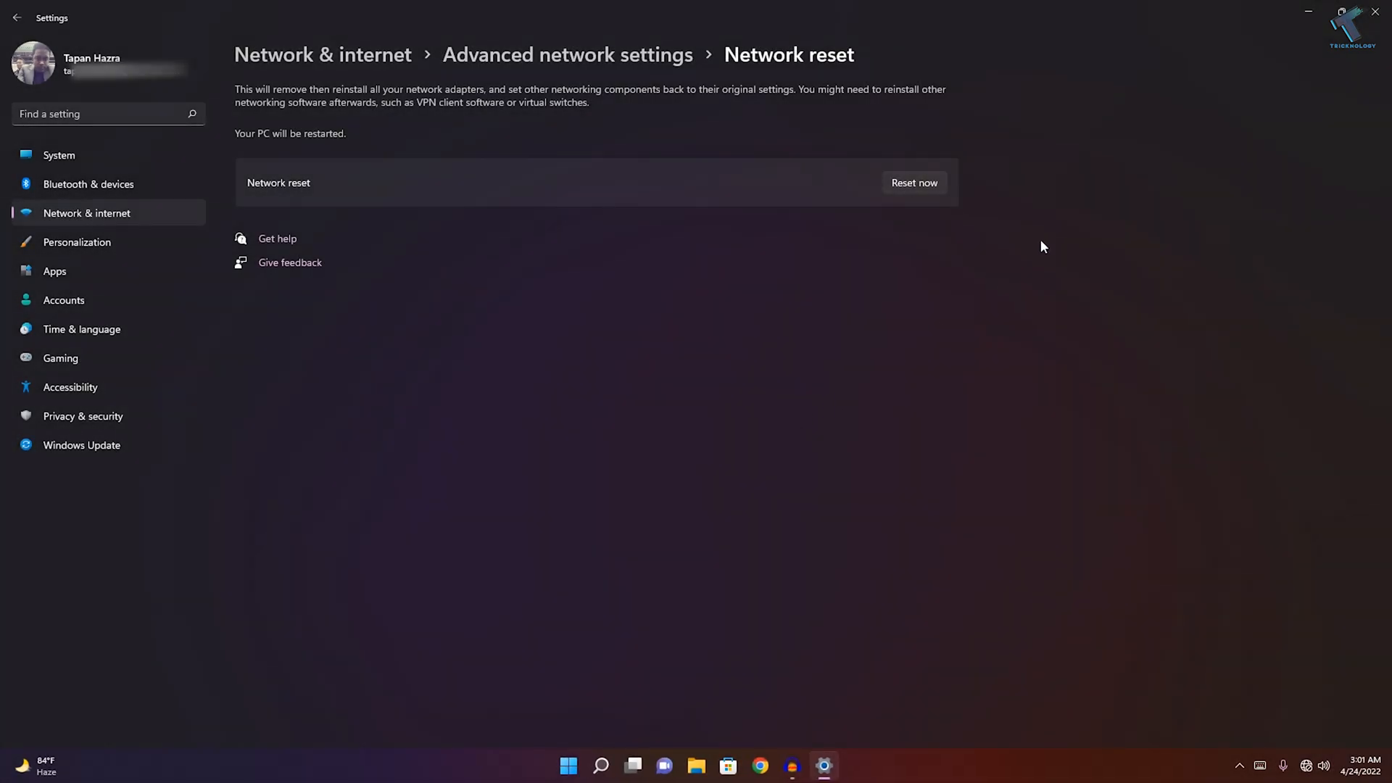
click(1375, 12)
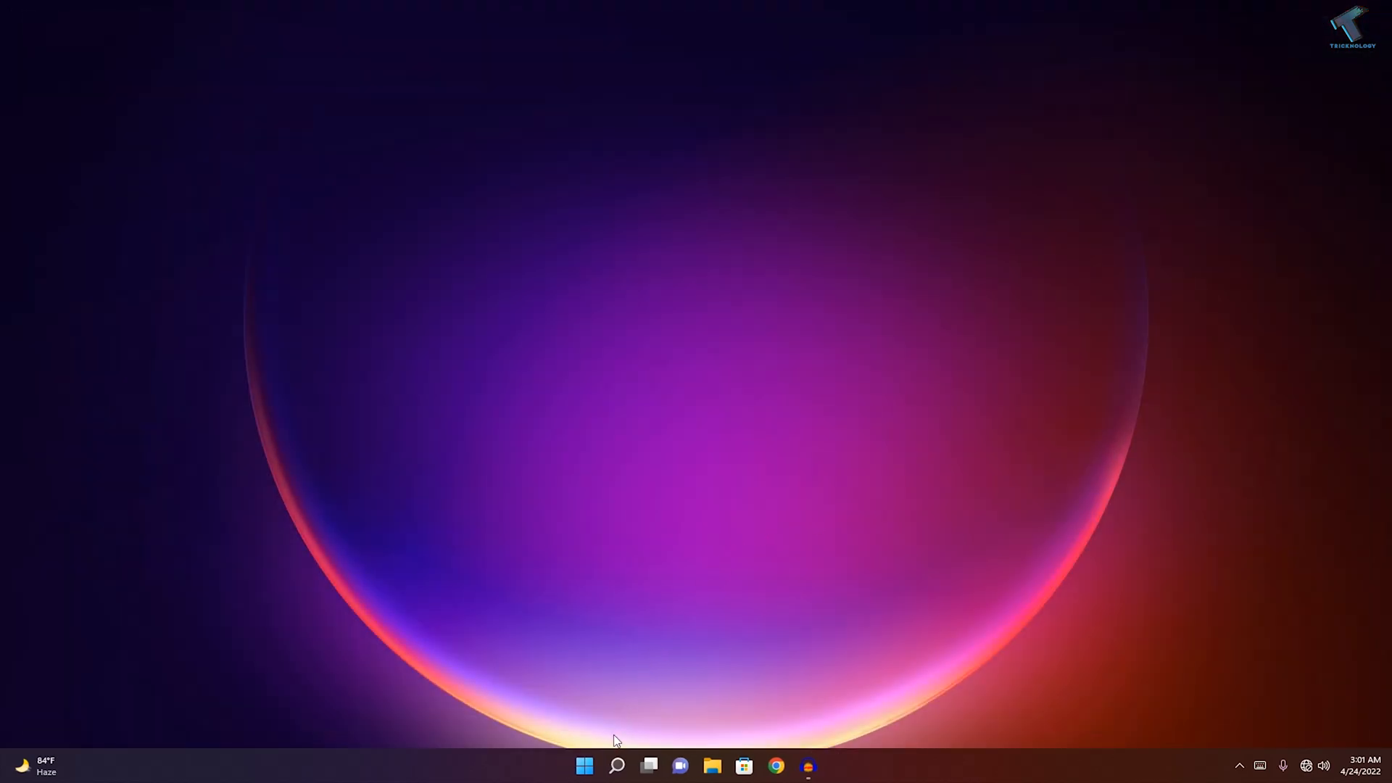
- Bring up Network Connections via ncpa.cpl after the restart, with Ethernet detecting a network
click(584, 766)
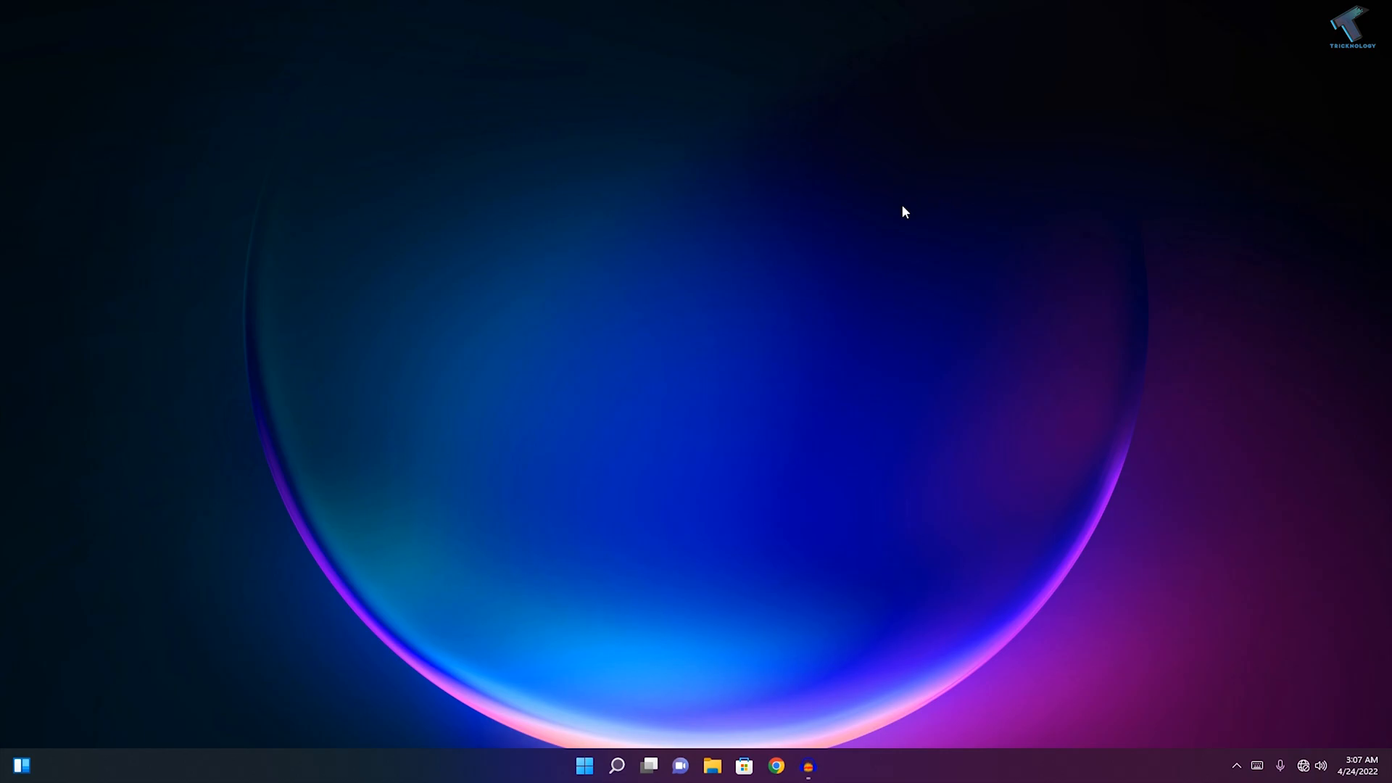
click(582, 766)
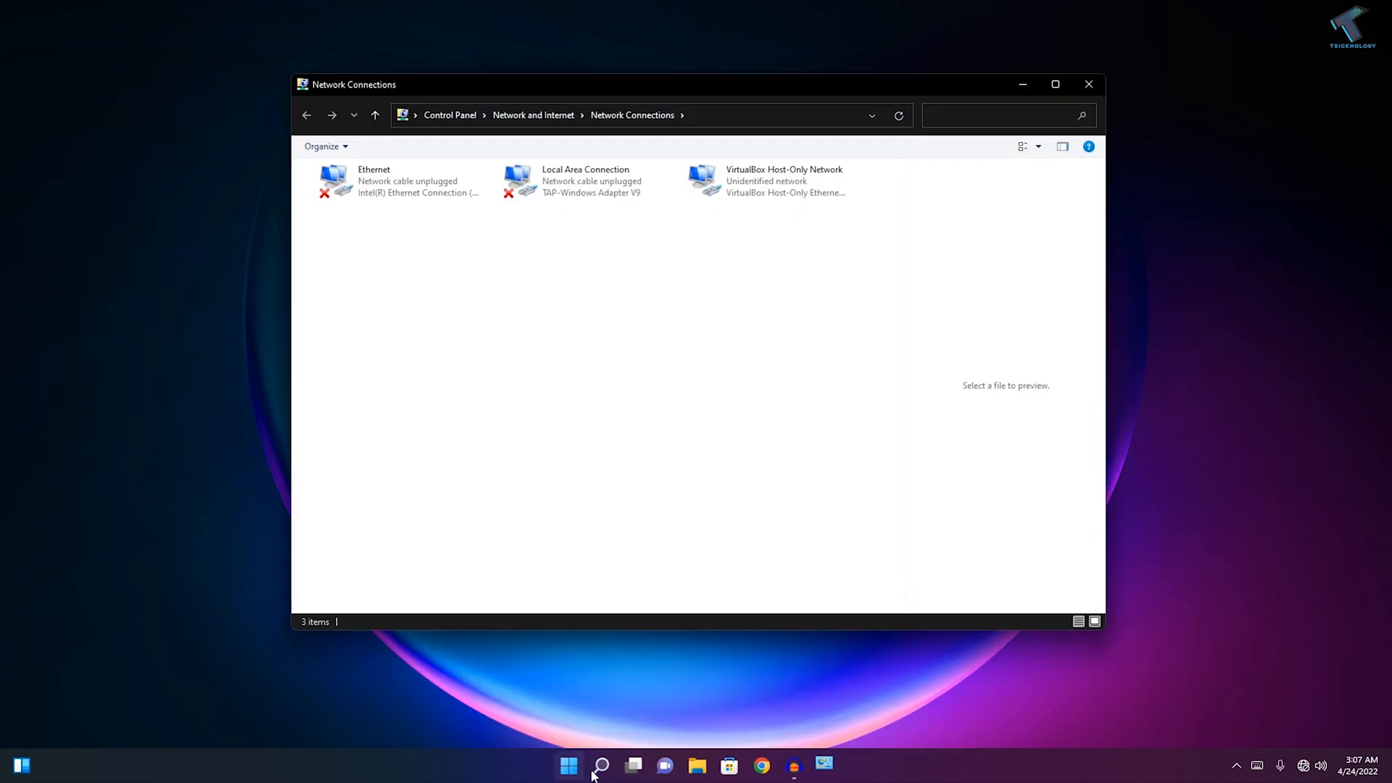
mouse_move(453, 238)
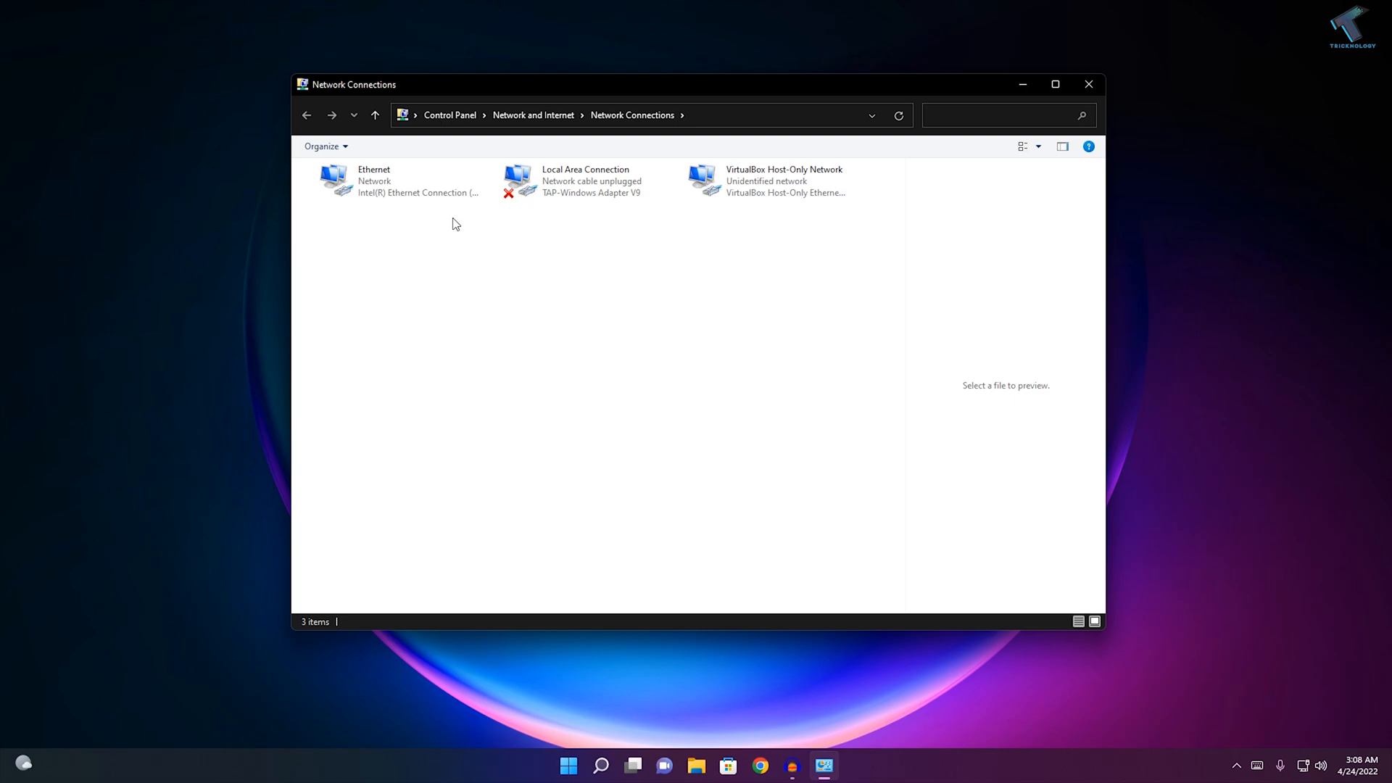
- In Ethernet's IPv4 properties, switch DNS to manual entry while keeping the IP automatic
right_click(372, 180)
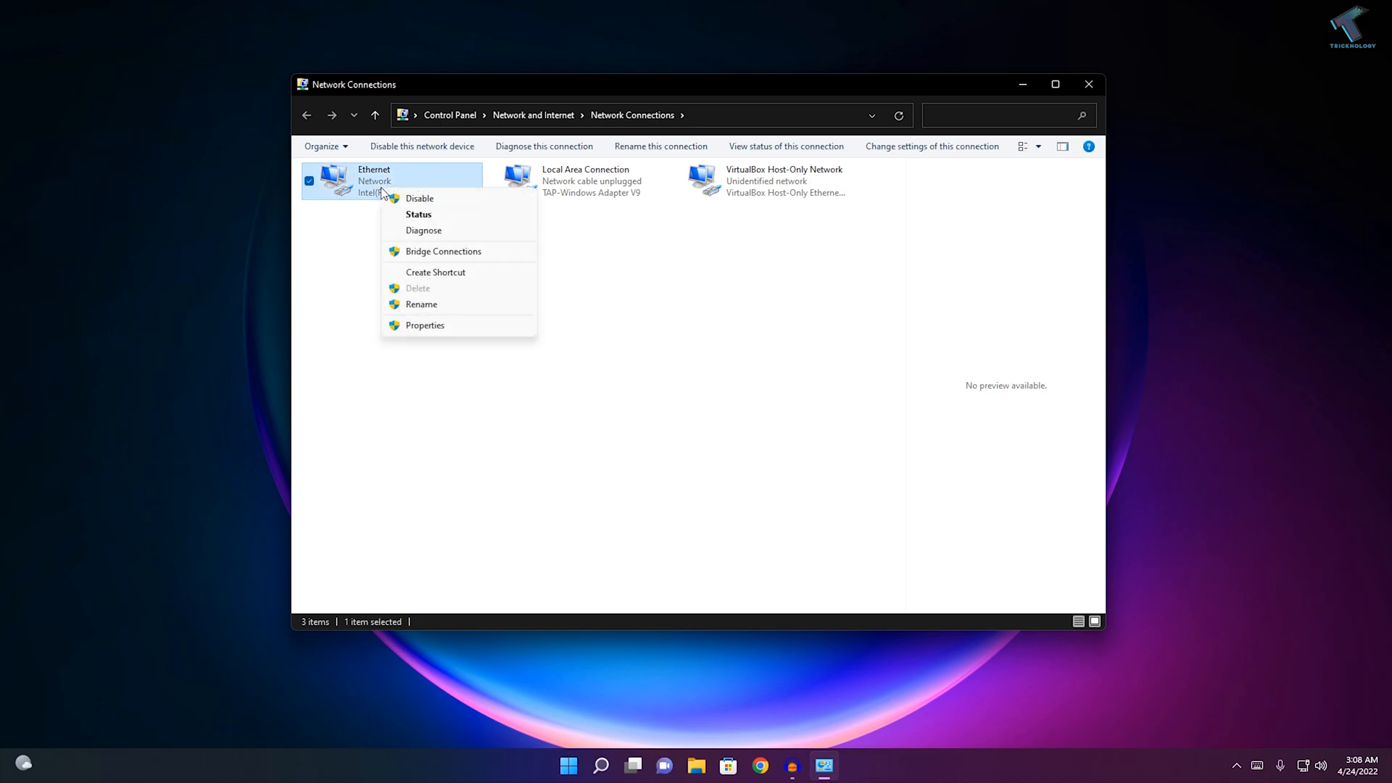
click(425, 325)
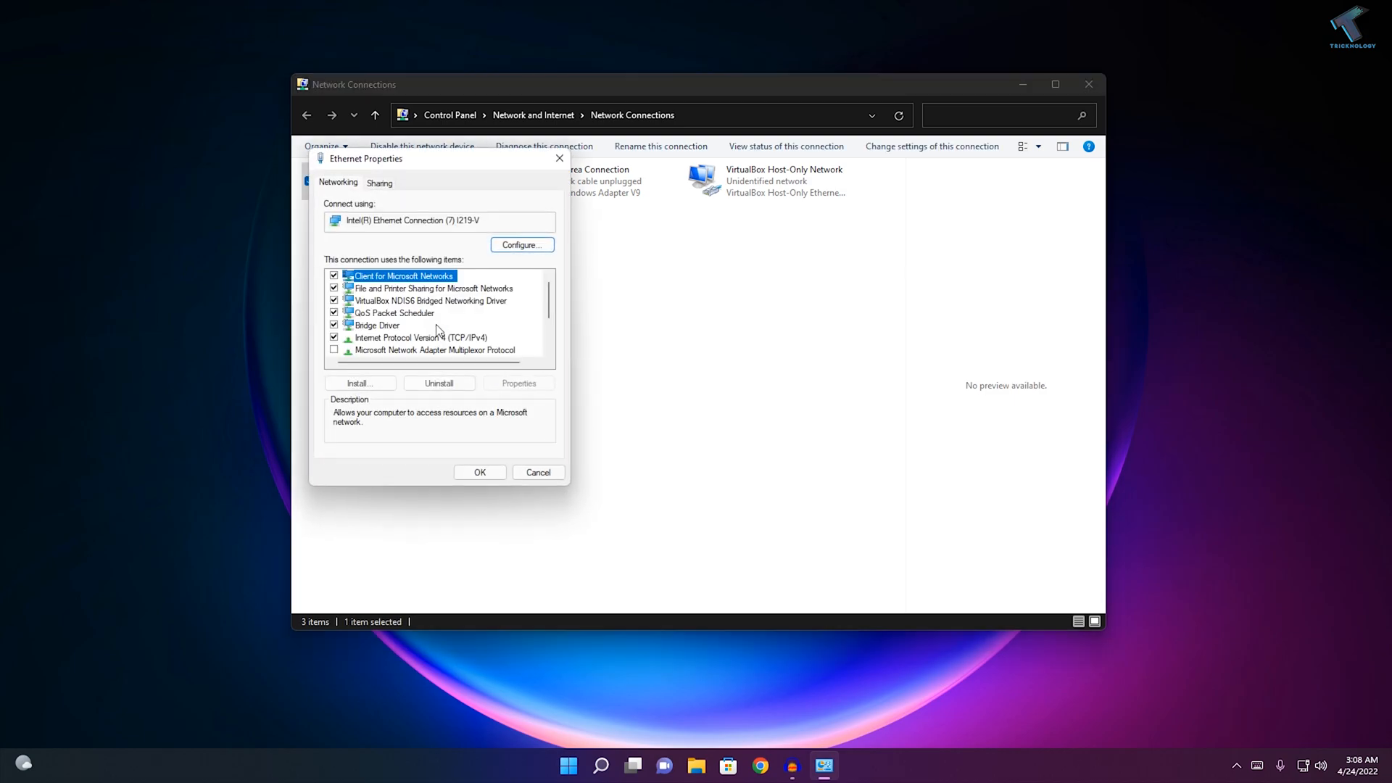
click(518, 383)
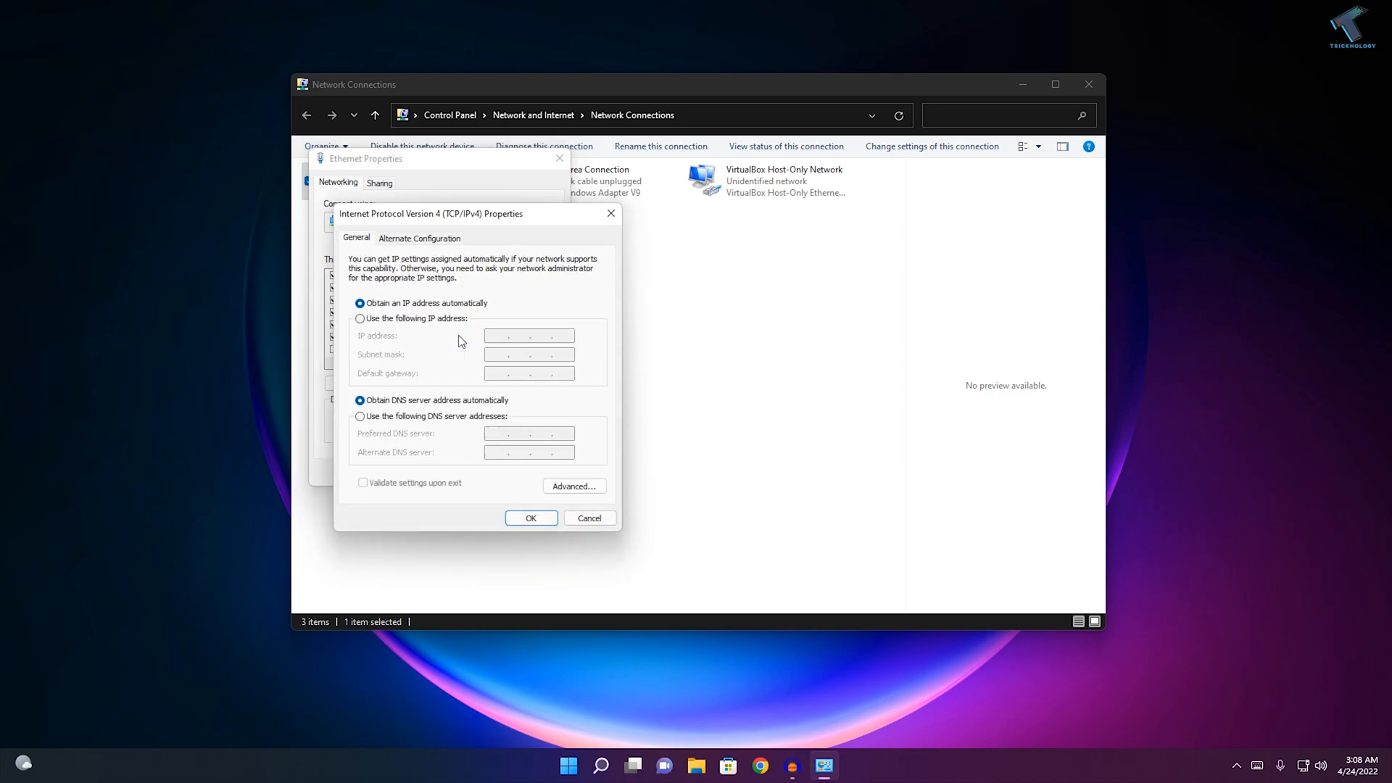
mouse_move(444, 323)
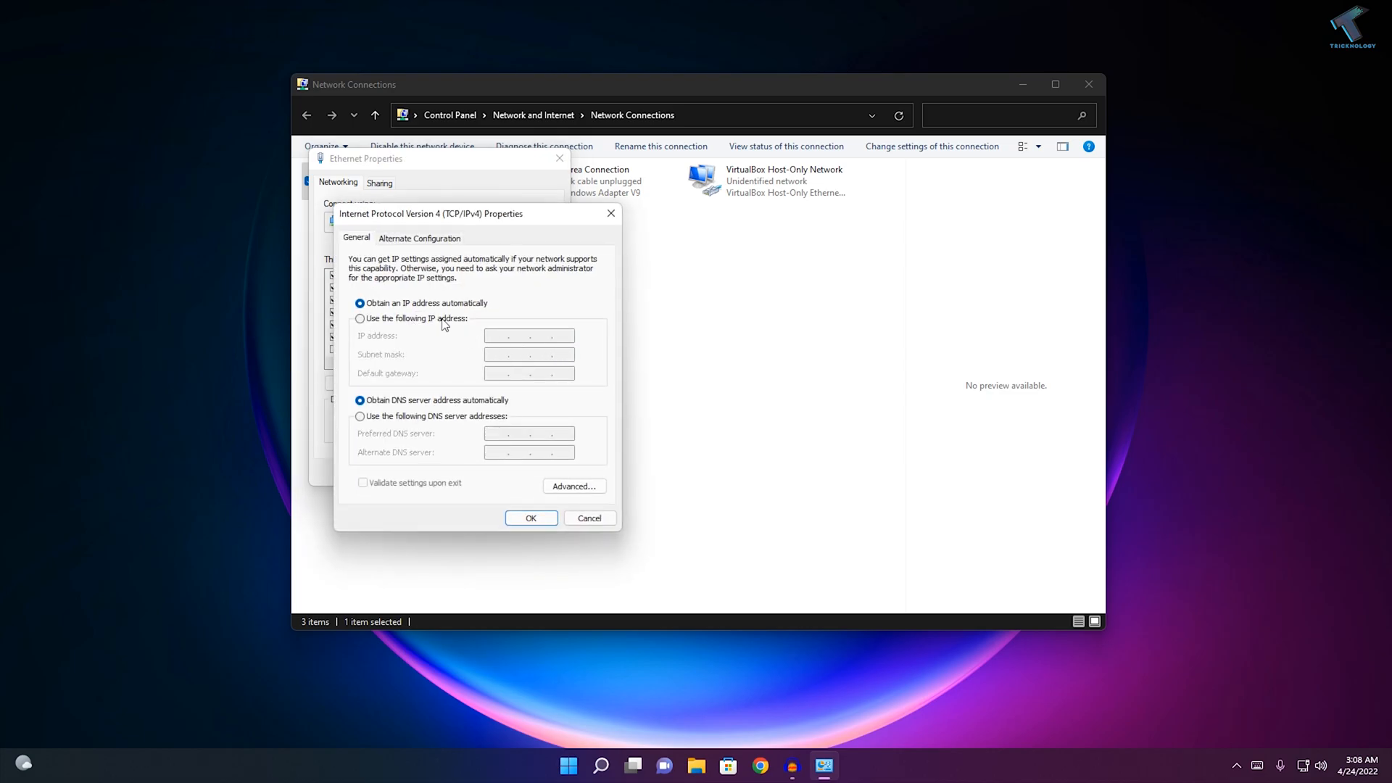
click(359, 317)
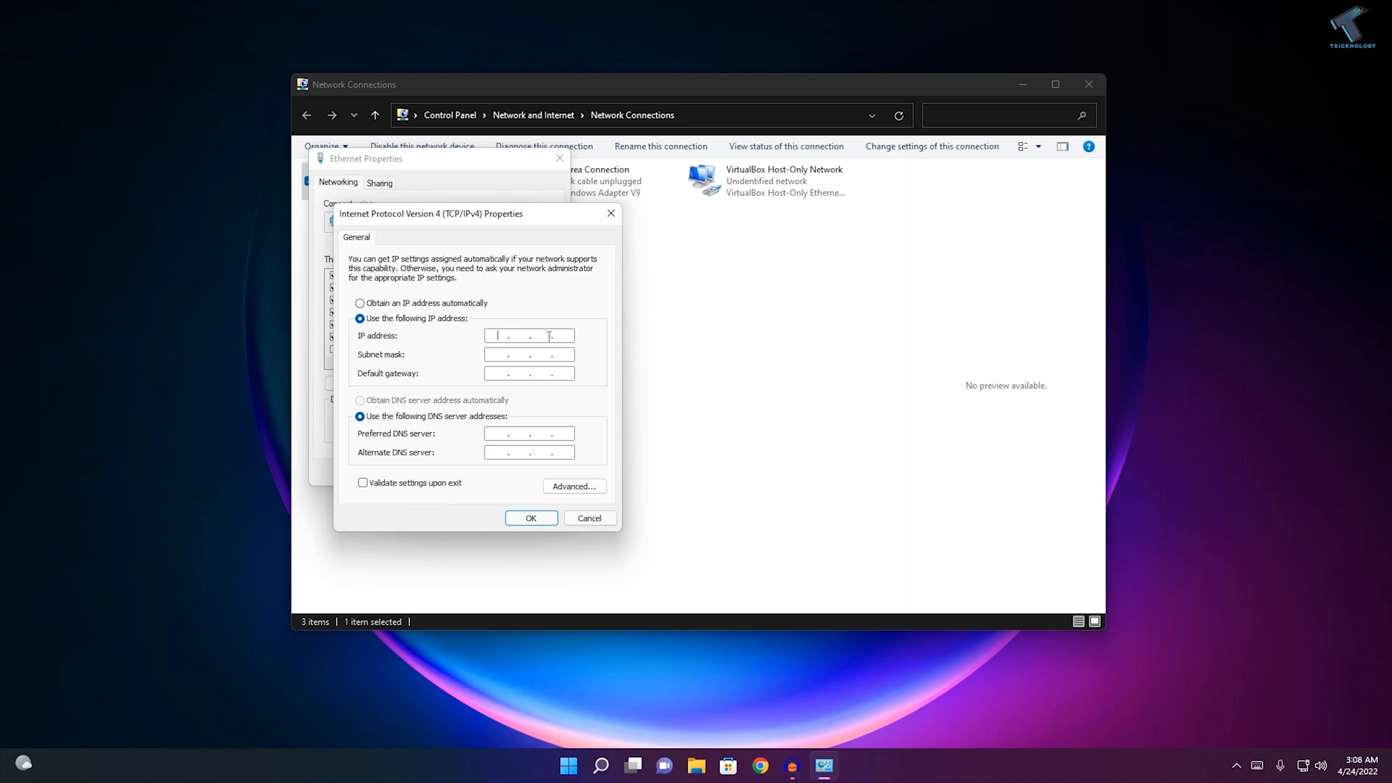
click(359, 303)
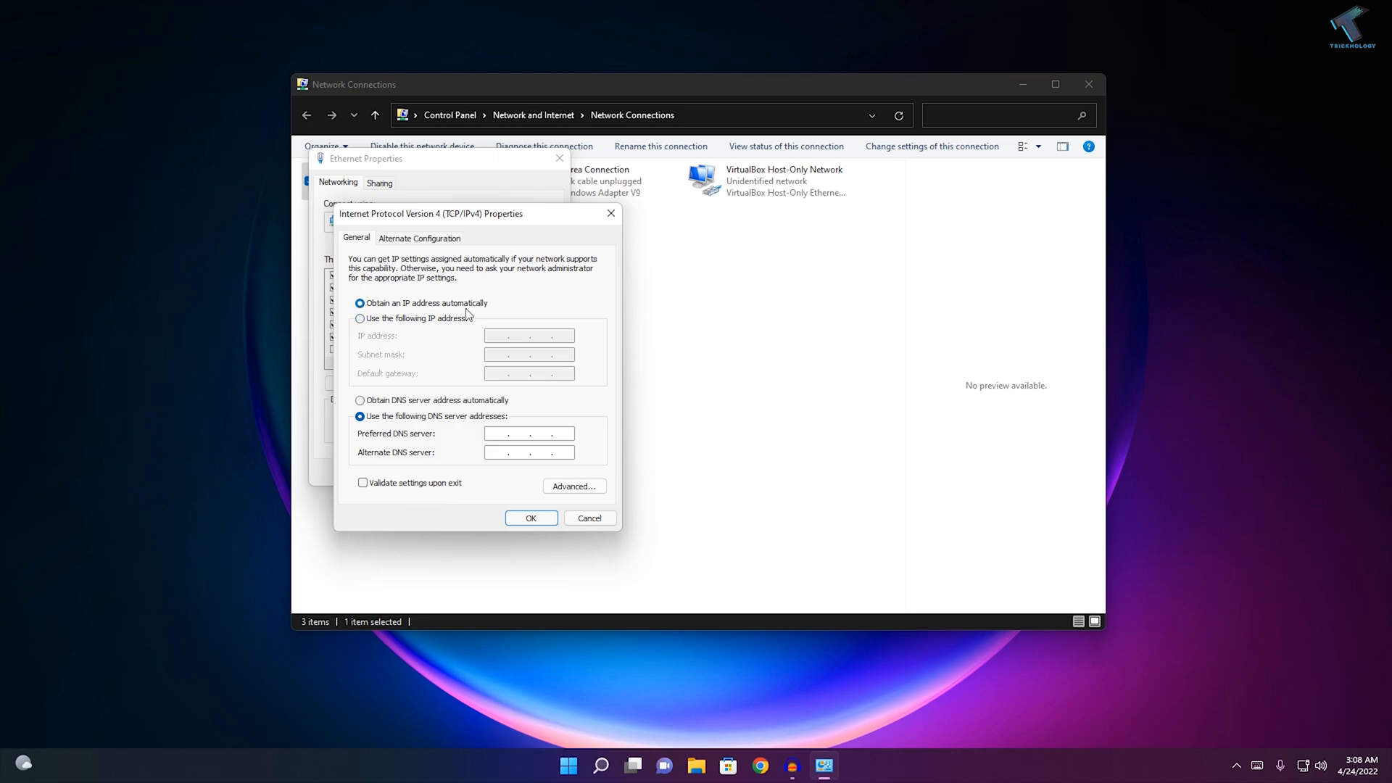
mouse_move(485, 314)
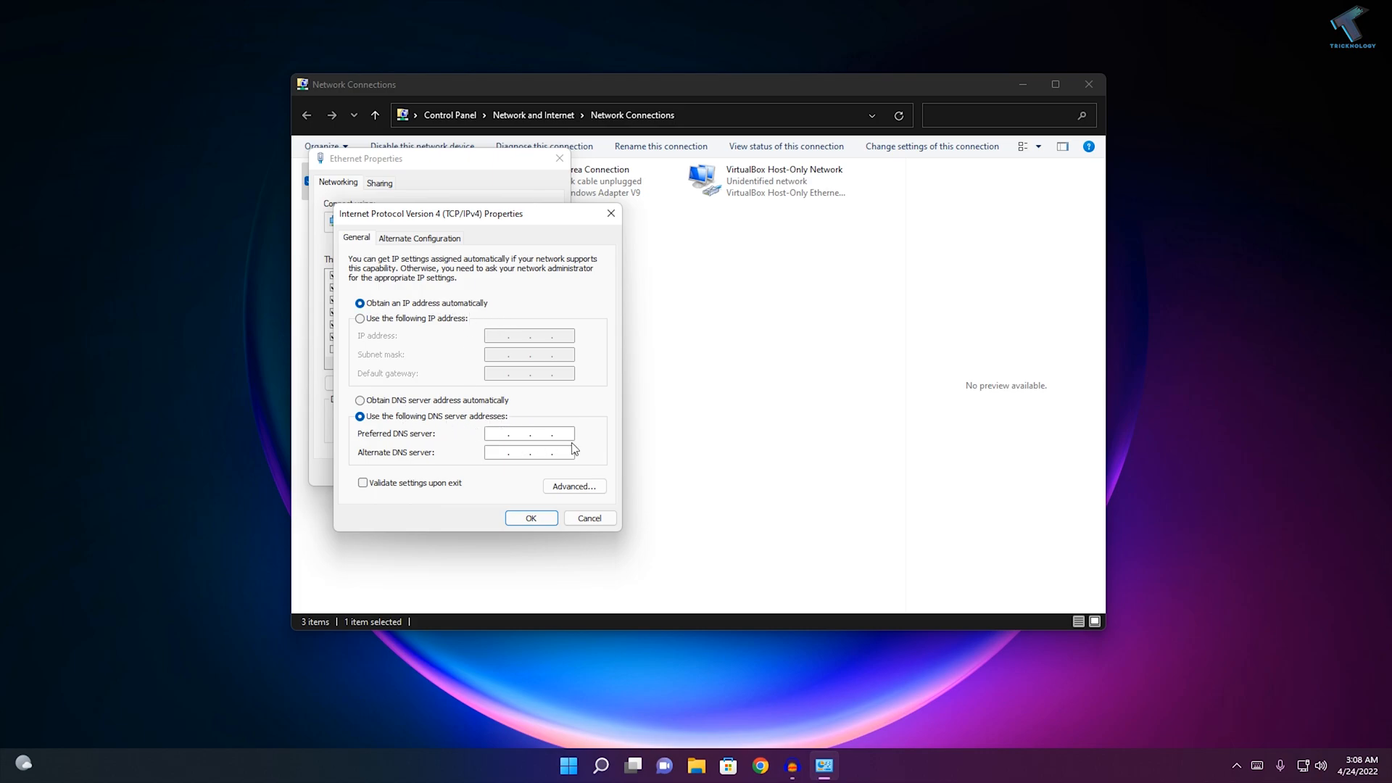
- Enter 8.8.8.8 as preferred DNS and 4.2.2.2 as alternate DNS
text(8.8.8.)
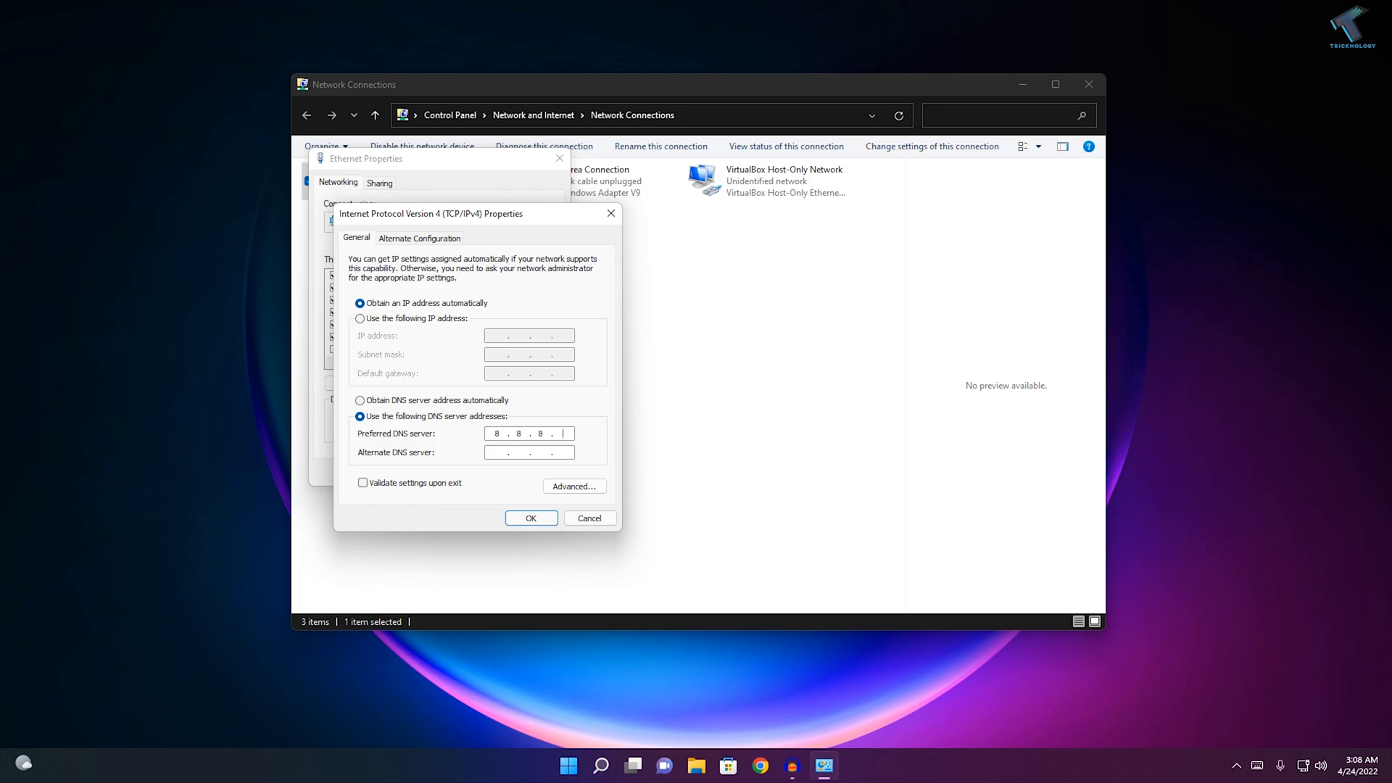
text(8)
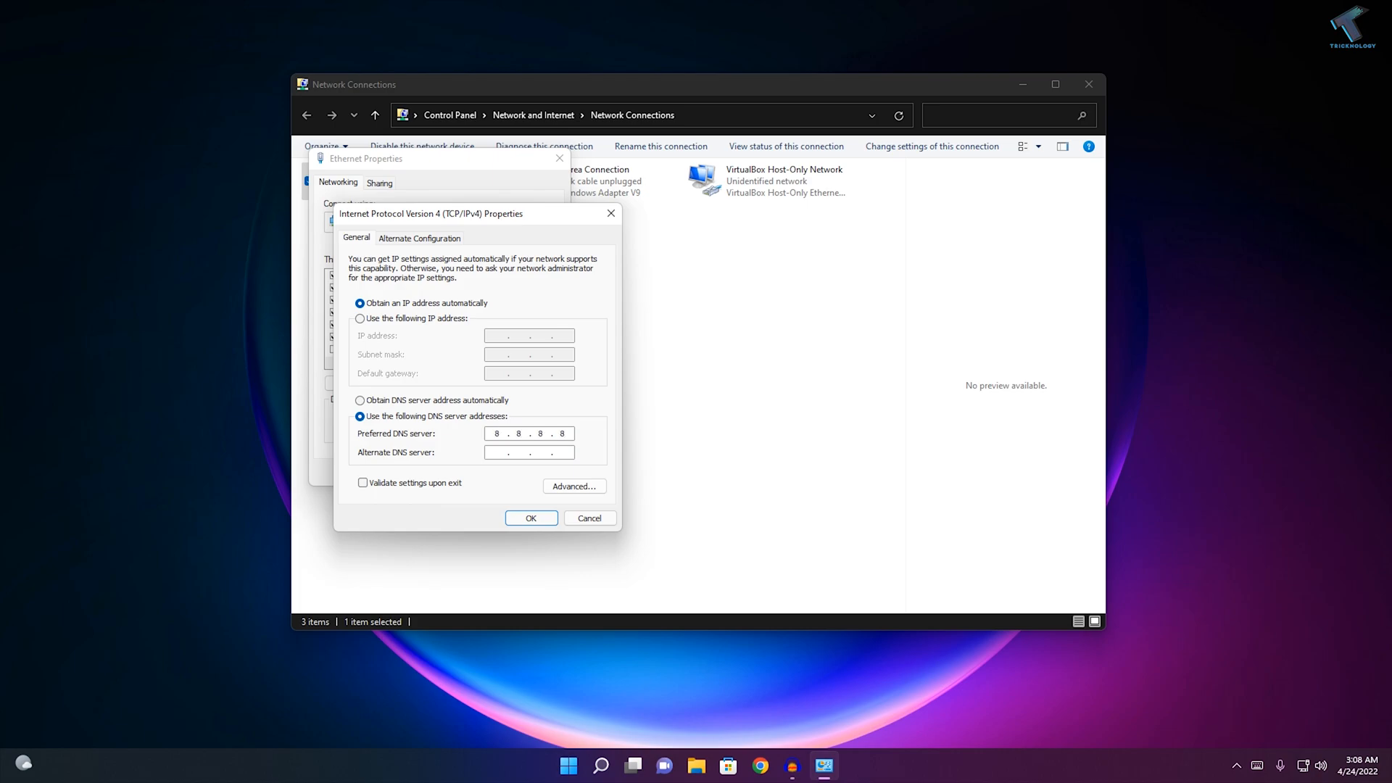
text(4.2)
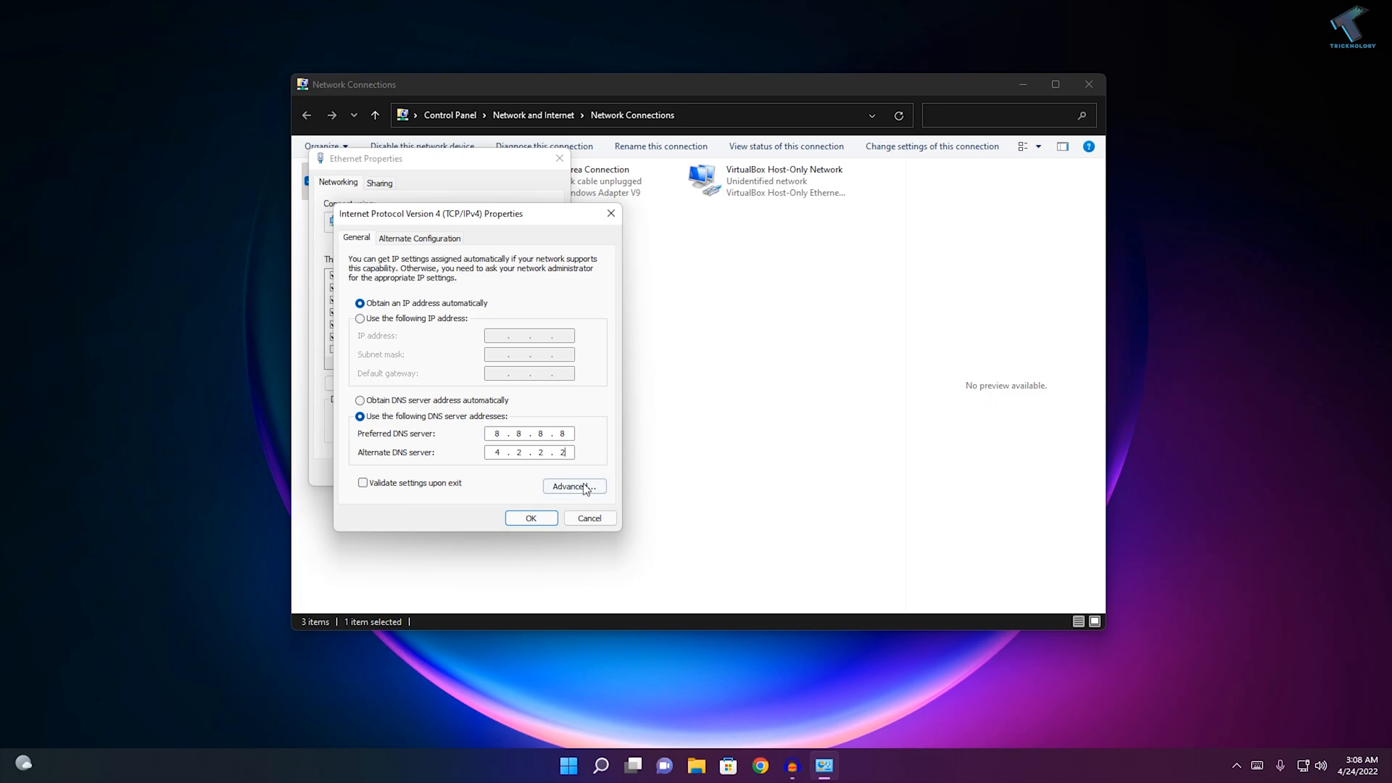
- Add 1.1.1.1 as a third DNS server in Advanced DNS and save all Ethernet settings
click(573, 486)
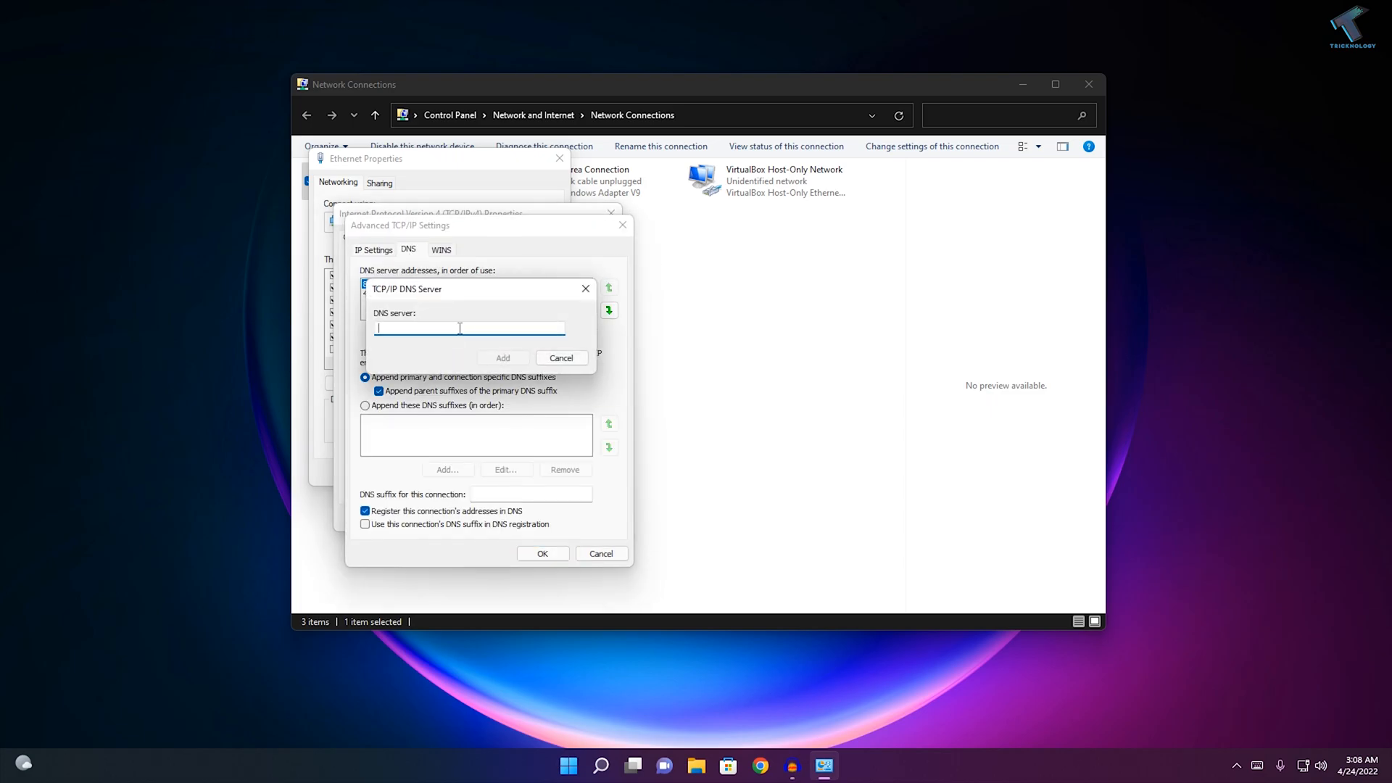
text(1.1.1.)
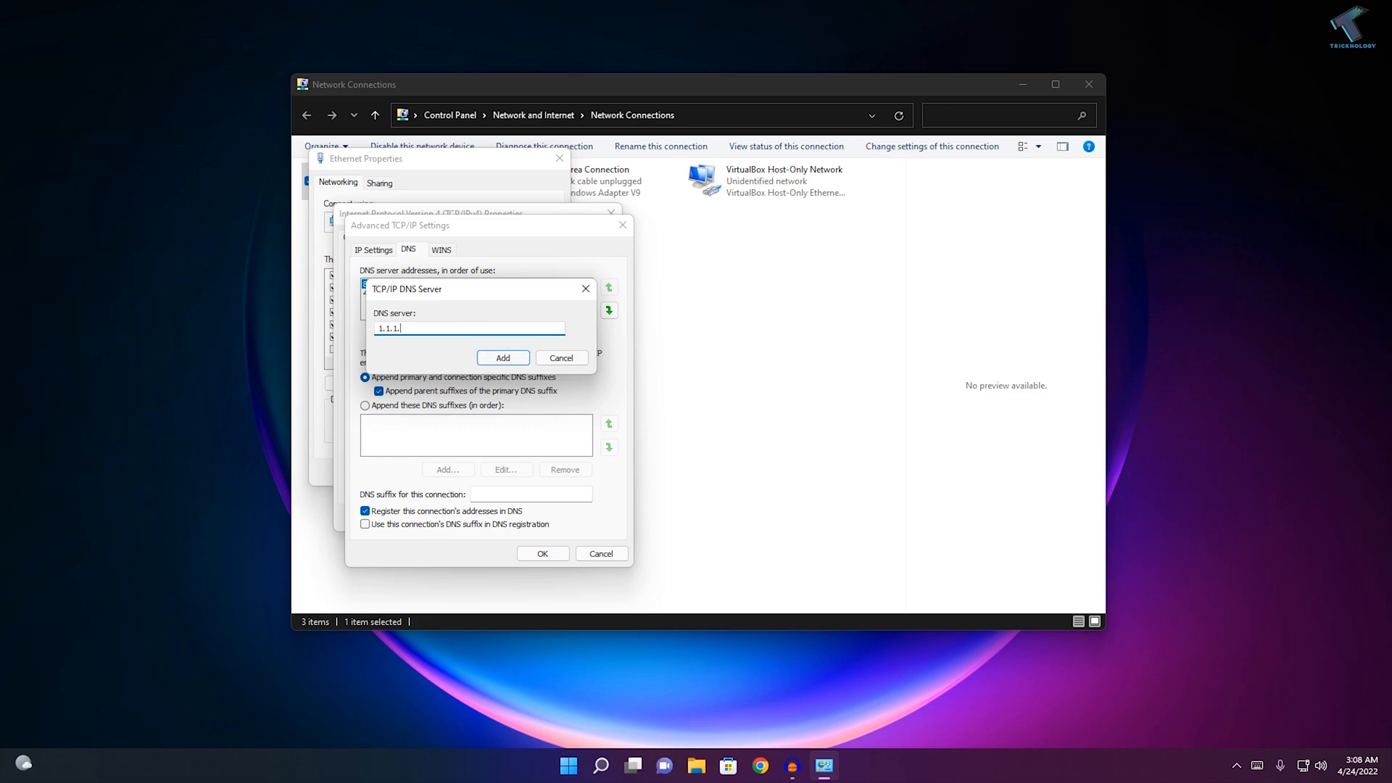
click(502, 358)
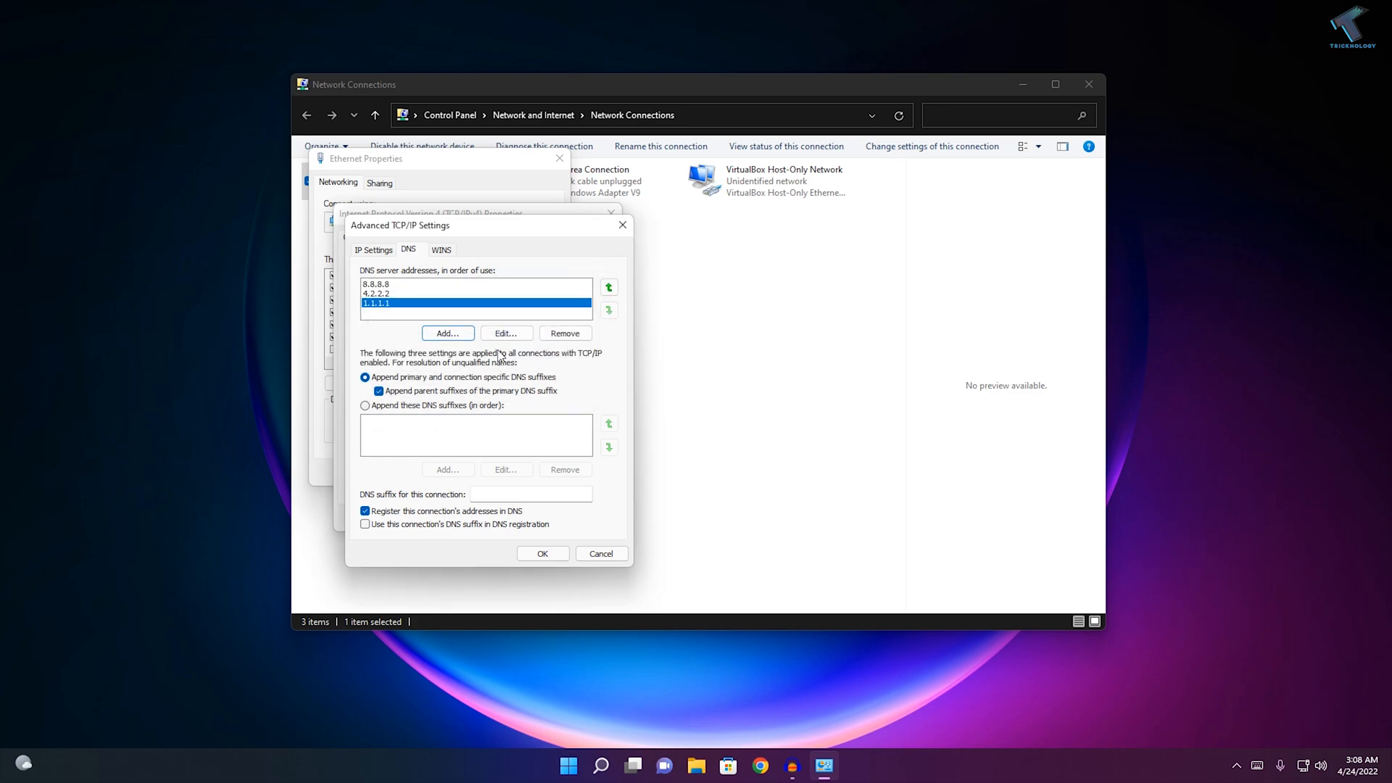
click(542, 552)
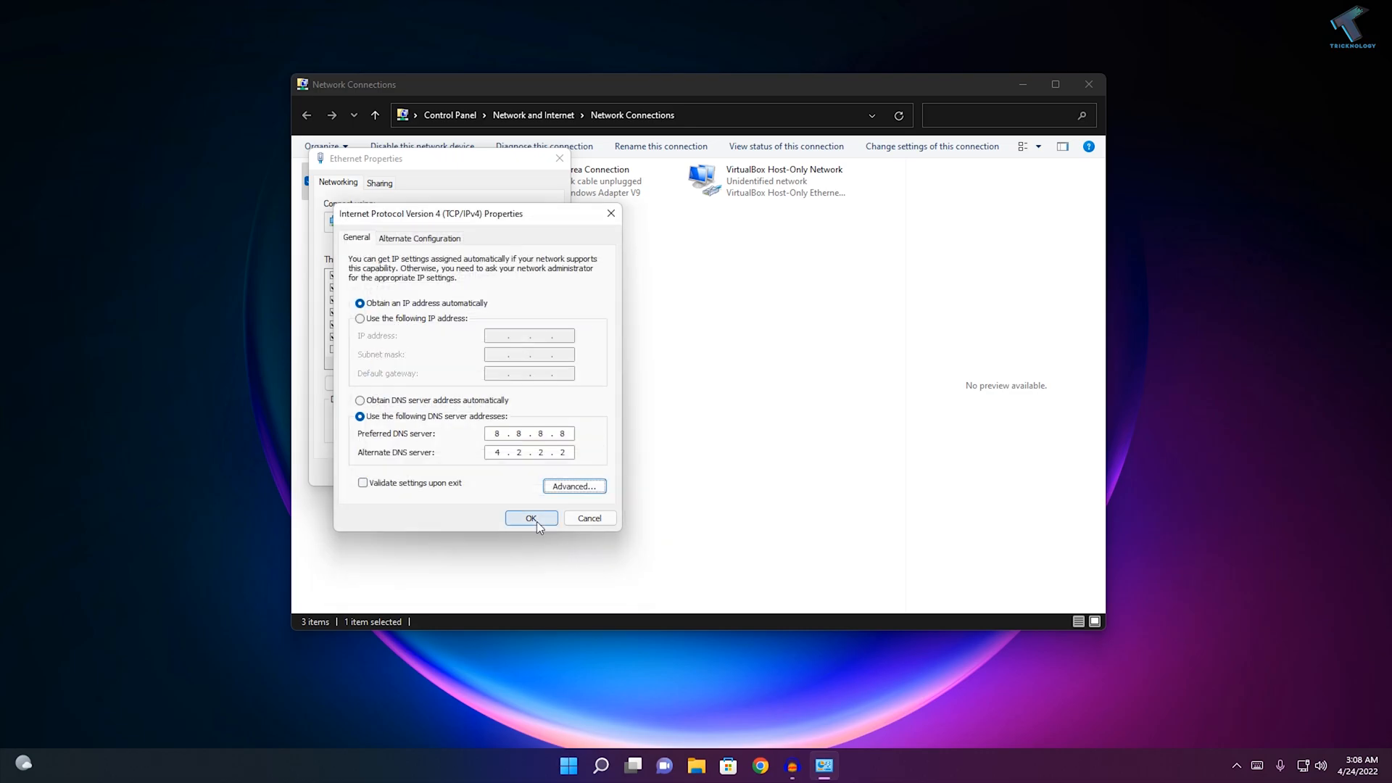
click(531, 518)
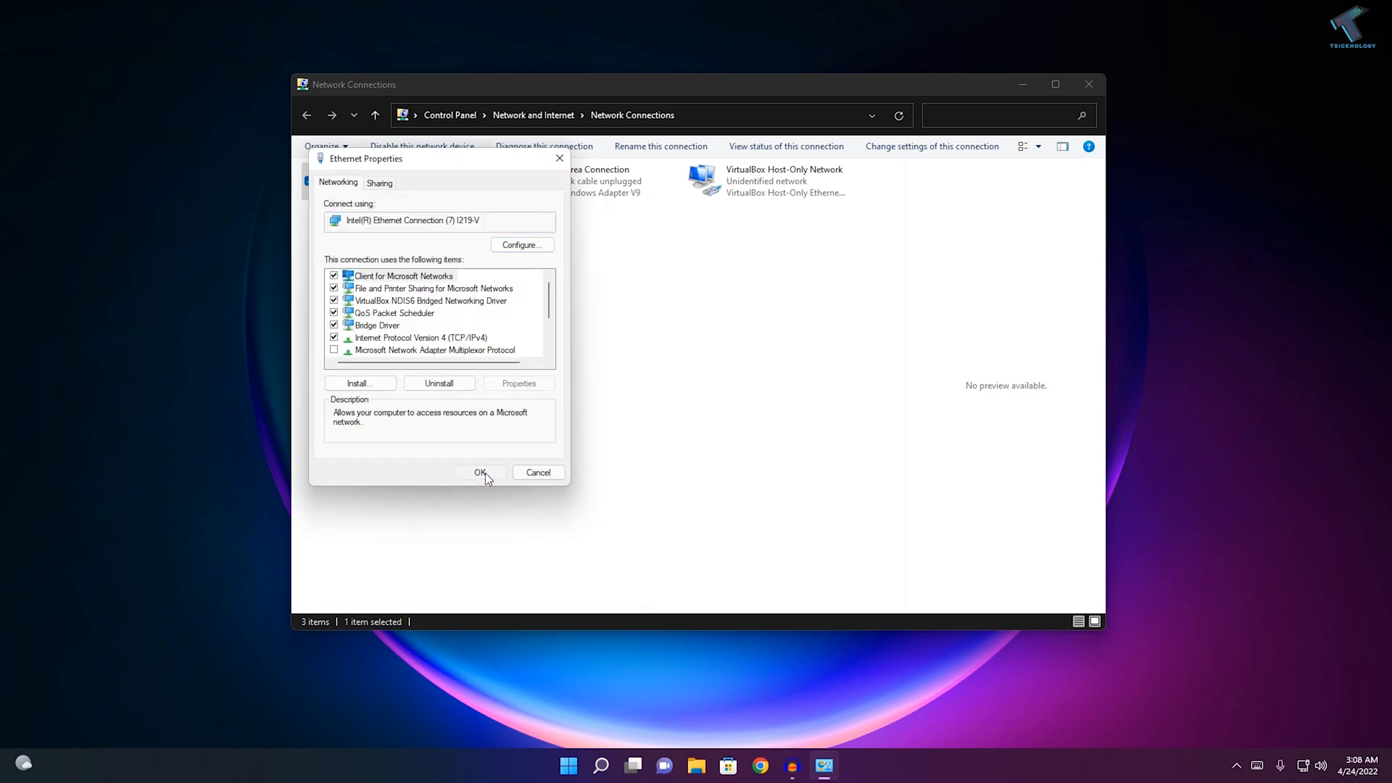
click(480, 471)
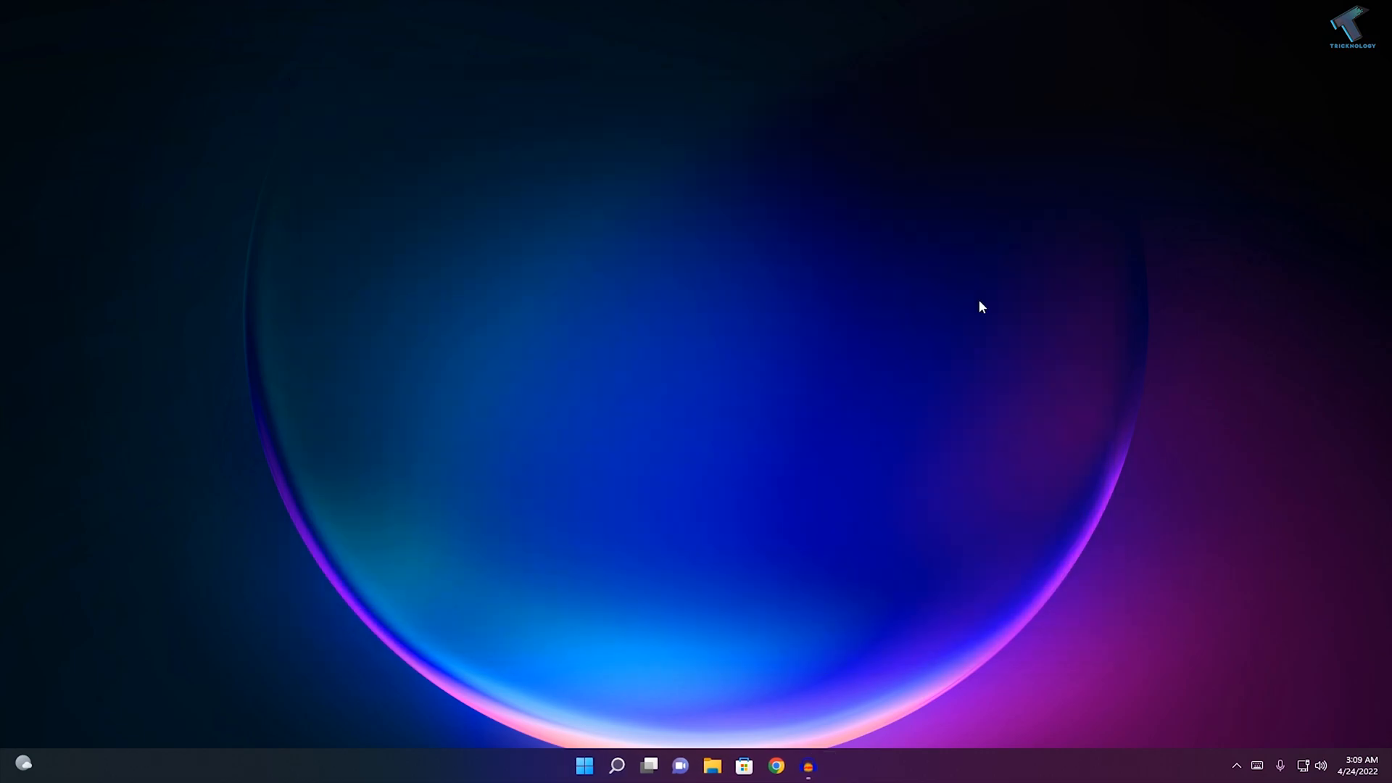
click(774, 765)
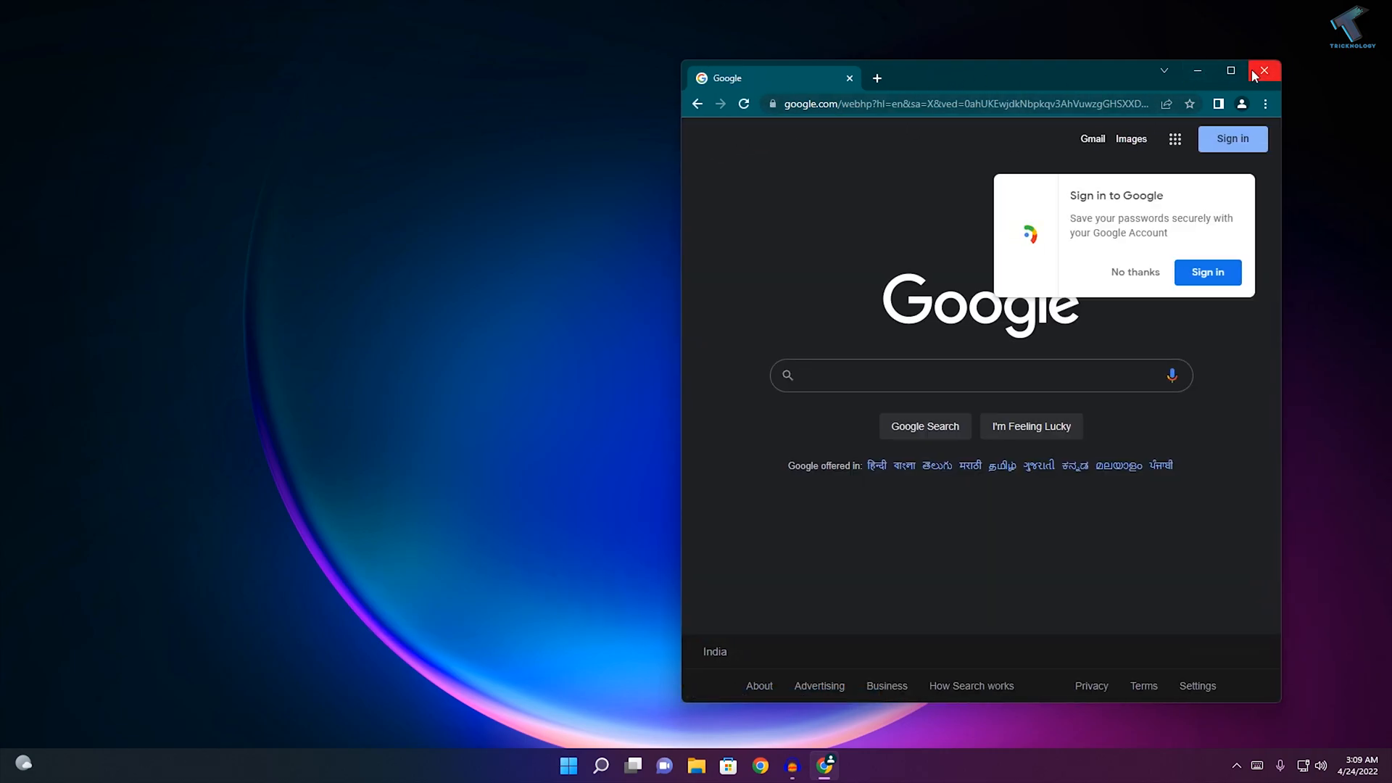
click(1263, 71)
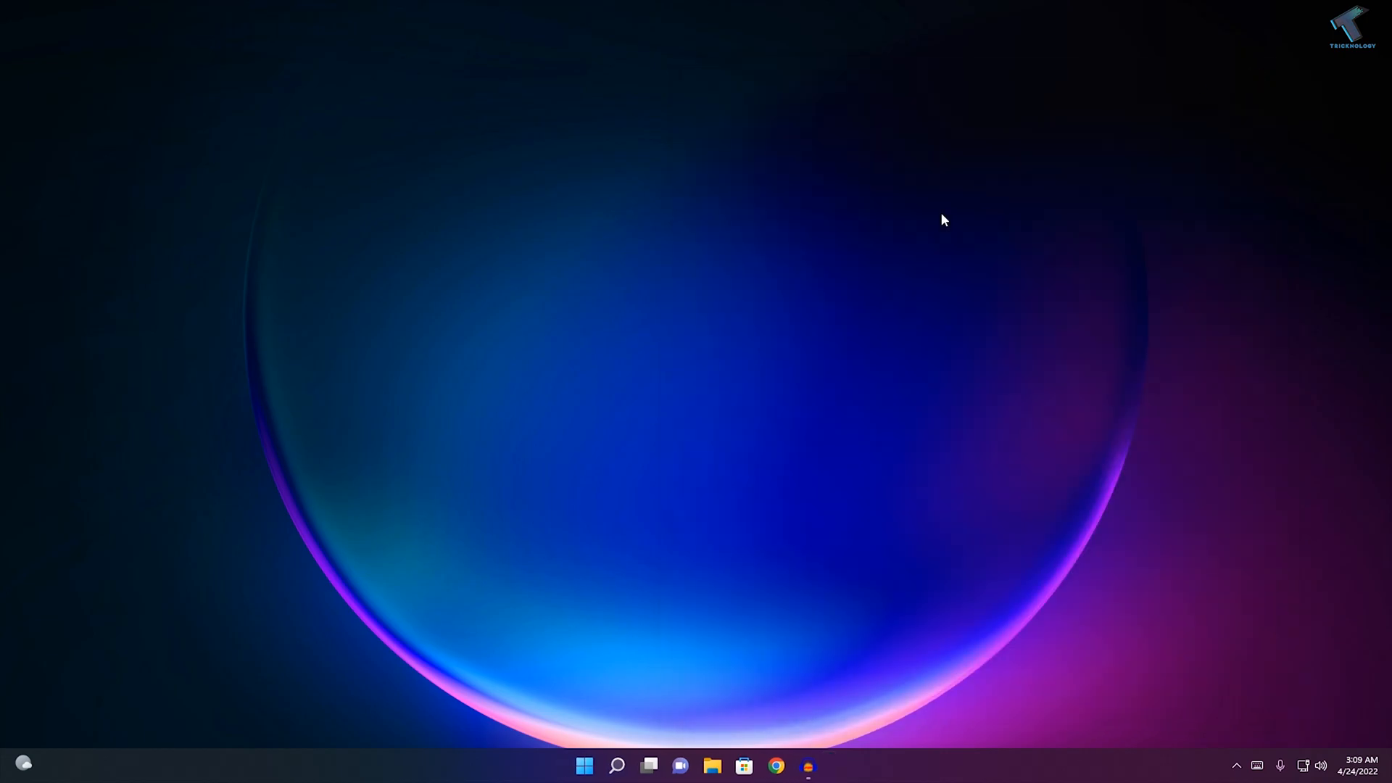